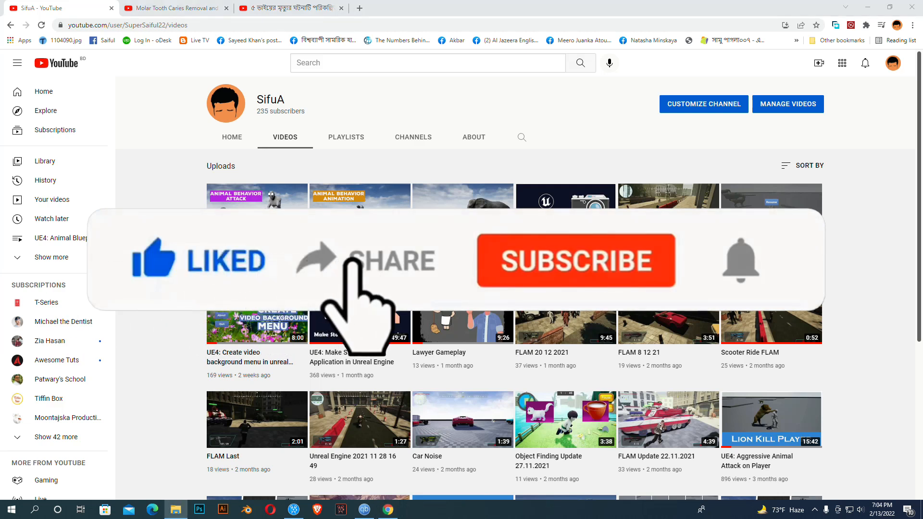
Step: Switch from the YouTube channel page to the Unreal Engine Animal_NPC level editor
click(575, 260)
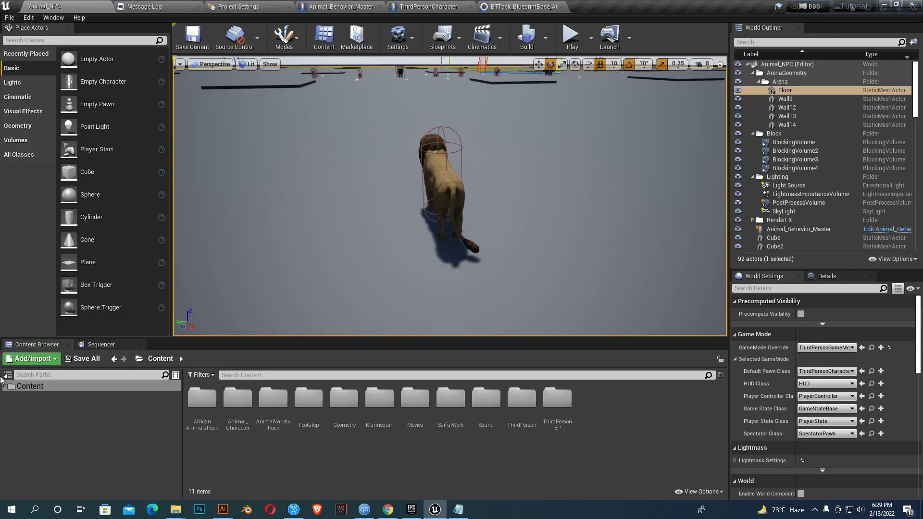
Step: Browse the Content Browser to ThirdPersonBP > Blueprints to reach ThirdPersonCharacter
click(5, 385)
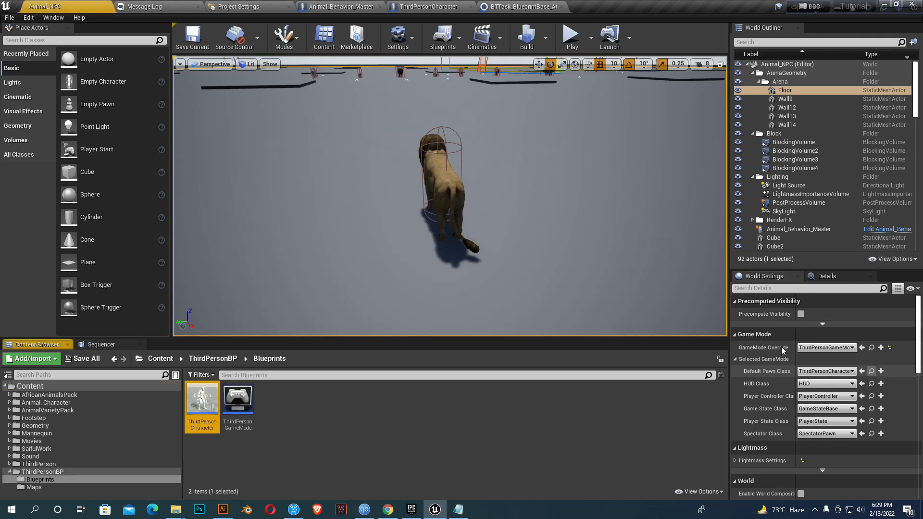
mouse_move(202, 399)
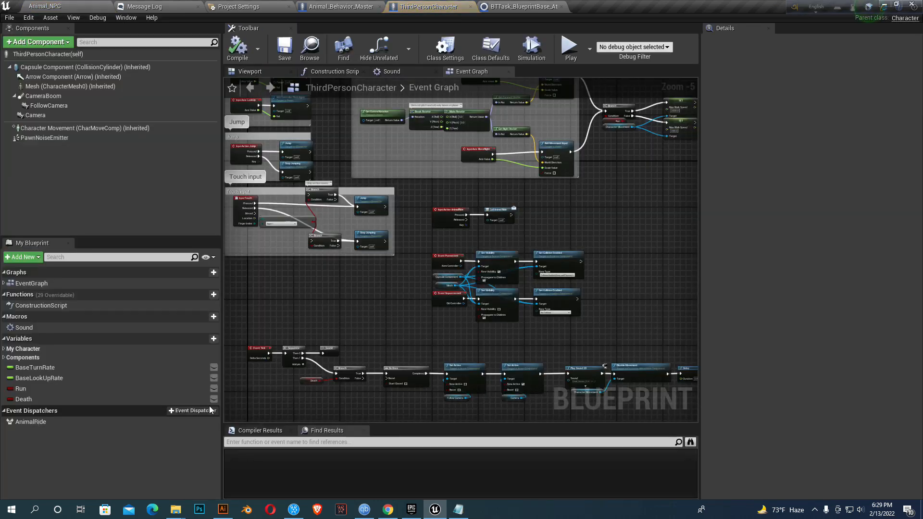
Step: Add three character variables and rename them Health, Max Health and Death 2
scroll(down, 3)
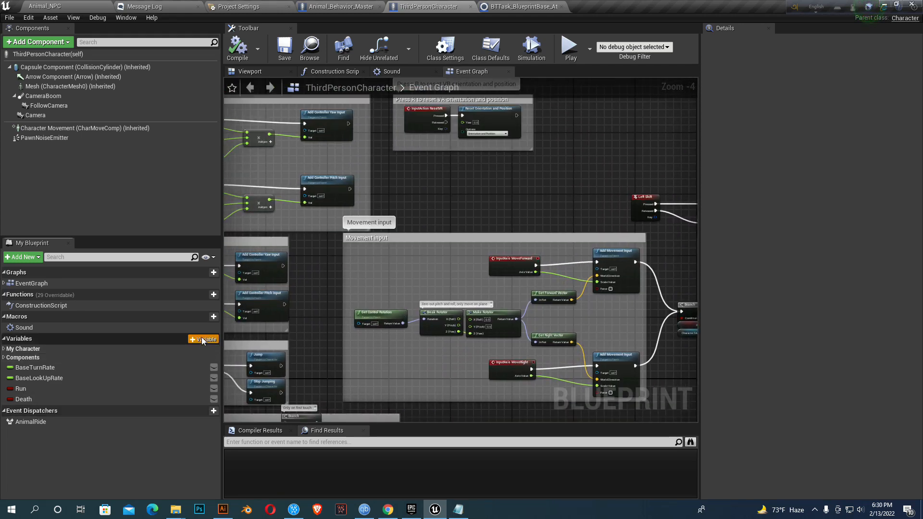
click(203, 338)
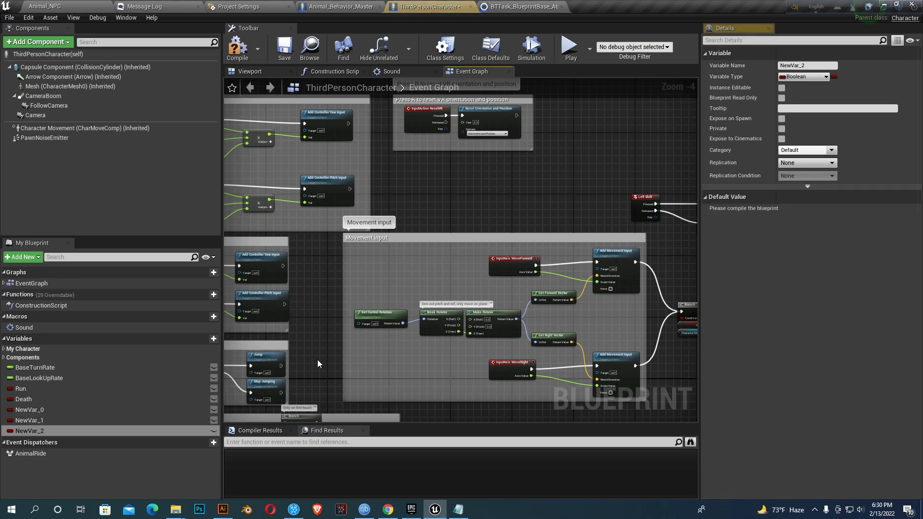
click(31, 409)
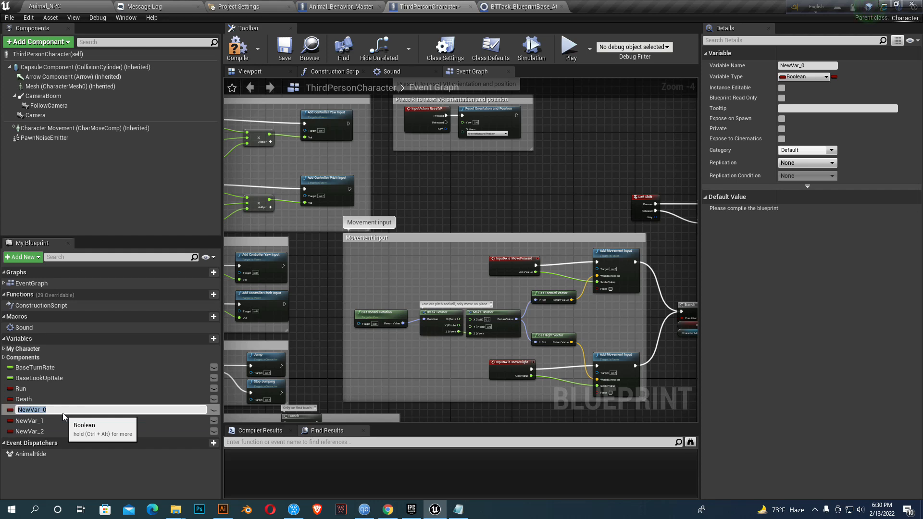
text(He)
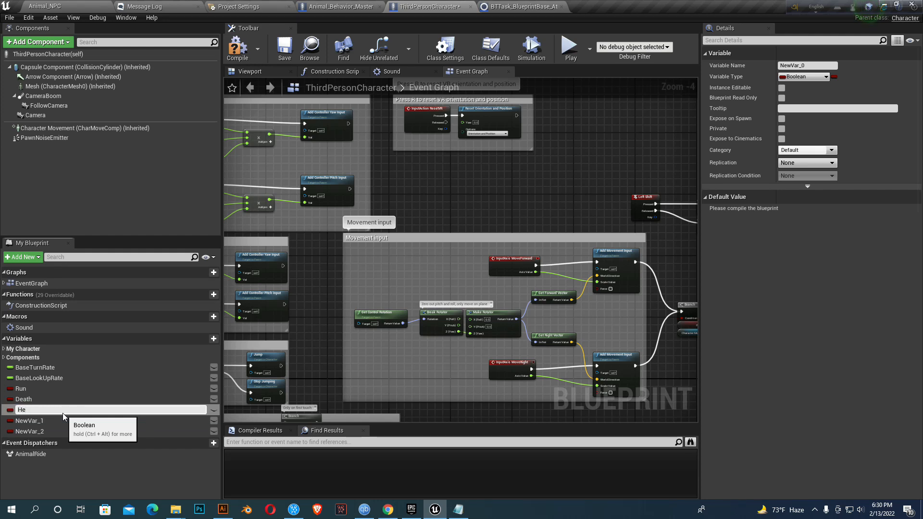
text(Health)
click(110, 421)
text(M)
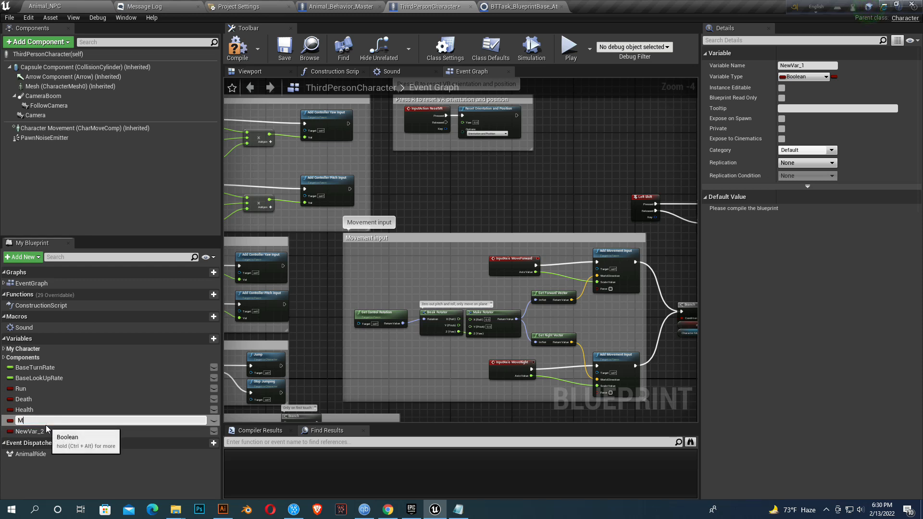
text(ax Health)
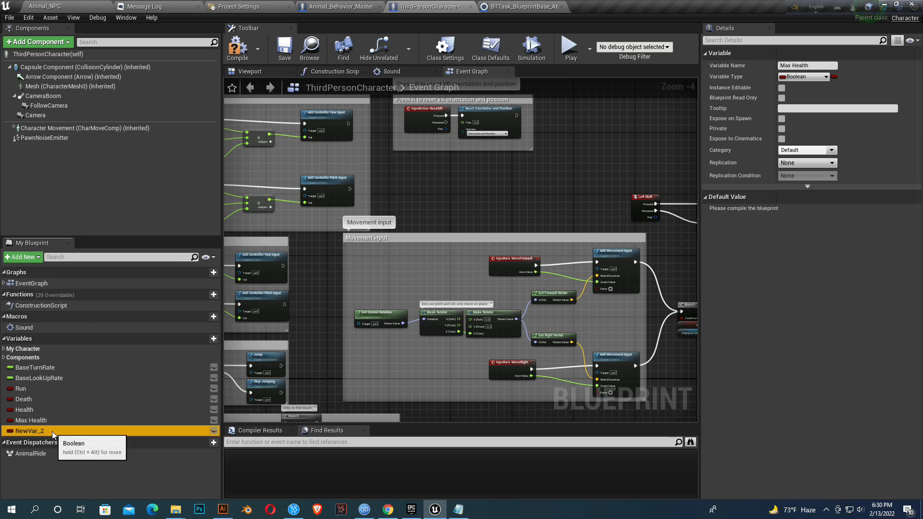
click(29, 430)
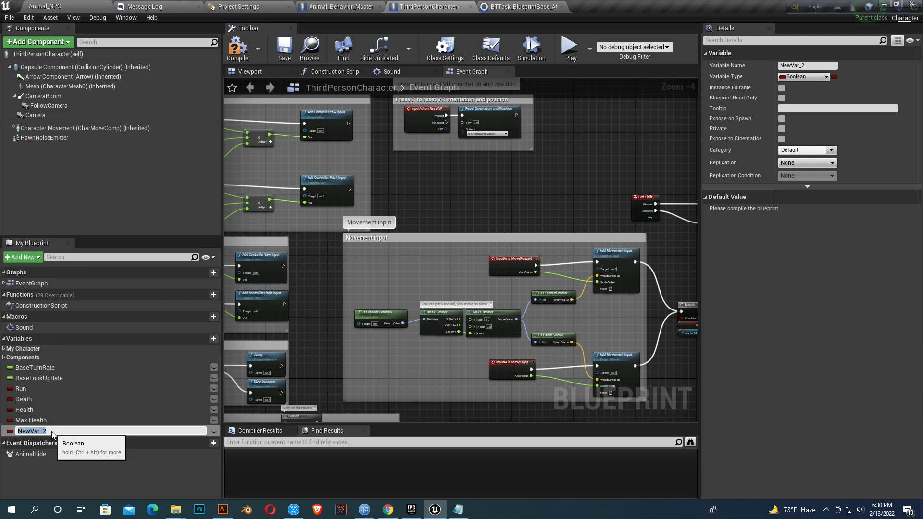
text(Death 2)
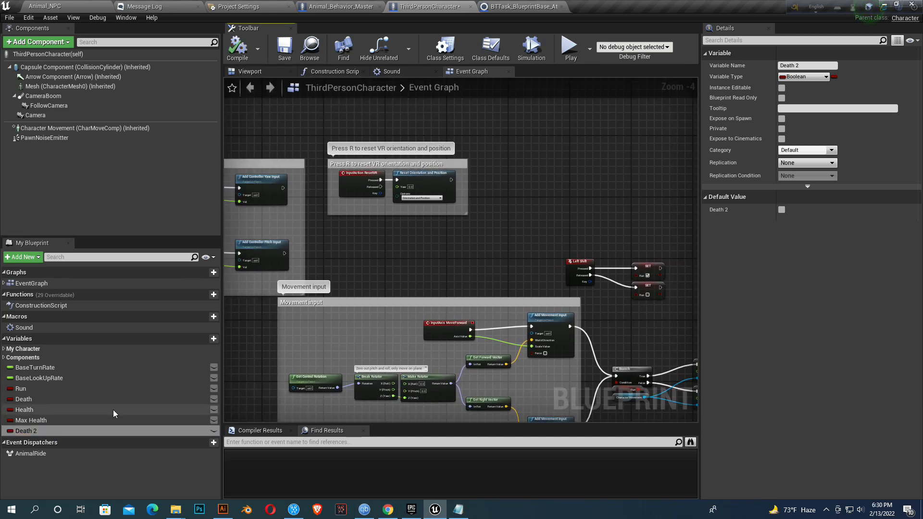
Step: Make Health and Max Health Float variables, compile, and give Max Health default 100
click(26, 409)
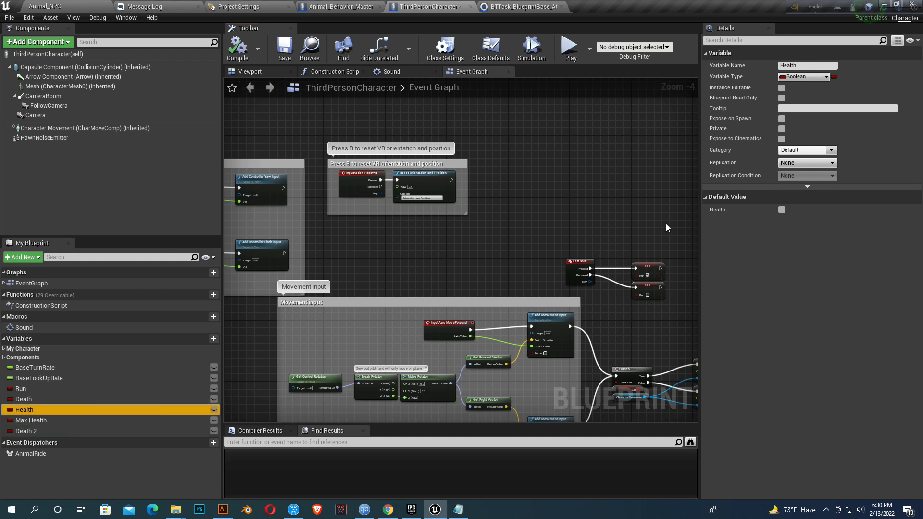
click(781, 87)
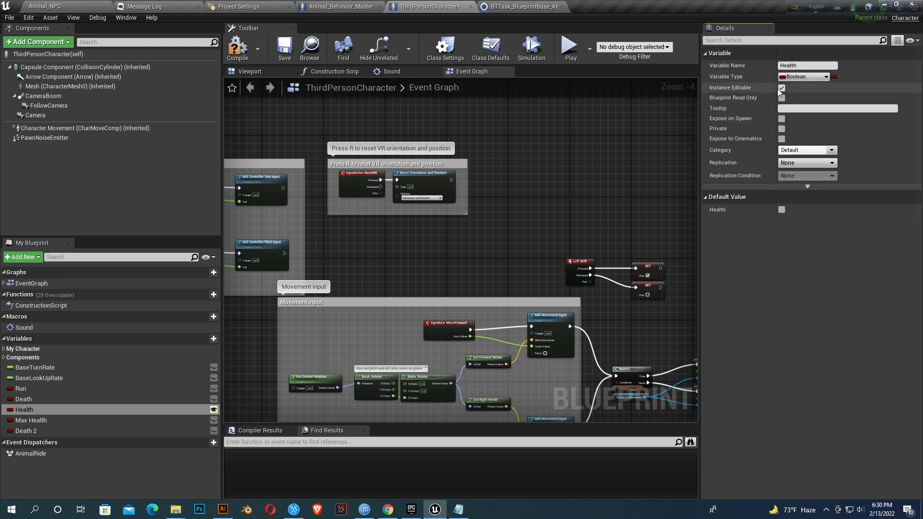
click(804, 76)
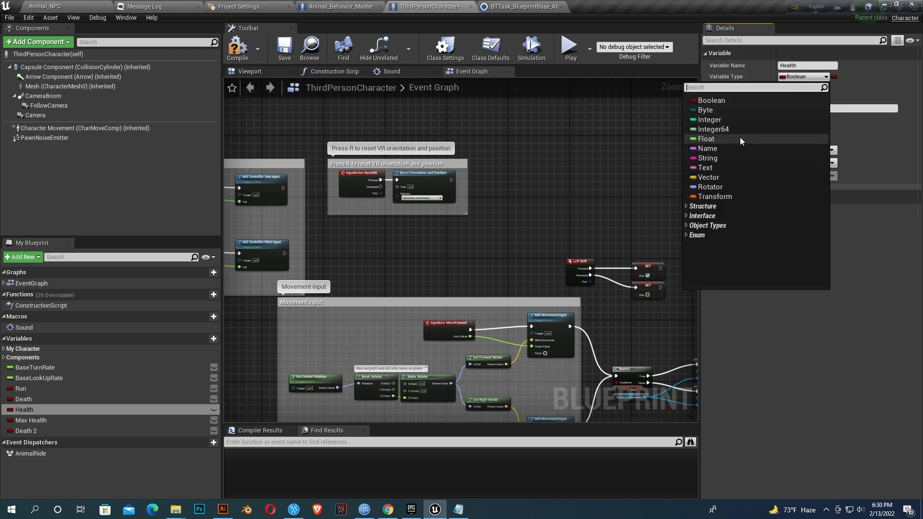
click(31, 419)
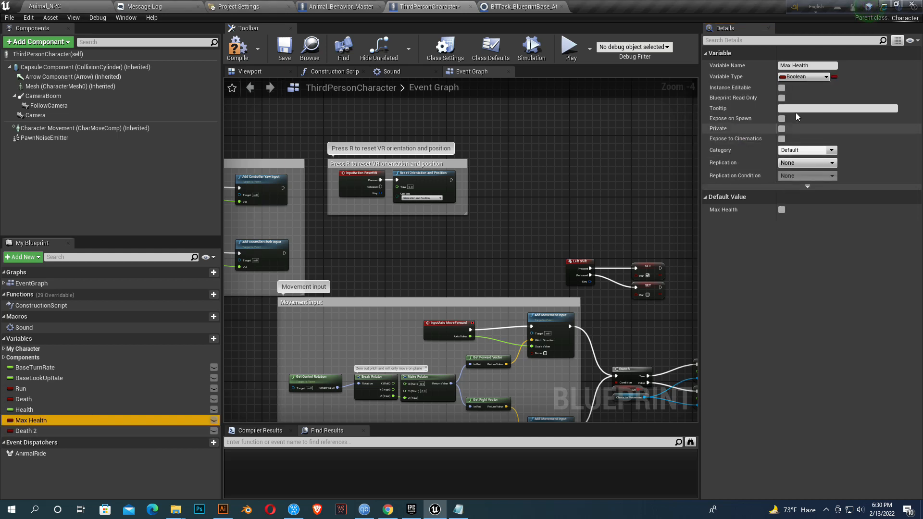
click(803, 76)
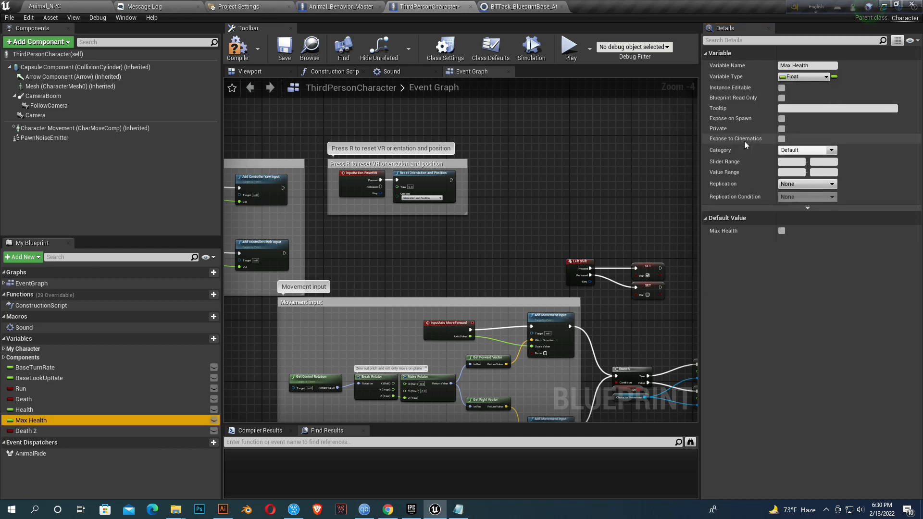
click(781, 230)
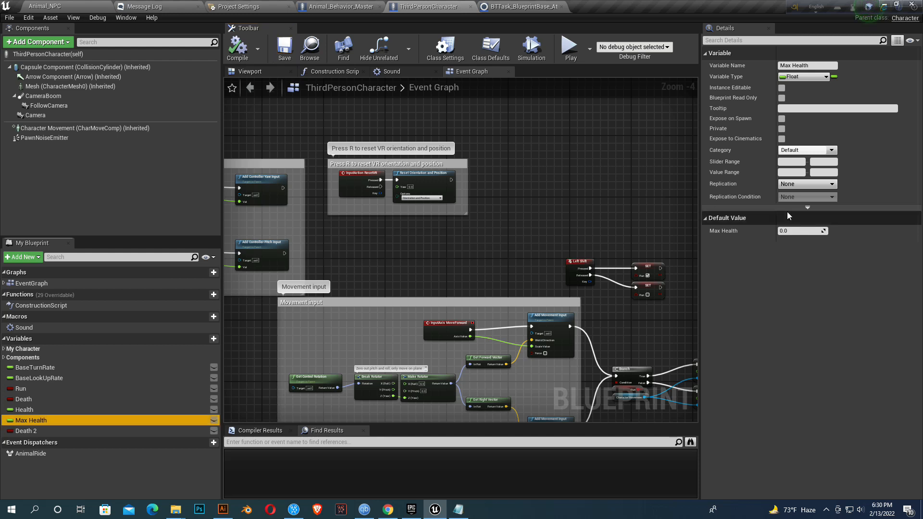
text(100)
text(event begin)
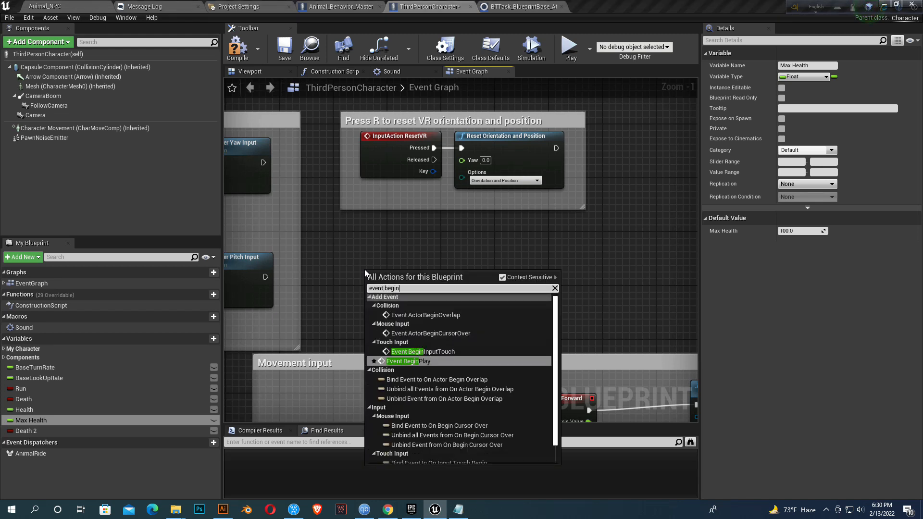
Step: Wire Event BeginPlay into a Set Health node fed by Max Health, then save
click(408, 361)
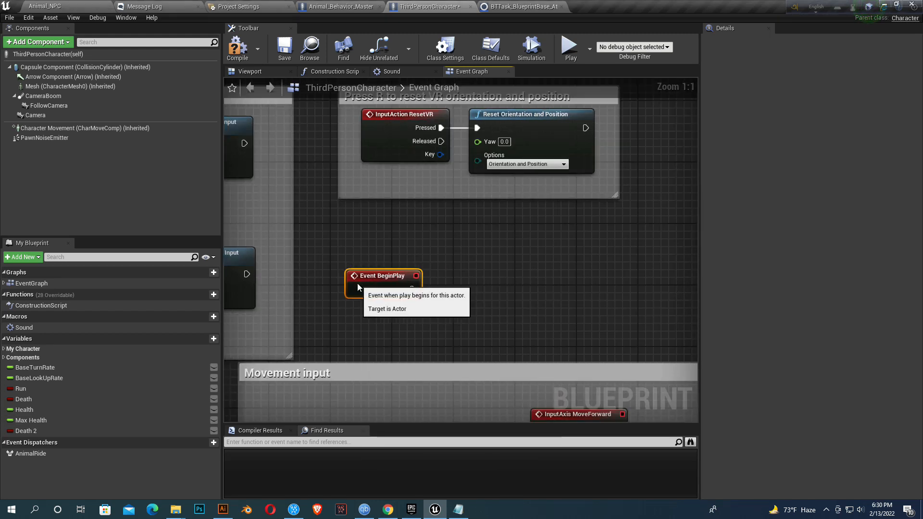
click(24, 409)
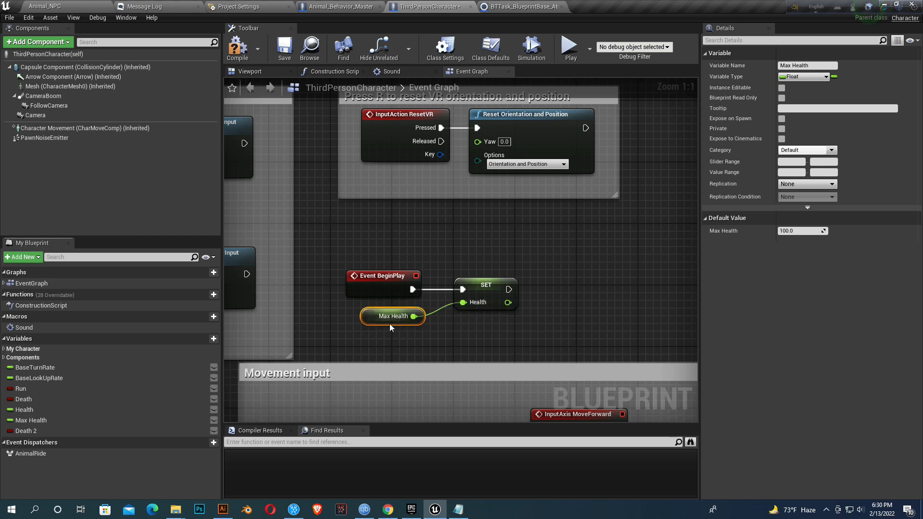
click(284, 48)
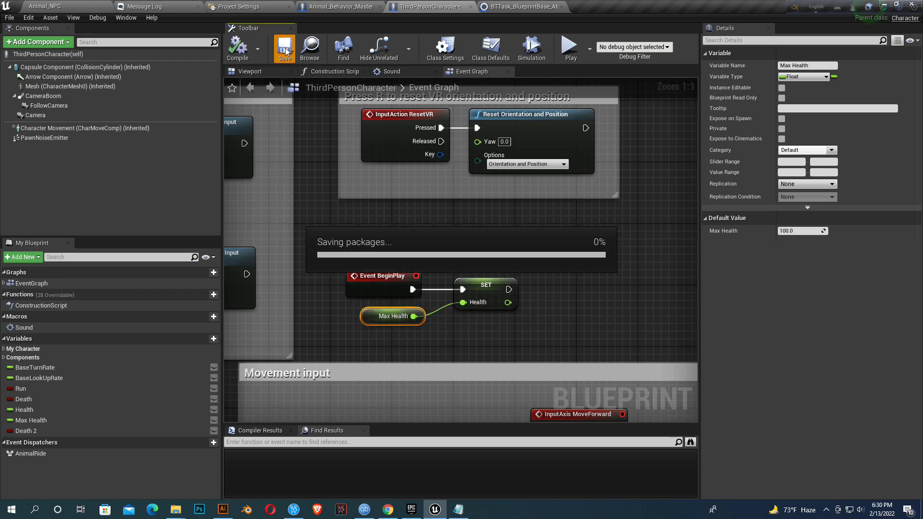
click(284, 48)
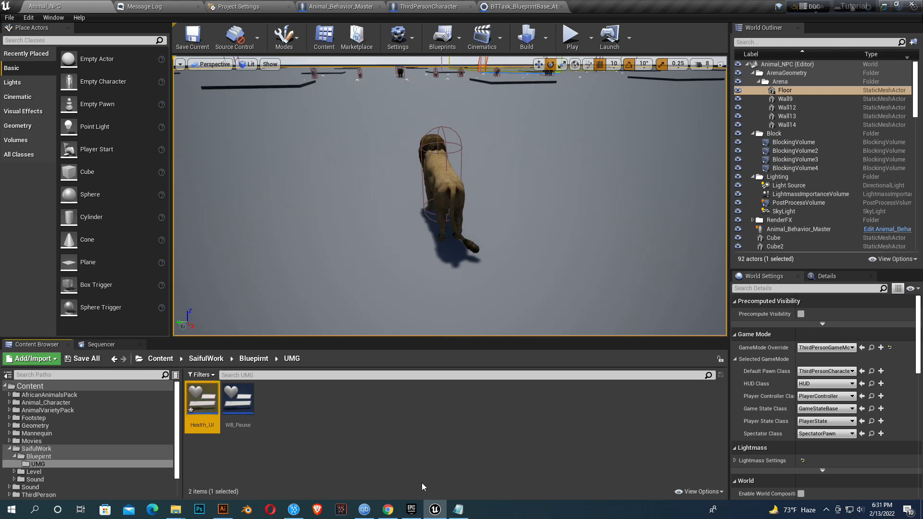
Step: Open the Health_UI widget blueprint from SaifulWork > Blueprint > UMG
double_click(201, 396)
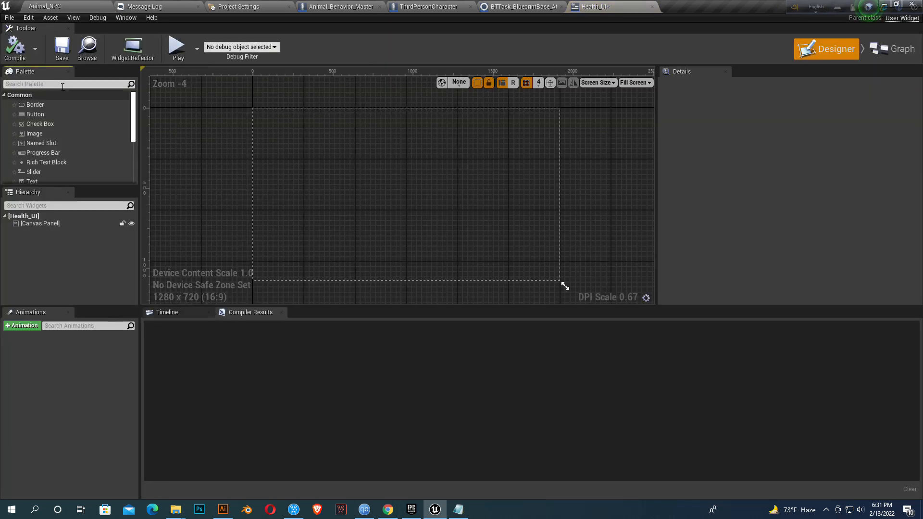
Step: Add a Progress Bar from the Palette, resize it to 520 x 40 and move it lower left
text(pro)
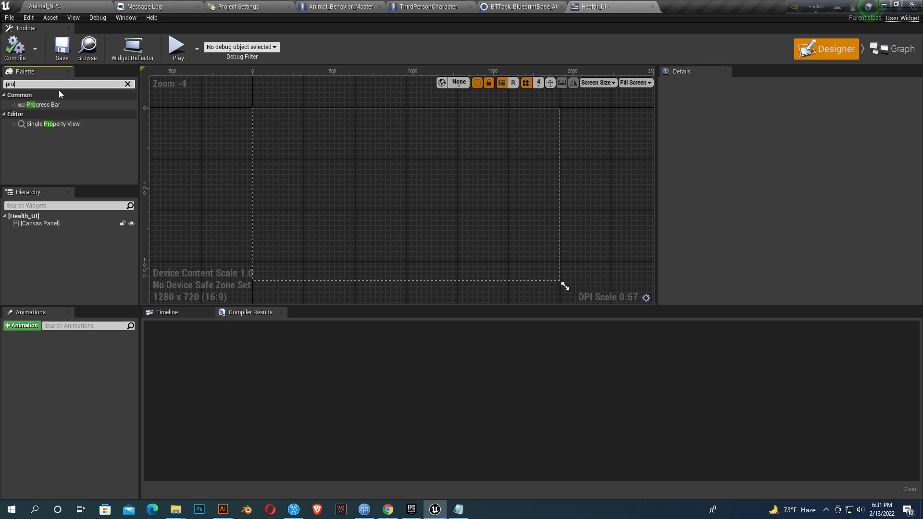
drag(42, 104, 286, 262)
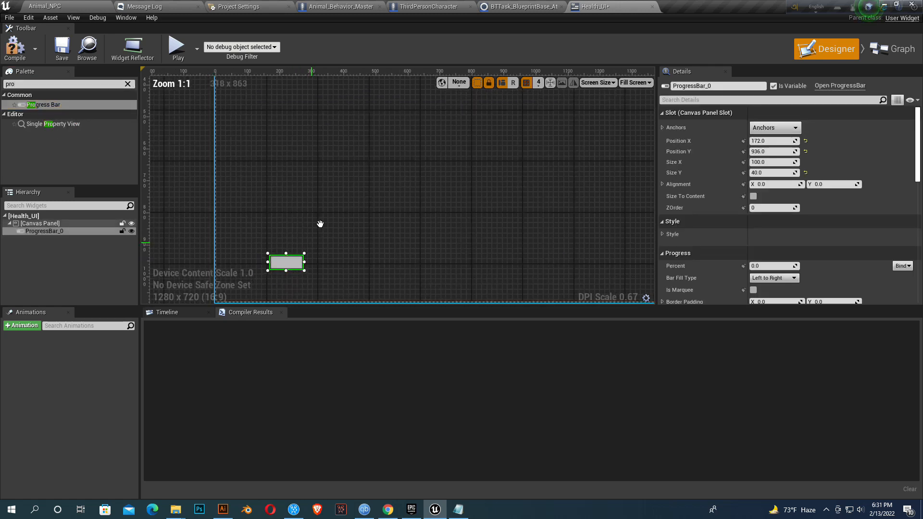
drag(305, 262, 413, 235)
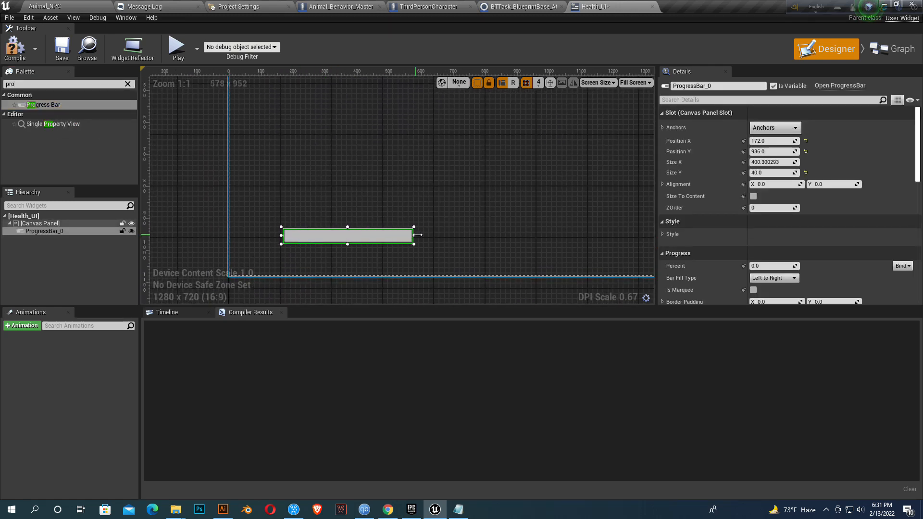
drag(414, 235, 452, 235)
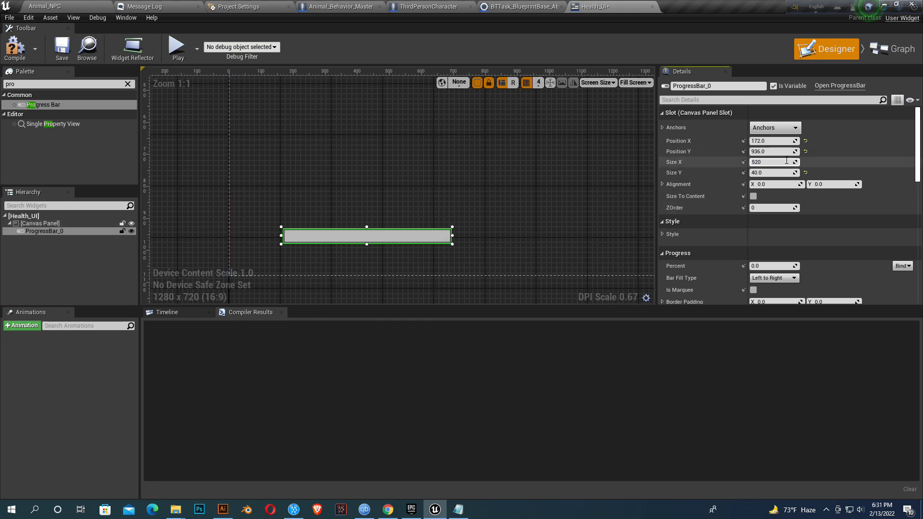
drag(367, 236, 354, 227)
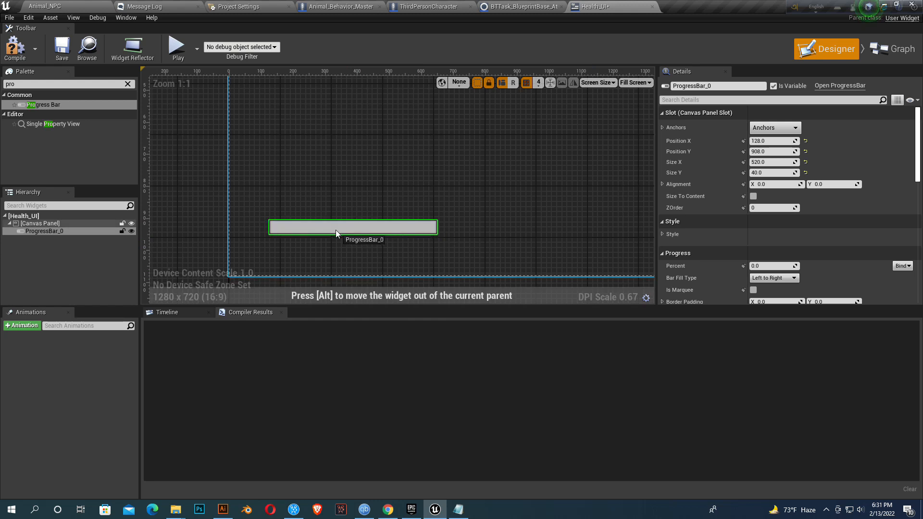
click(774, 128)
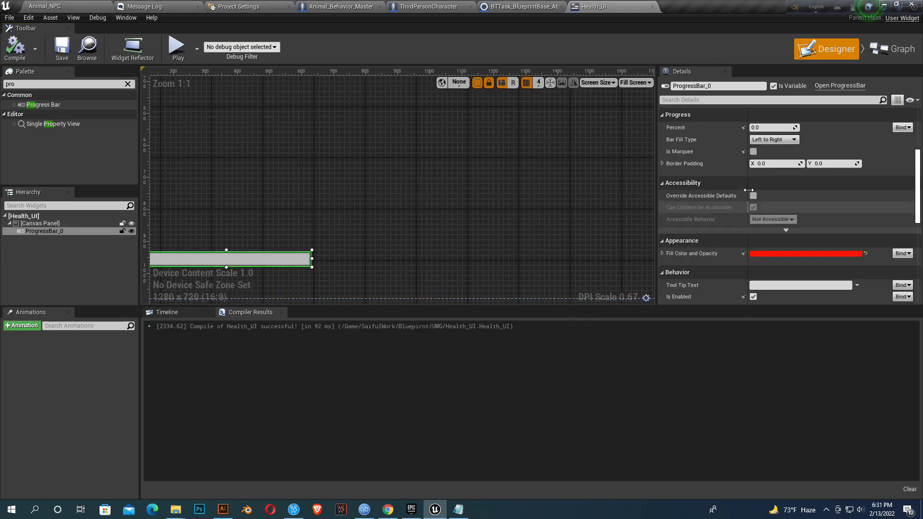
Step: Preview the progress bar Percent at 0.428571, then reset Percent to 0.0
text(0.428571)
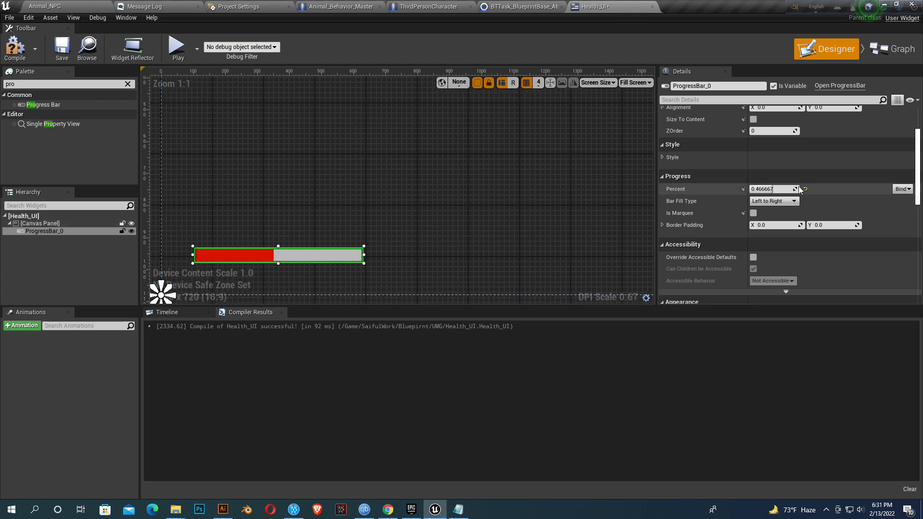
text(0.0)
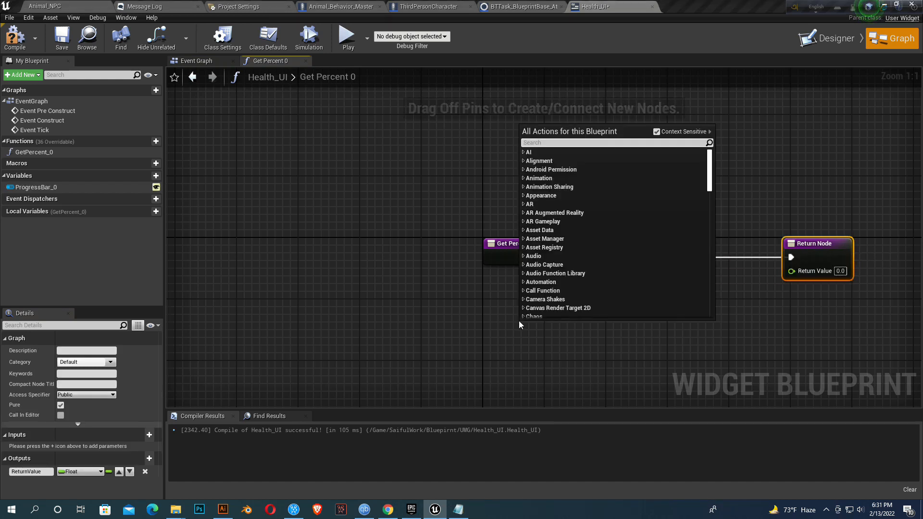
Step: In GetPercent, add Get Player Character, cast to ThirdPersonCharacter, and get its Health
text(get player)
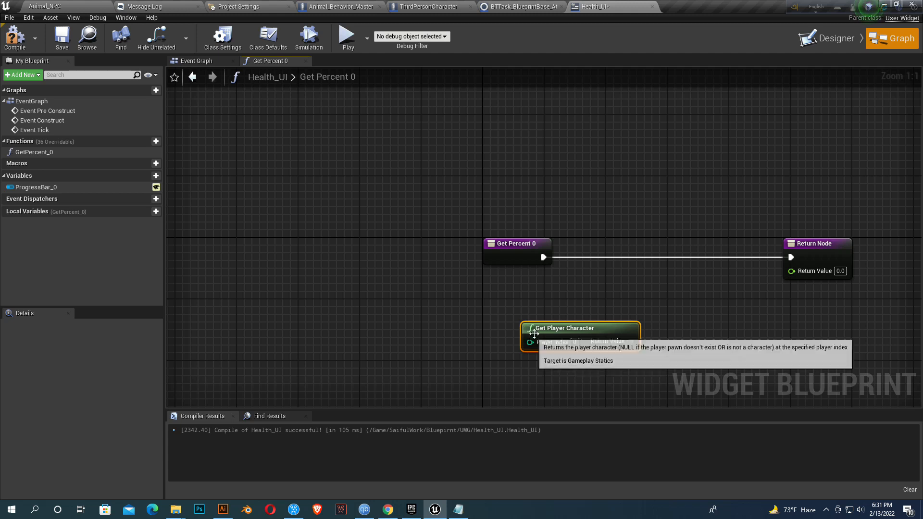
drag(580, 330, 387, 306)
text(cast to)
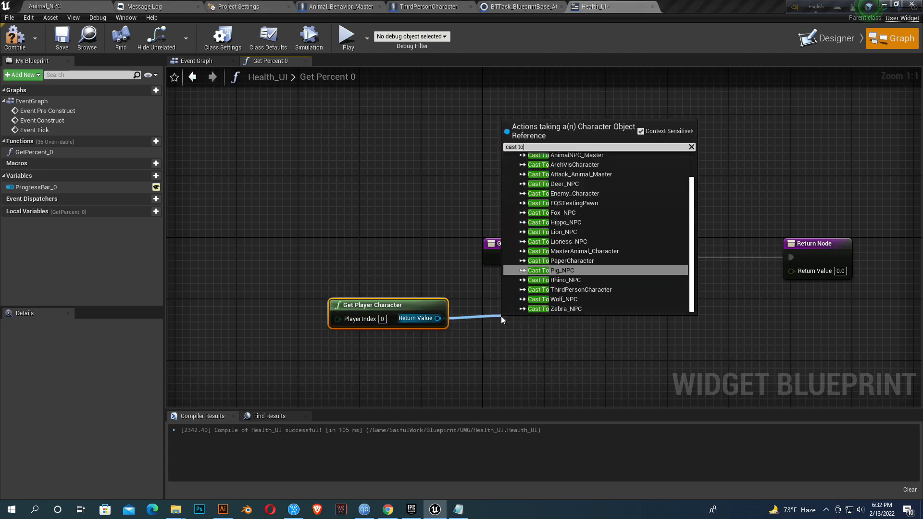
click(580, 288)
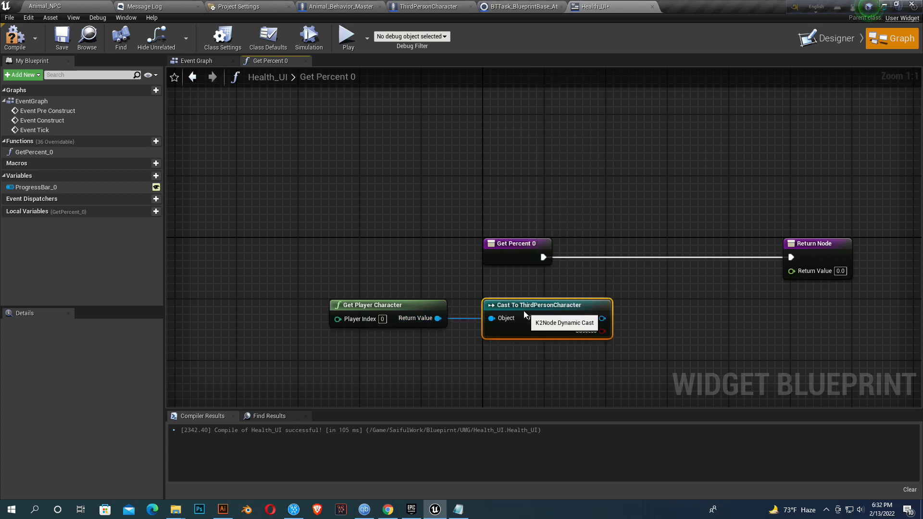
drag(578, 317, 656, 304)
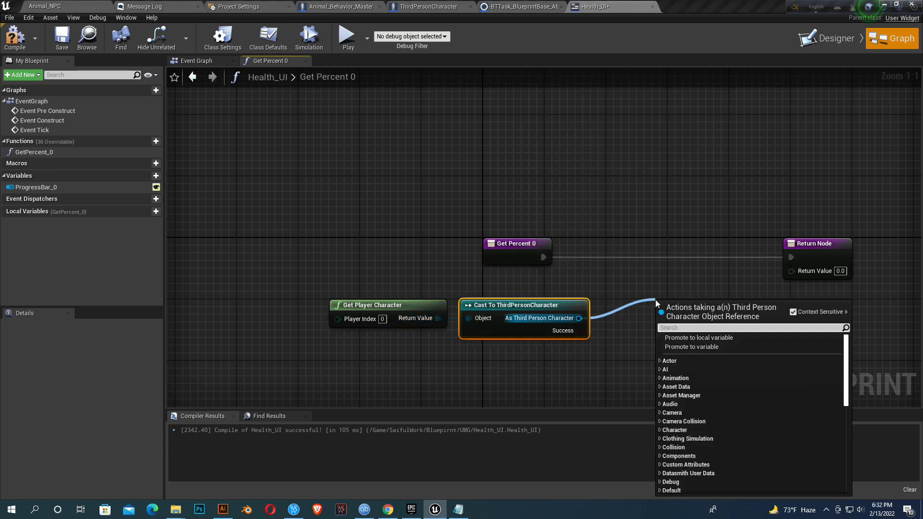
text(get heal)
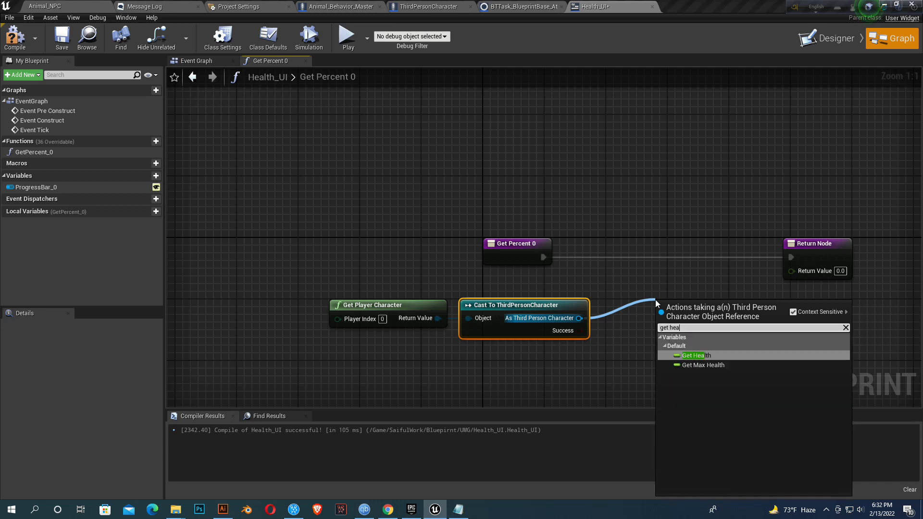
click(693, 354)
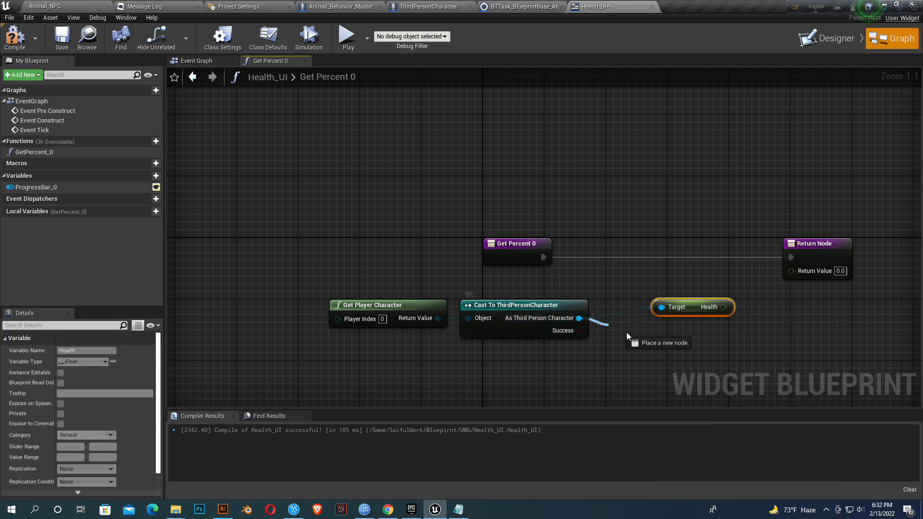
Step: Add Get Max Health, divide Health by it into Return Value, compile and close Health_UI
drag(579, 317, 642, 343)
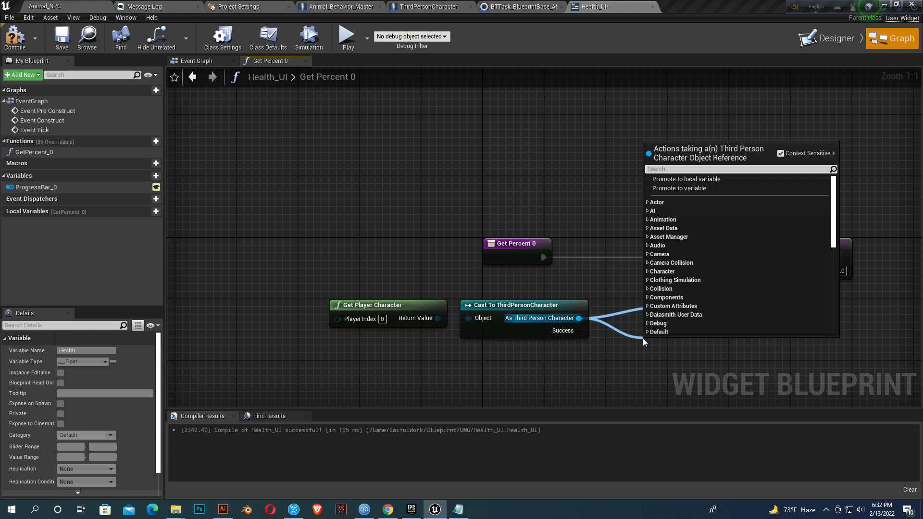
text(get max)
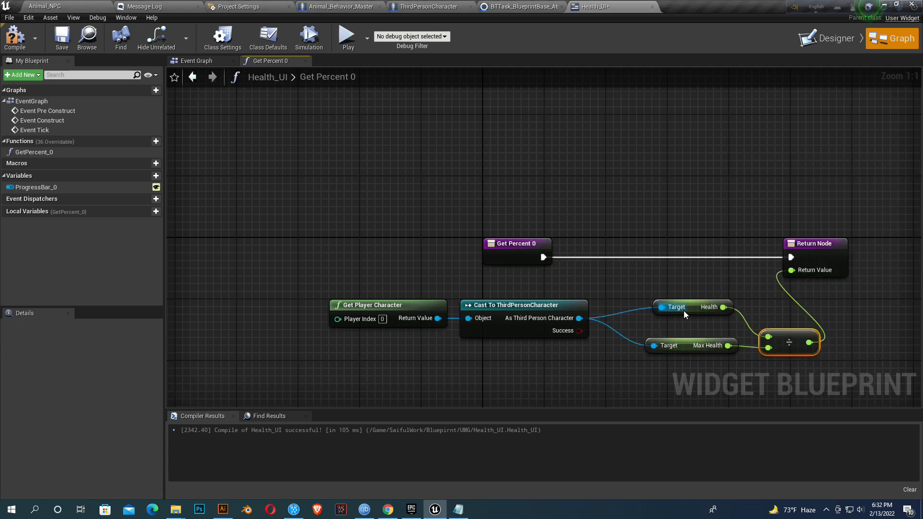
click(669, 322)
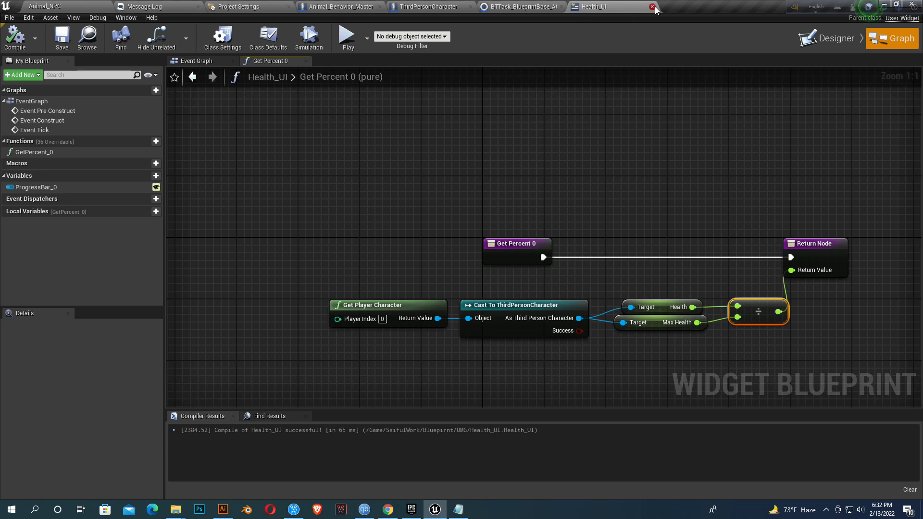
click(652, 7)
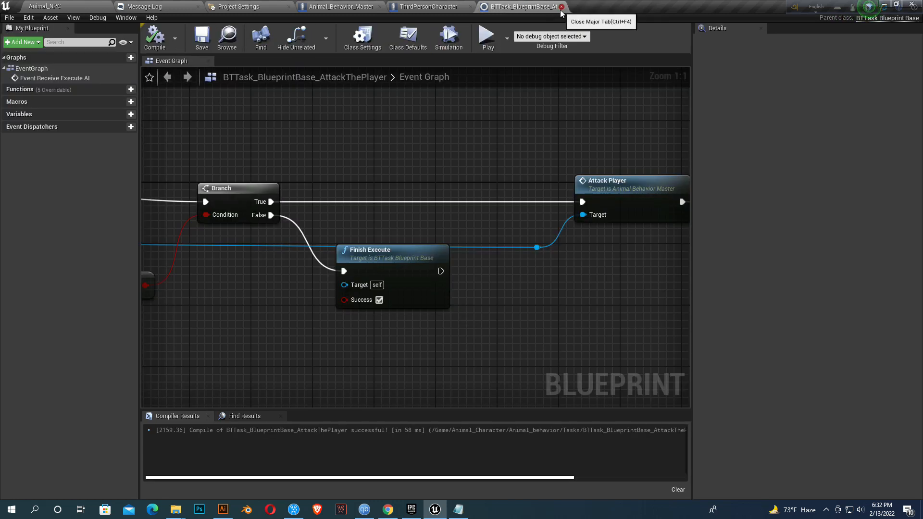
Step: Close the attack task and Animal_Behavior_Master tabs, then add Create Widget with class Health_UI
click(561, 6)
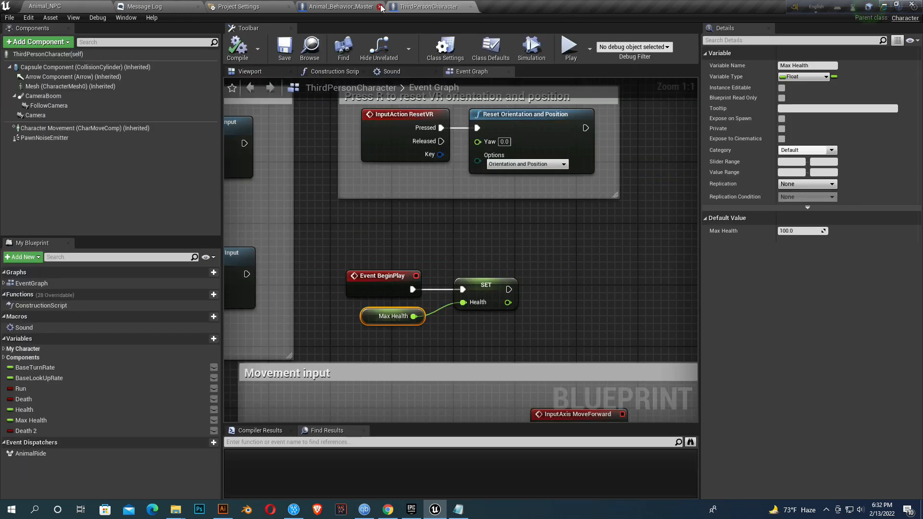
click(382, 7)
text(cre)
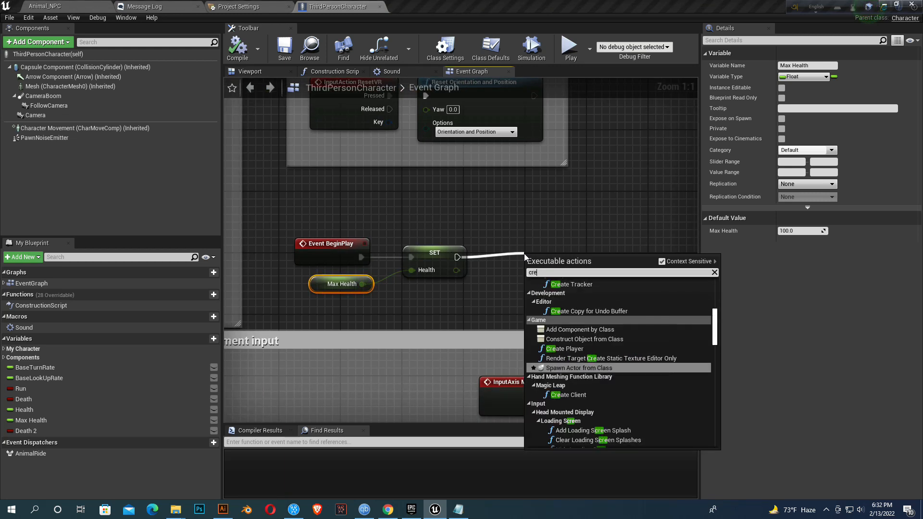
click(584, 339)
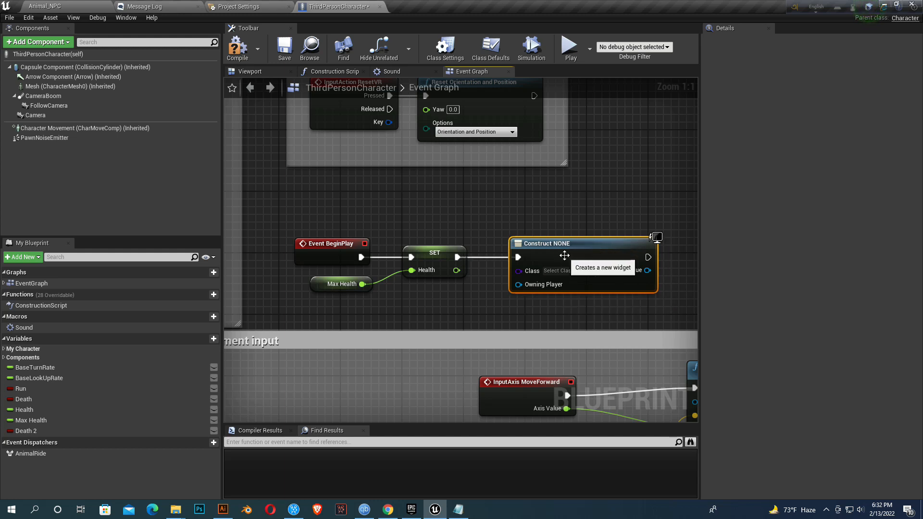
click(559, 270)
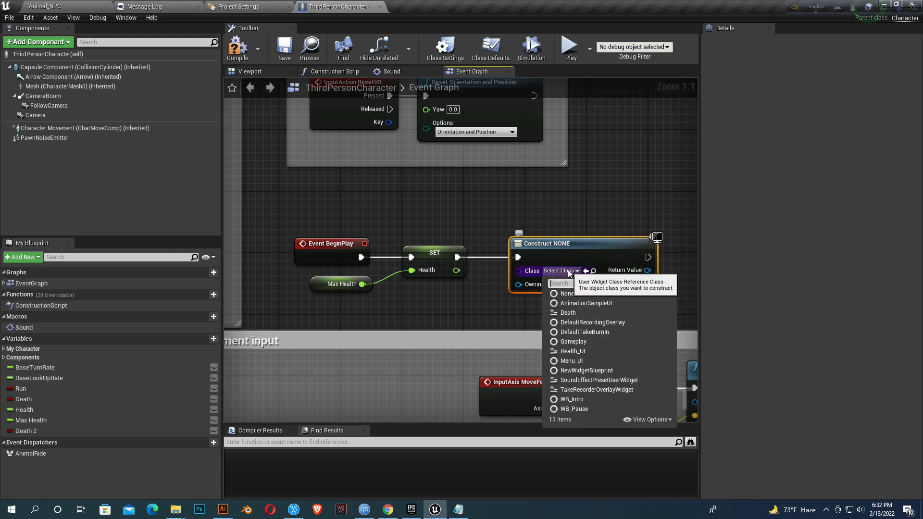
text(heal)
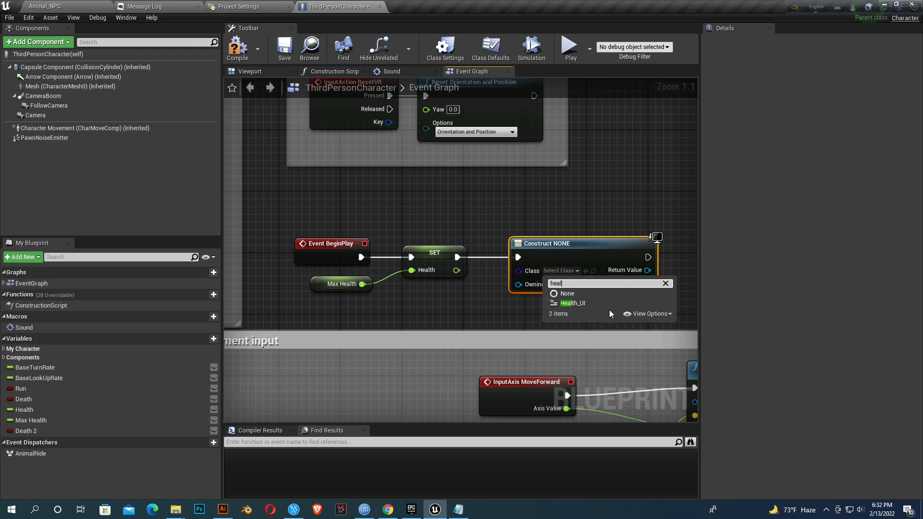
click(571, 302)
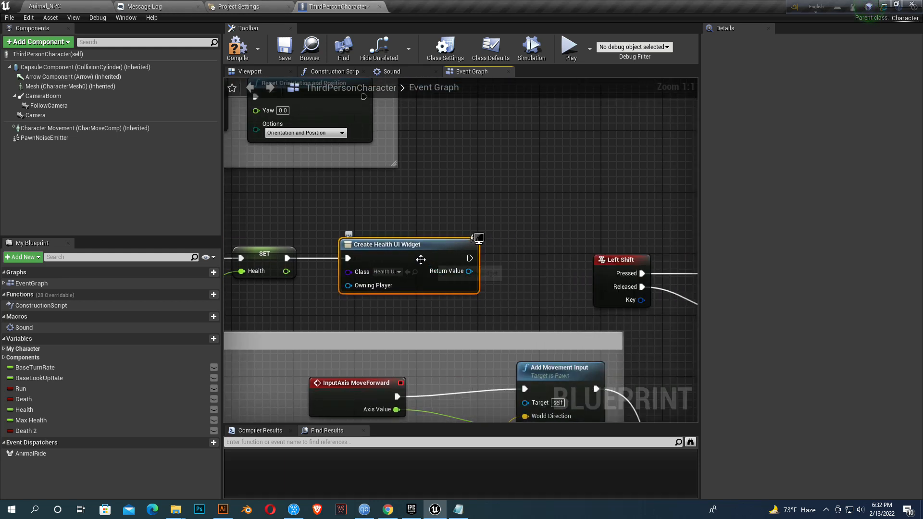
Step: Connect the created widget's Return Value to an Add to Viewport node
drag(469, 270, 491, 280)
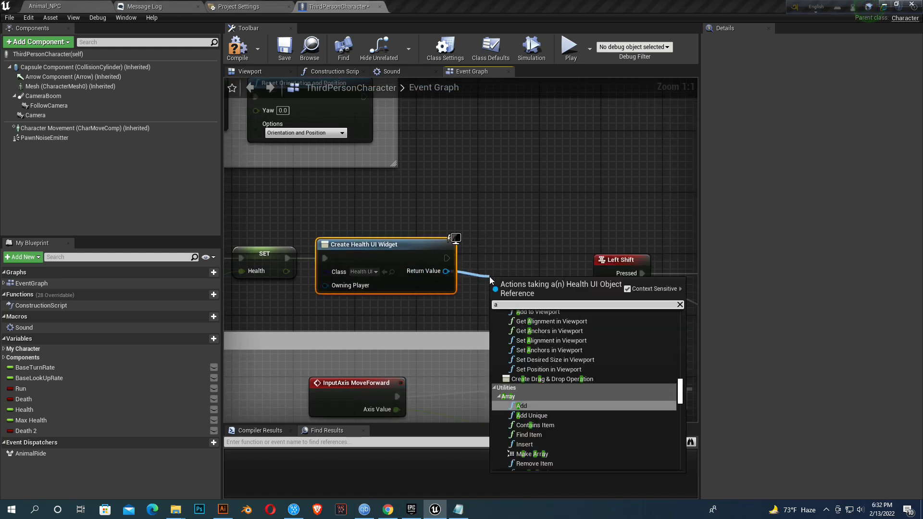
click(537, 311)
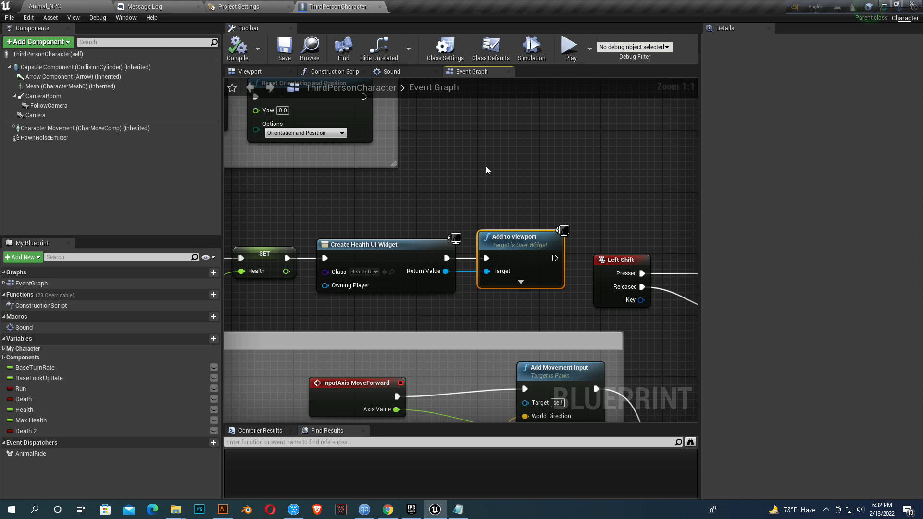
mouse_move(579, 173)
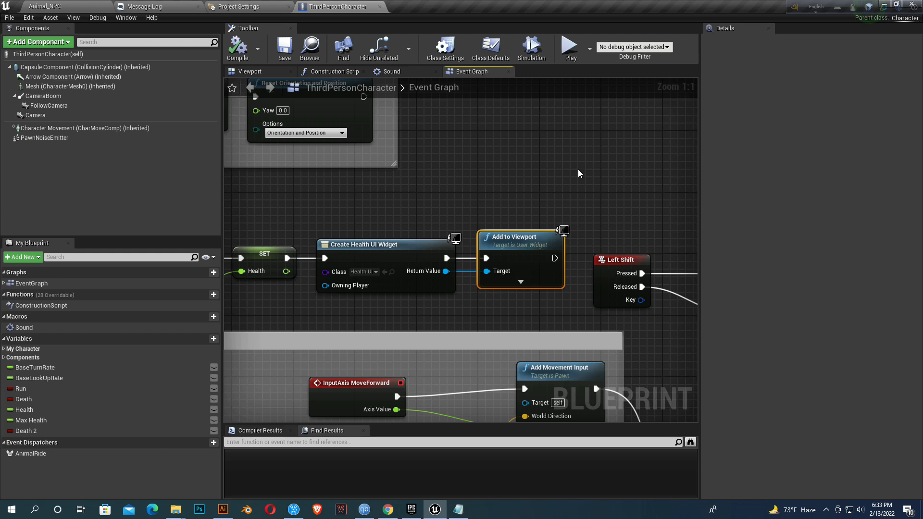
scroll(down, 3)
text(cus)
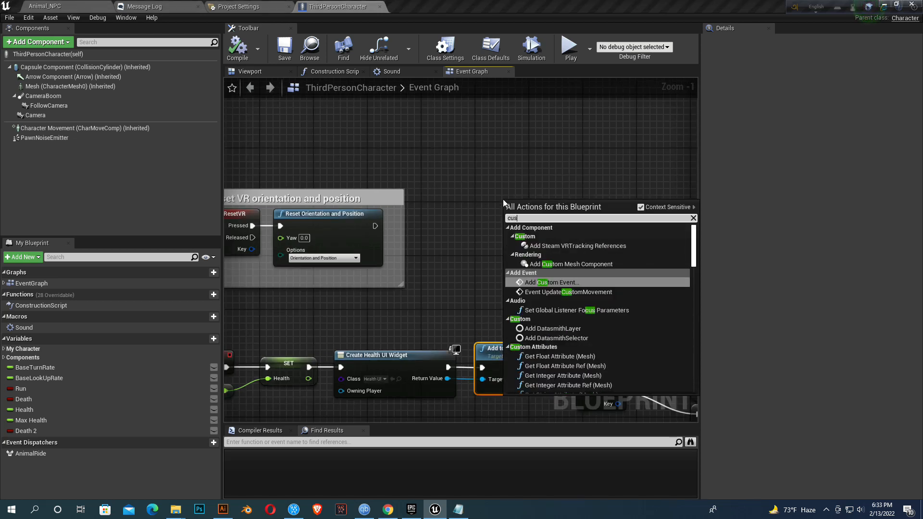
Step: Add a custom event to the character graph and name it Loose Health
click(554, 282)
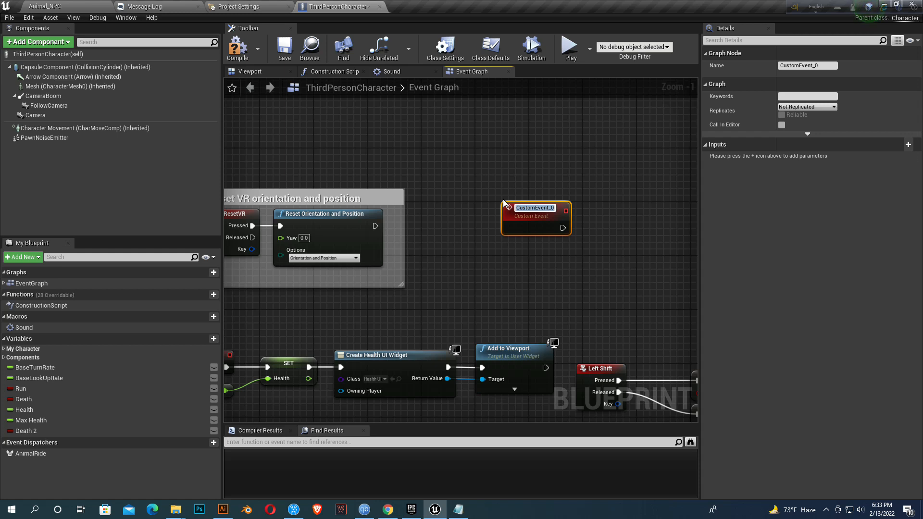
text(Lo)
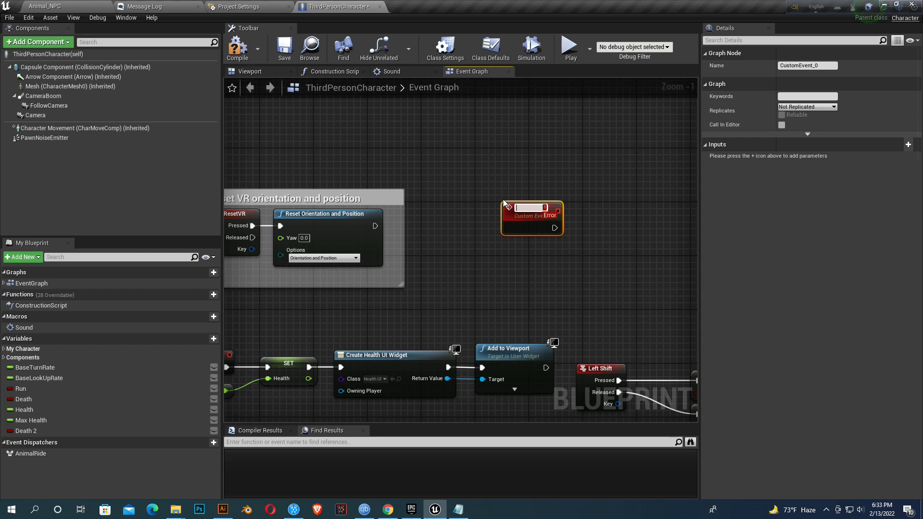
text(Health)
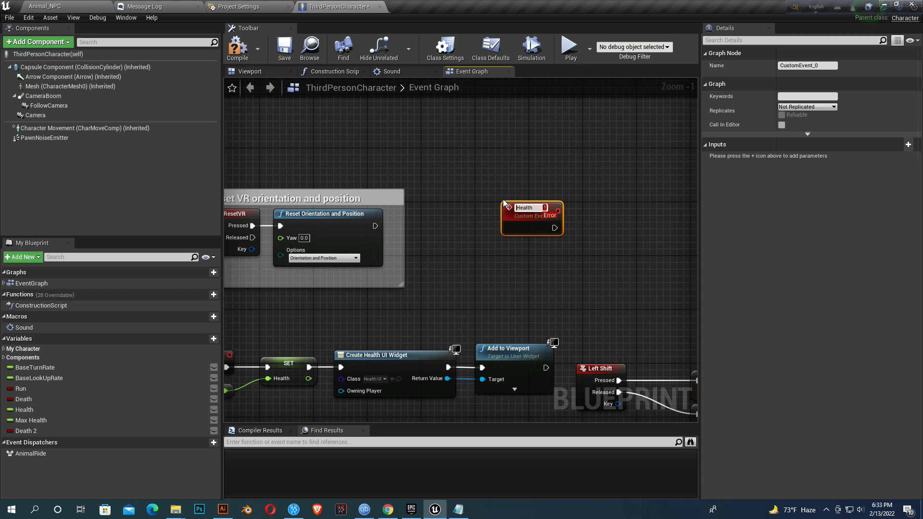
text(LooseHealth)
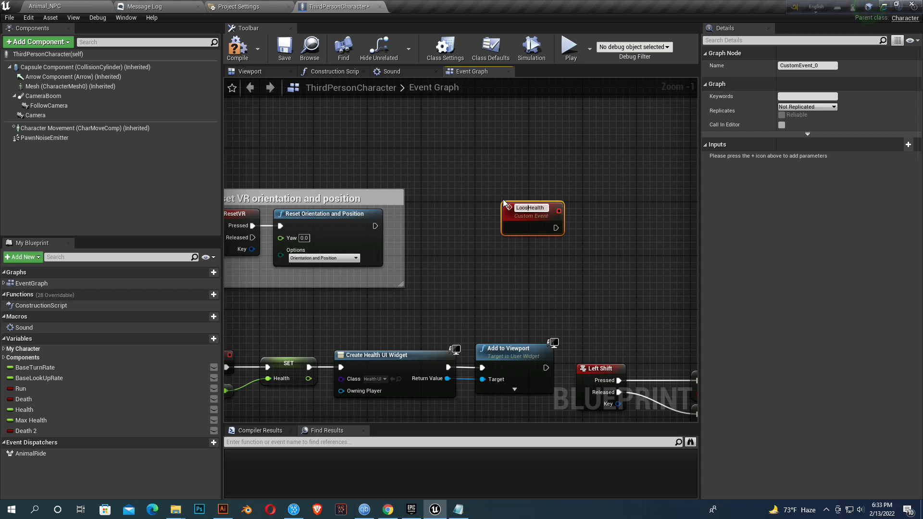
text(Loose Health)
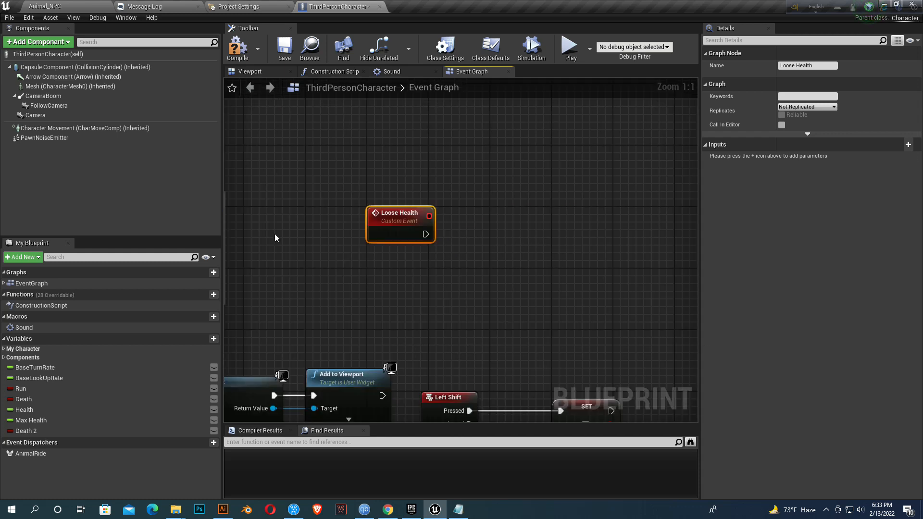
Step: Set Health to Health minus 10.0 in the Loose Health event
click(24, 409)
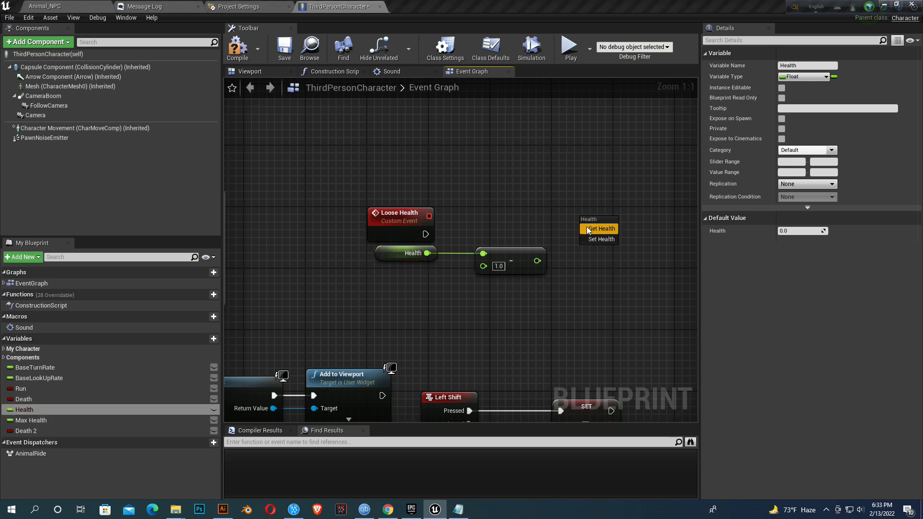
click(601, 228)
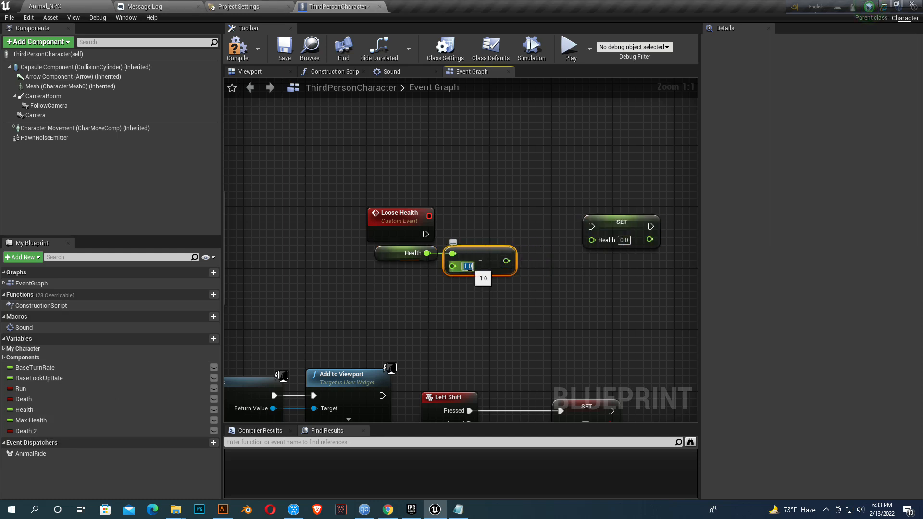
text(10.0)
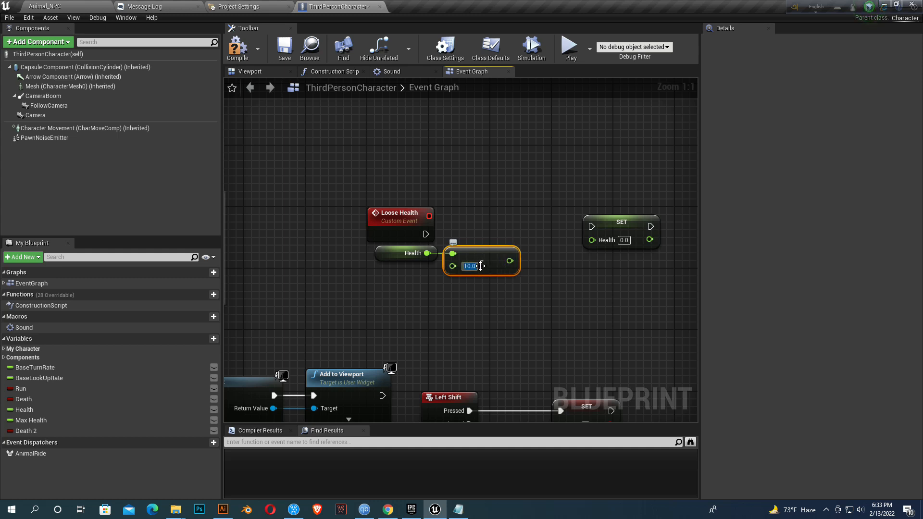
drag(511, 267, 591, 239)
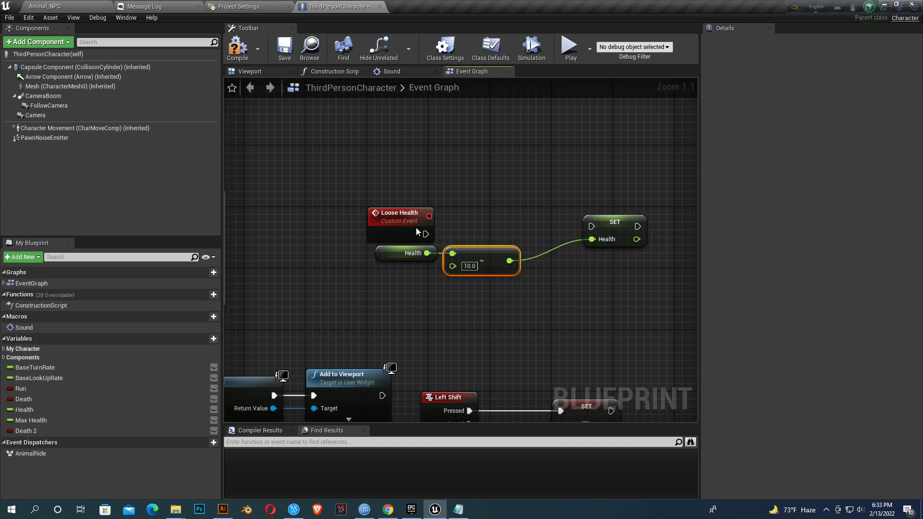
Step: Add a float <= float comparison on the new Health value, left at 0.0
drag(429, 234, 592, 226)
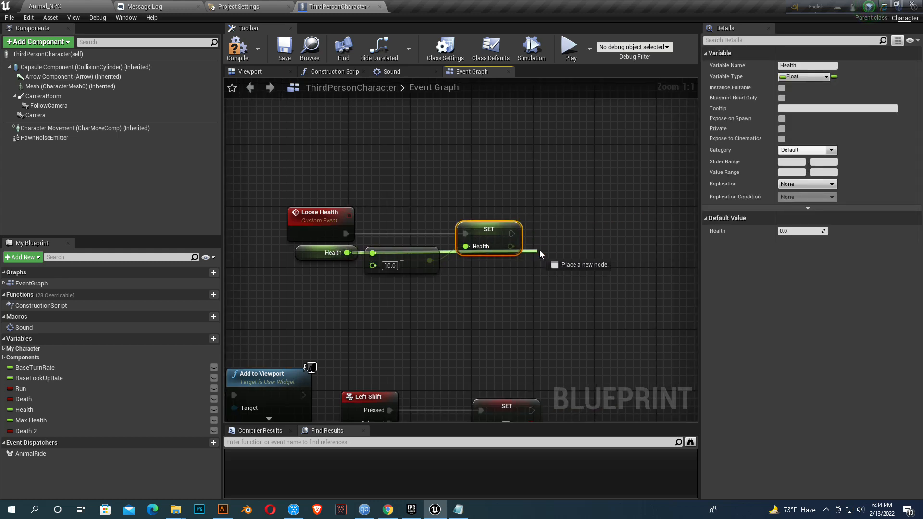
click(540, 253)
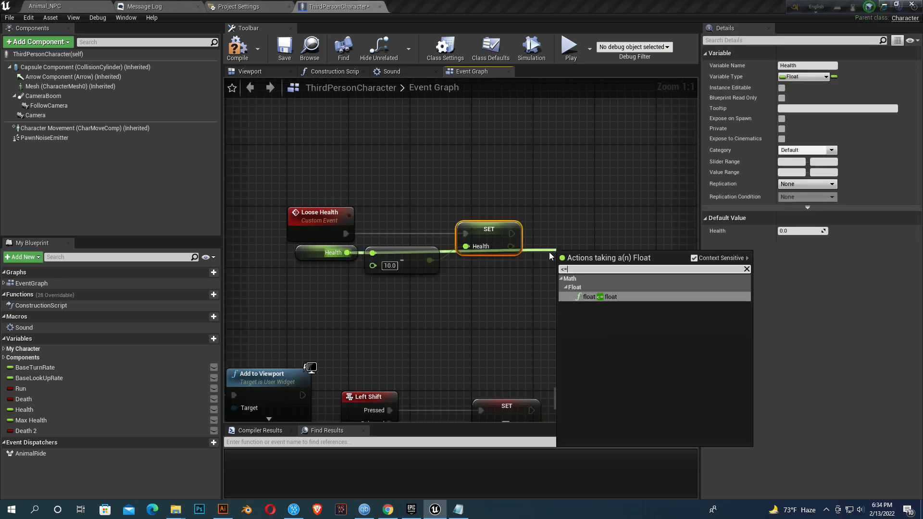
click(600, 297)
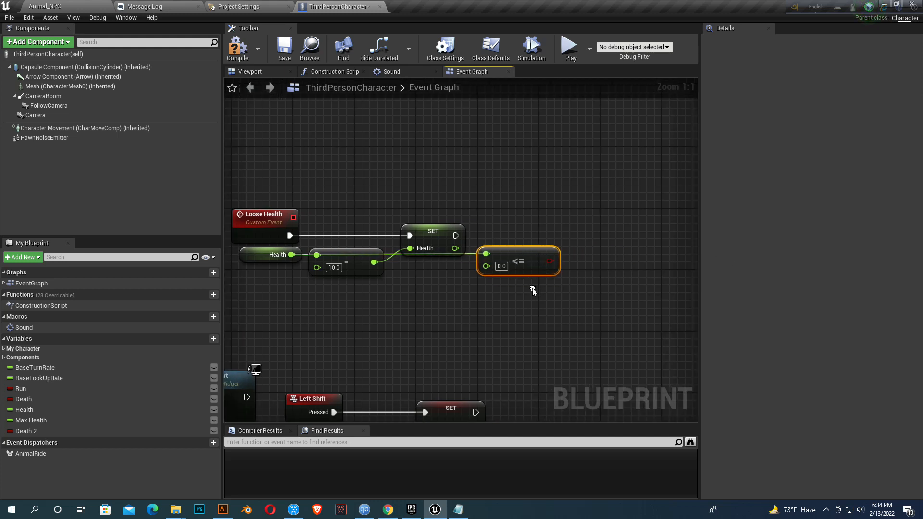
Step: Add a Do Once node whose Completed output sets Death 2 to true
double_click(501, 266)
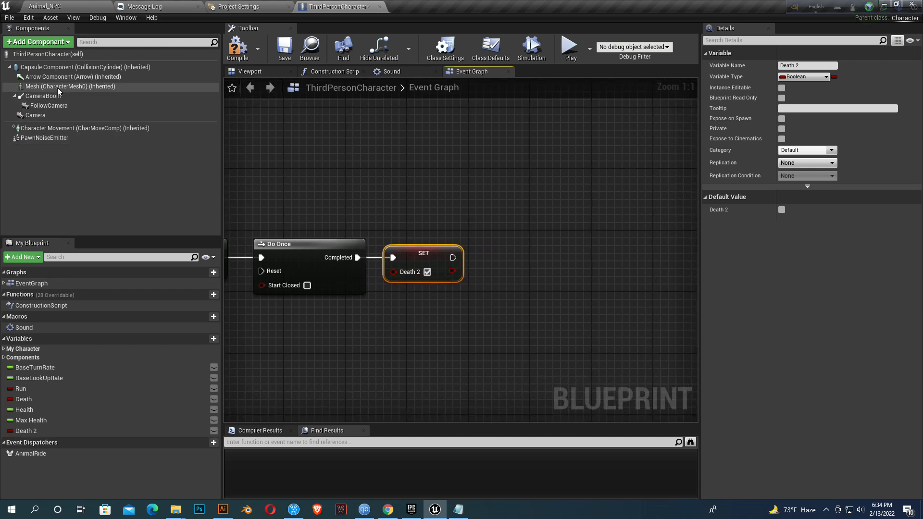
Step: Place a Mesh reference feeding Set All Bodies Simulate Physics with New Simulate ticked
click(65, 86)
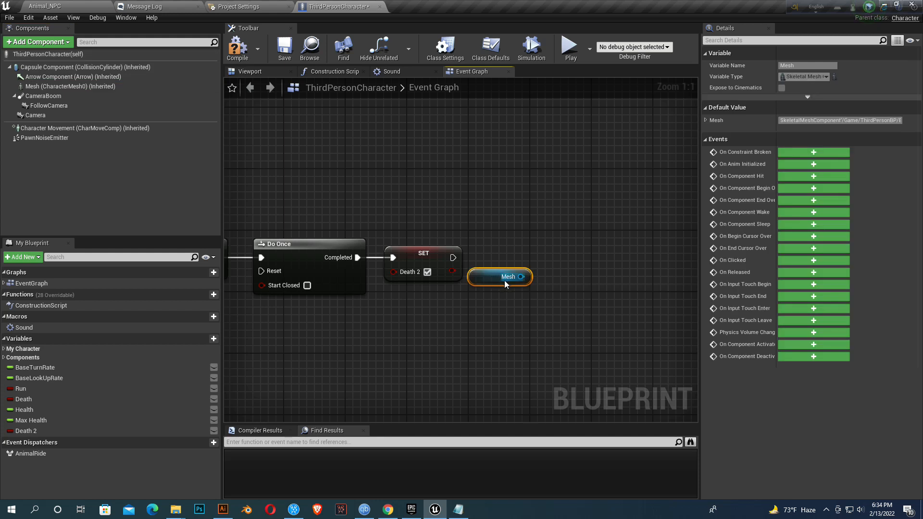
drag(520, 277, 591, 270)
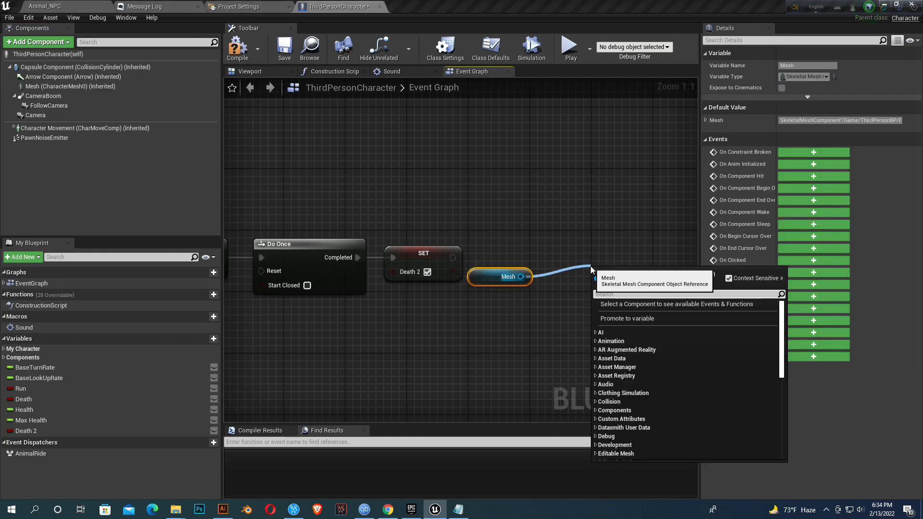
text(simula all)
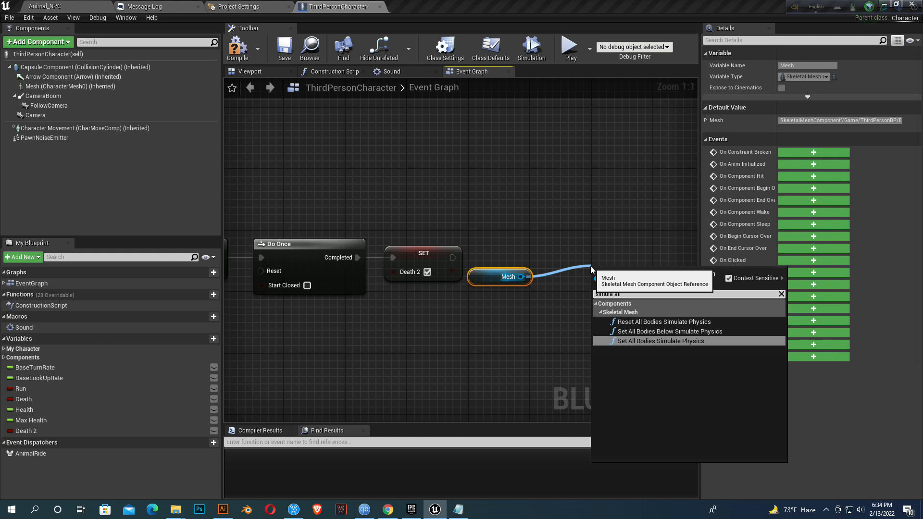
click(660, 341)
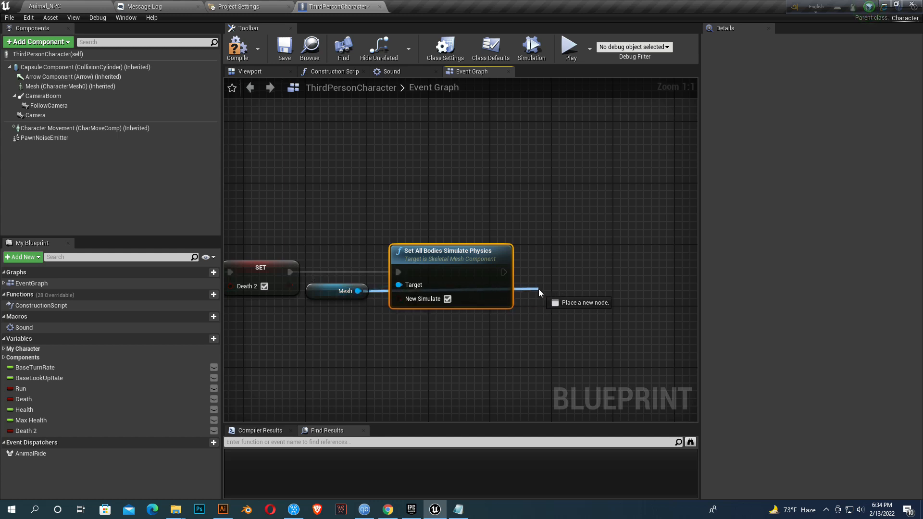
Step: Add two No Collision Set Collision Enabled nodes, the second targeting Capsule Component
click(538, 293)
text(set coll)
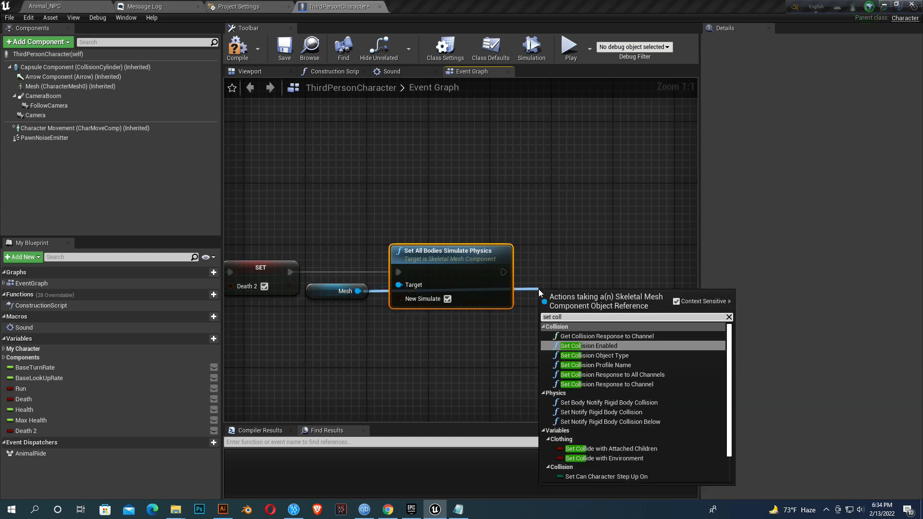
click(592, 346)
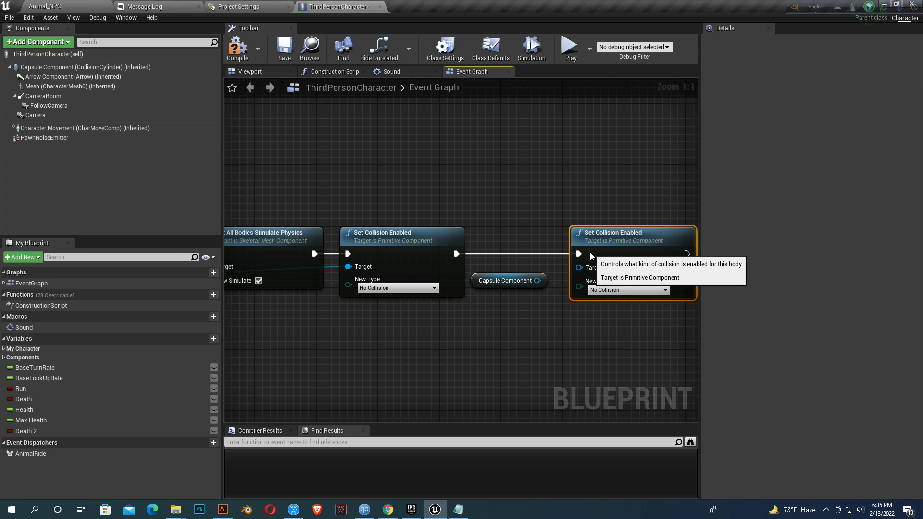
drag(536, 281, 579, 266)
text(get player con)
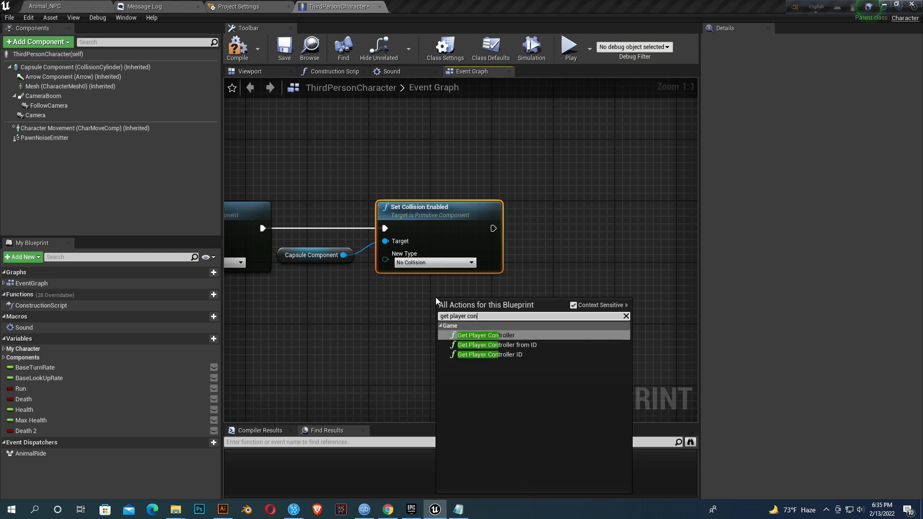
Step: Add Get Player Controller feeding a Disable Input node after the collision nodes
click(477, 335)
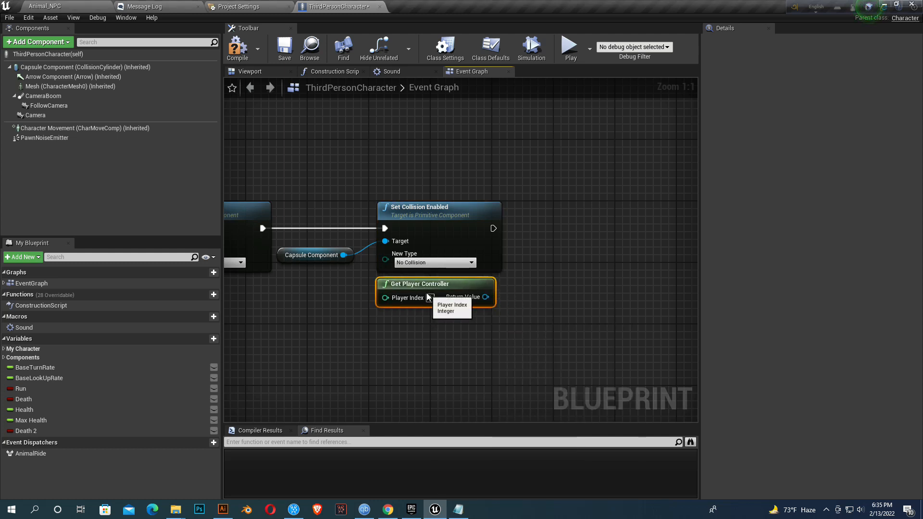
drag(485, 297, 548, 277)
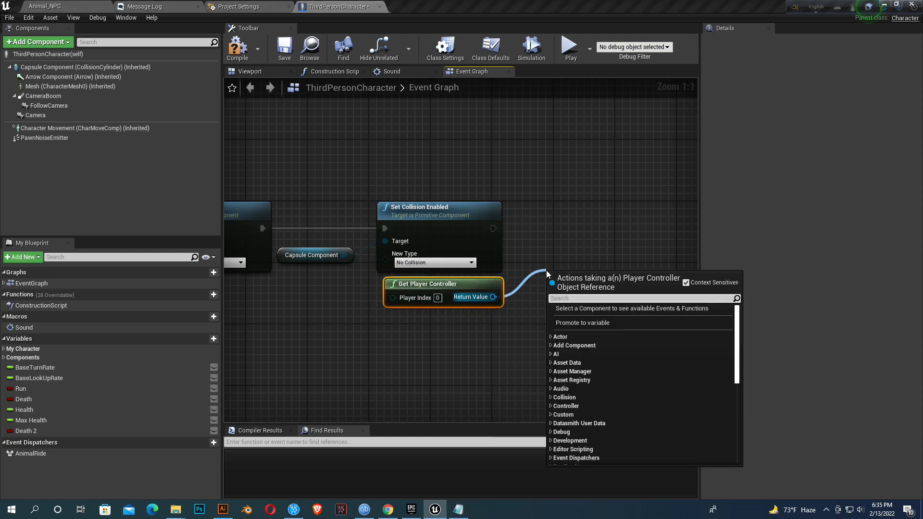
text(disab)
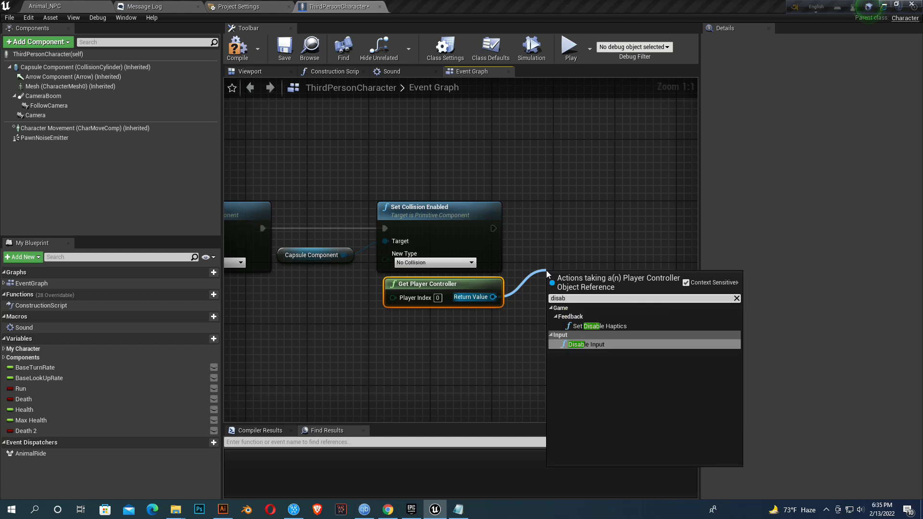
click(578, 344)
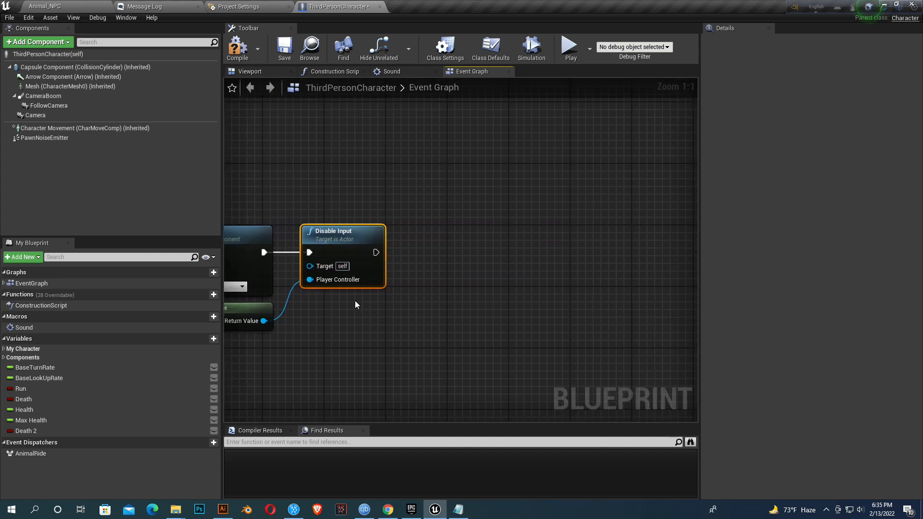
mouse_move(45, 95)
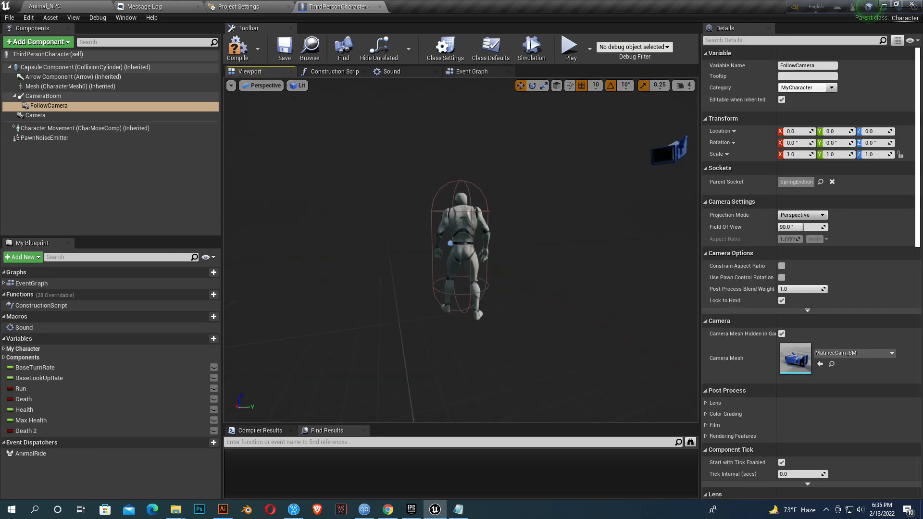
Step: Add Set Active nodes turning FollowCamera off and the Camera component on
click(35, 114)
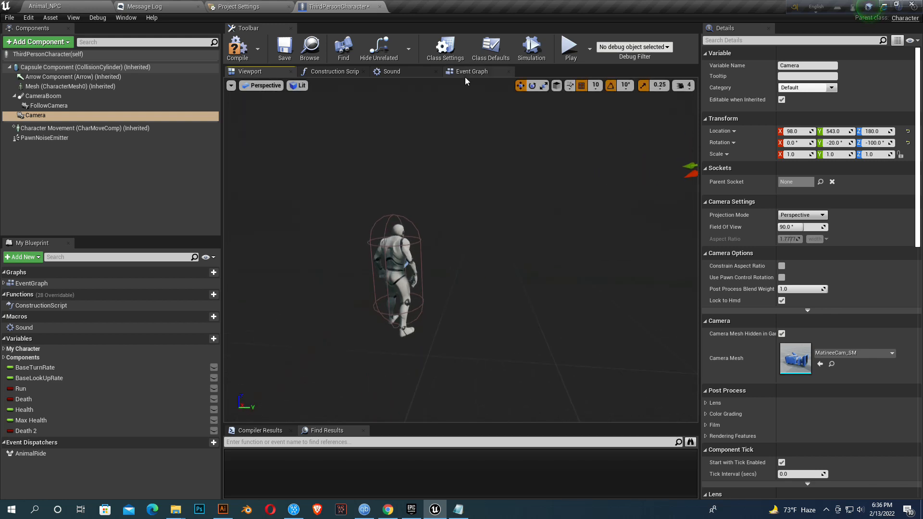
click(472, 71)
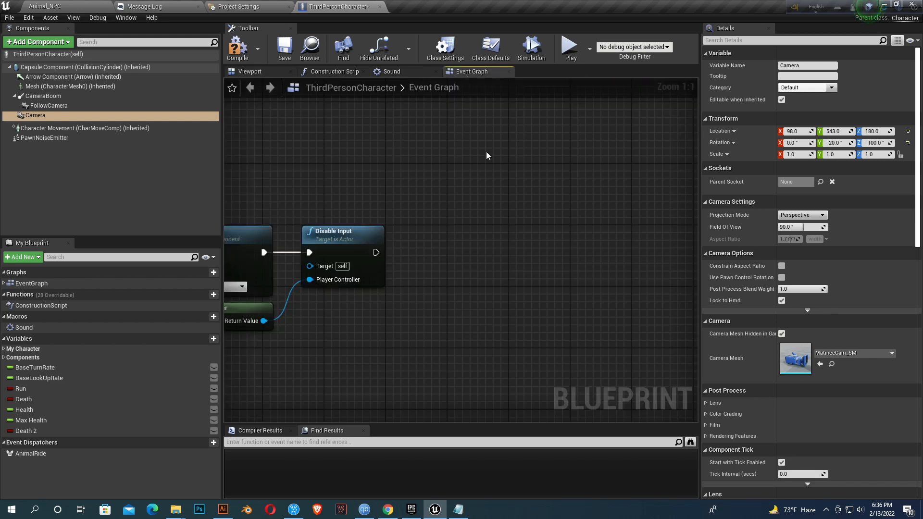
mouse_move(35, 115)
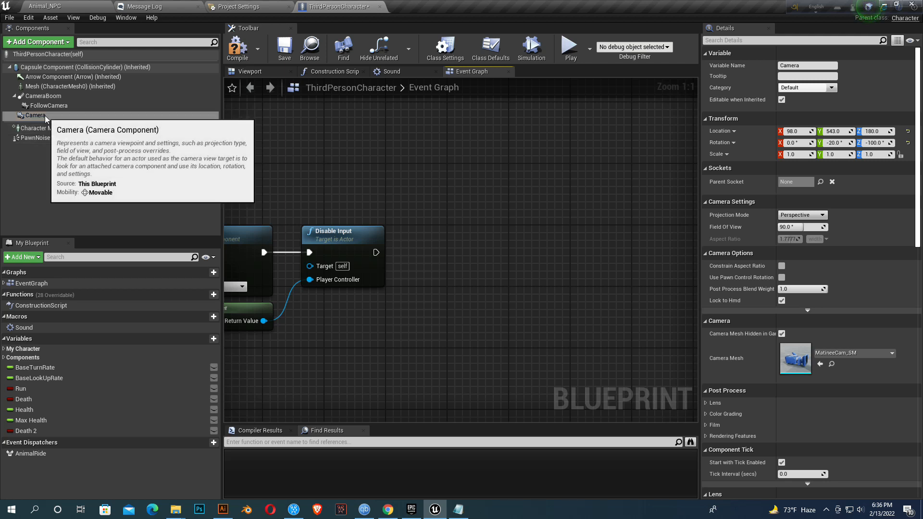
click(48, 105)
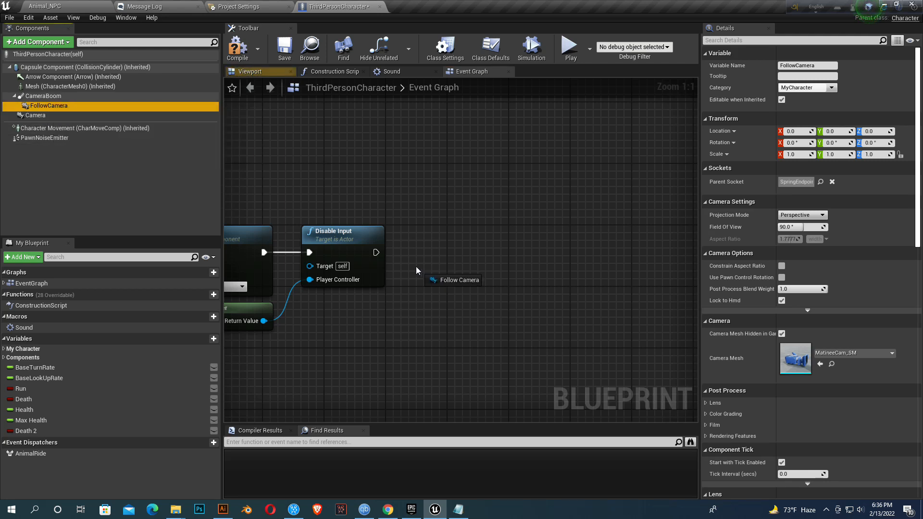
drag(453, 279, 491, 262)
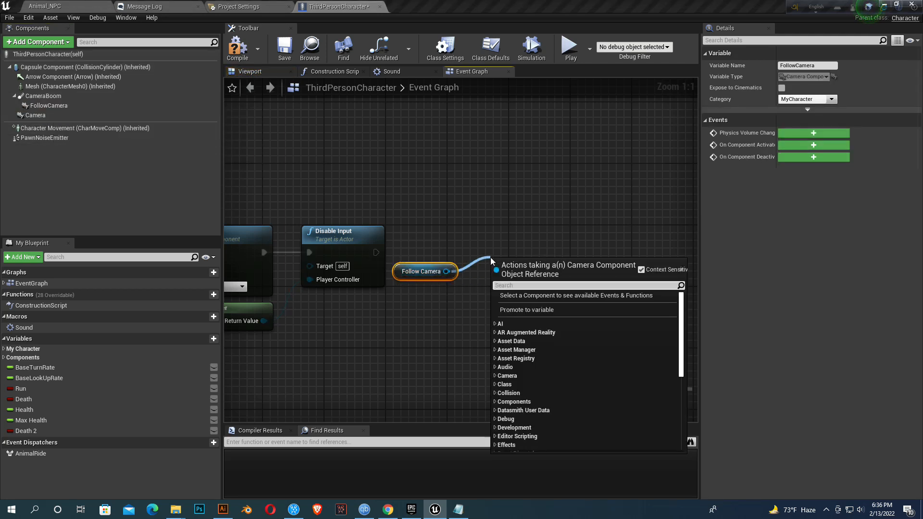
text(set act)
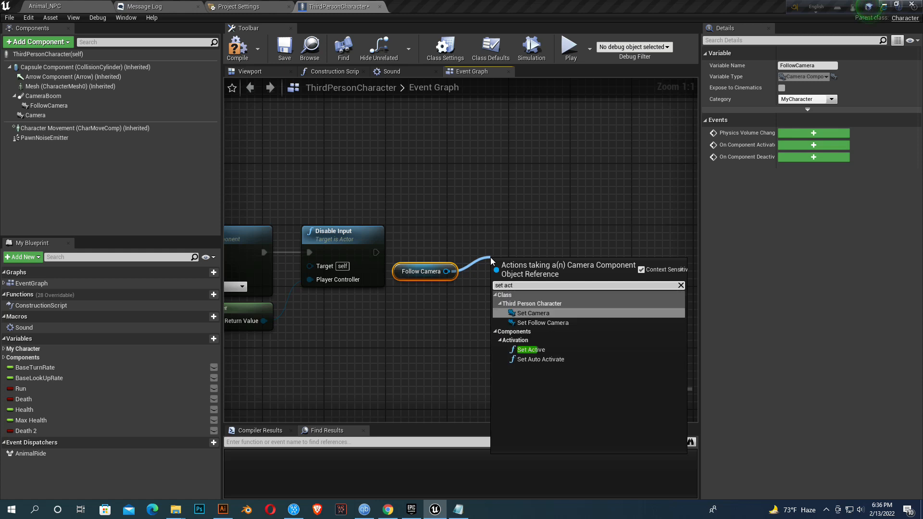
mouse_move(531, 350)
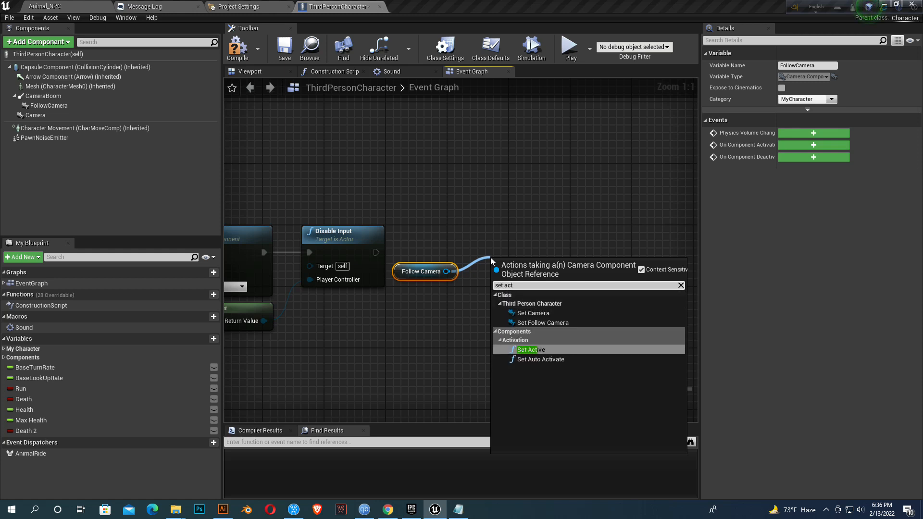
click(530, 349)
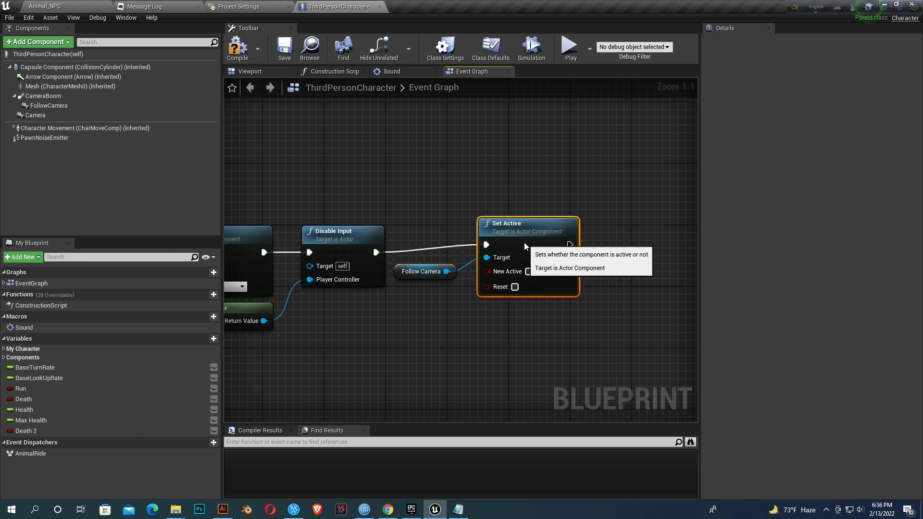
click(35, 115)
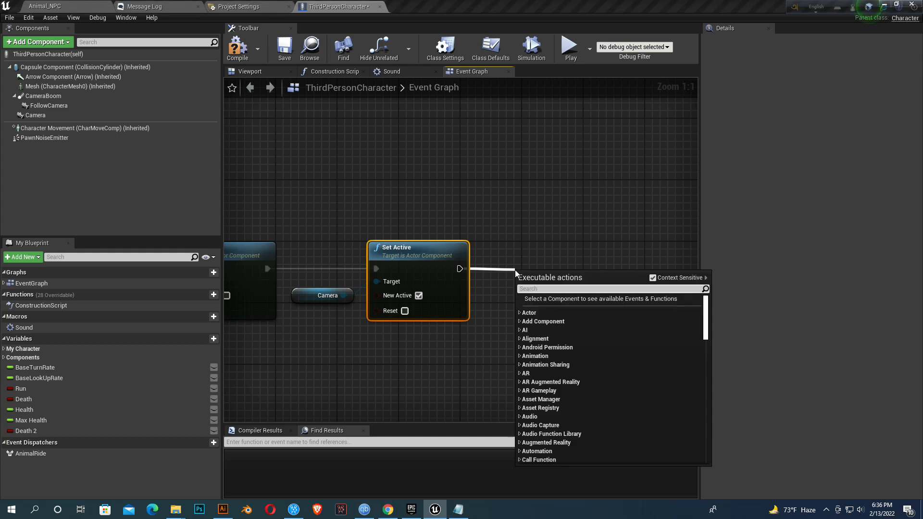
Step: Add a Play Sound 2D node set to Death_Scream_Cue after Set Active
text(play soun)
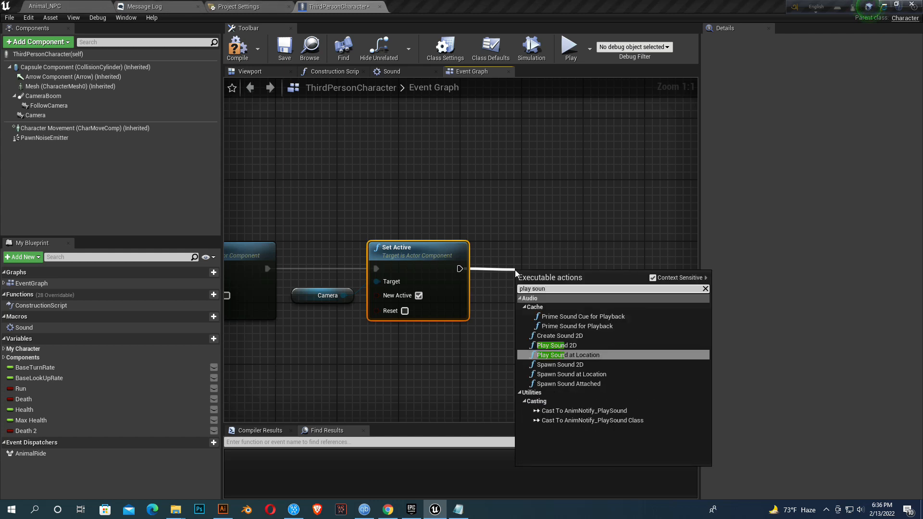
click(555, 345)
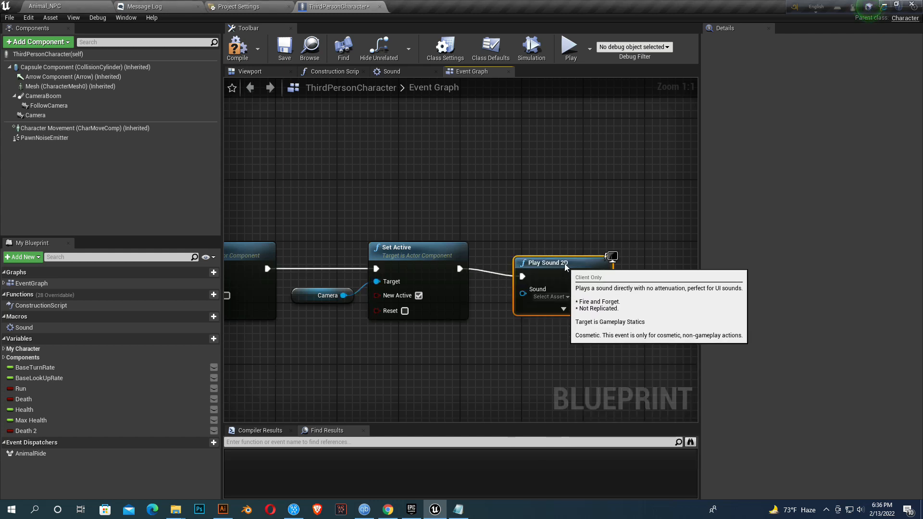
click(550, 289)
text(screa)
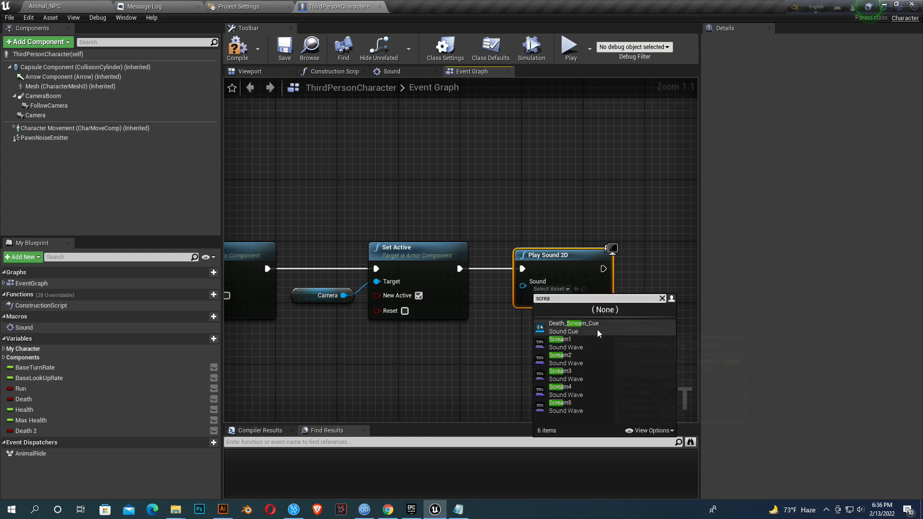
click(572, 323)
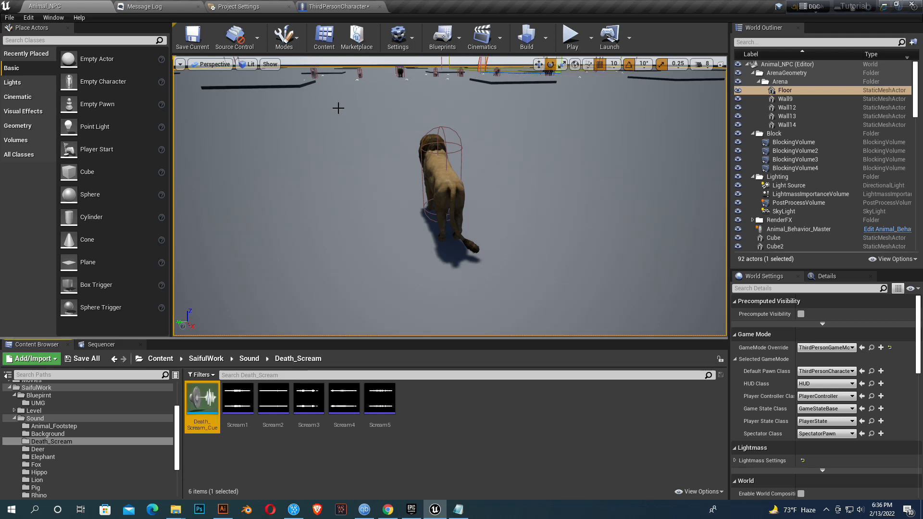
click(337, 6)
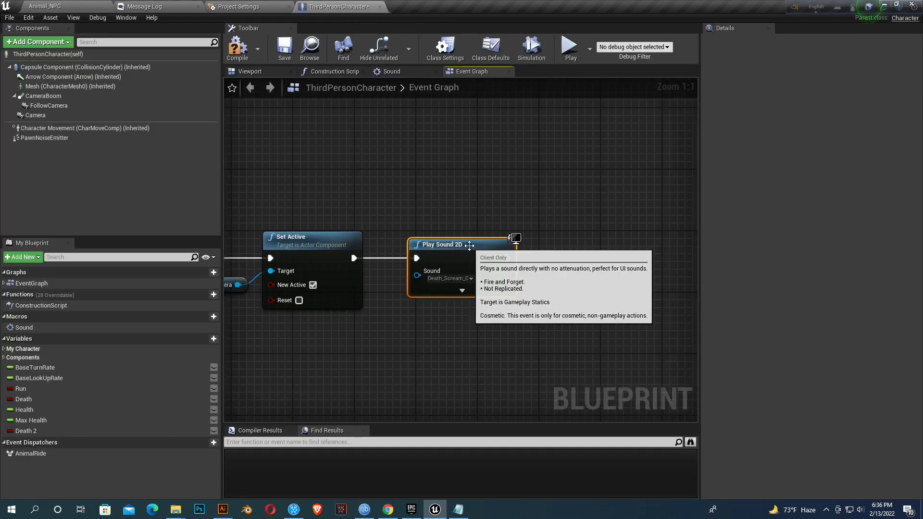
mouse_move(565, 269)
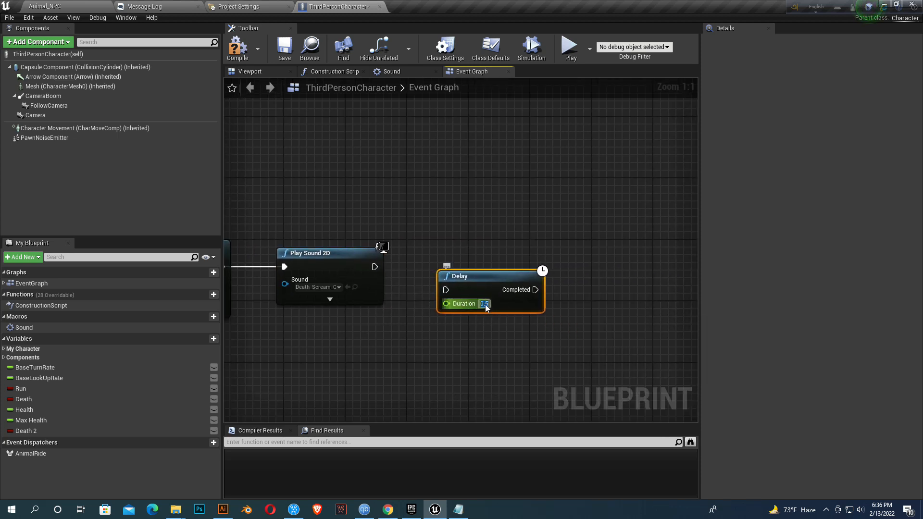
Step: Set the Delay to 0.5, then create the Death widget and add it to viewport
drag(375, 267, 446, 289)
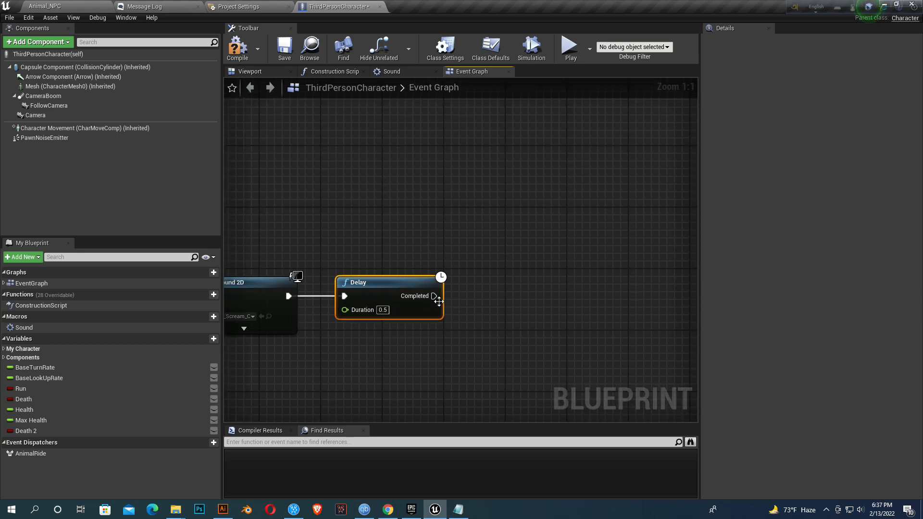
drag(434, 296, 483, 303)
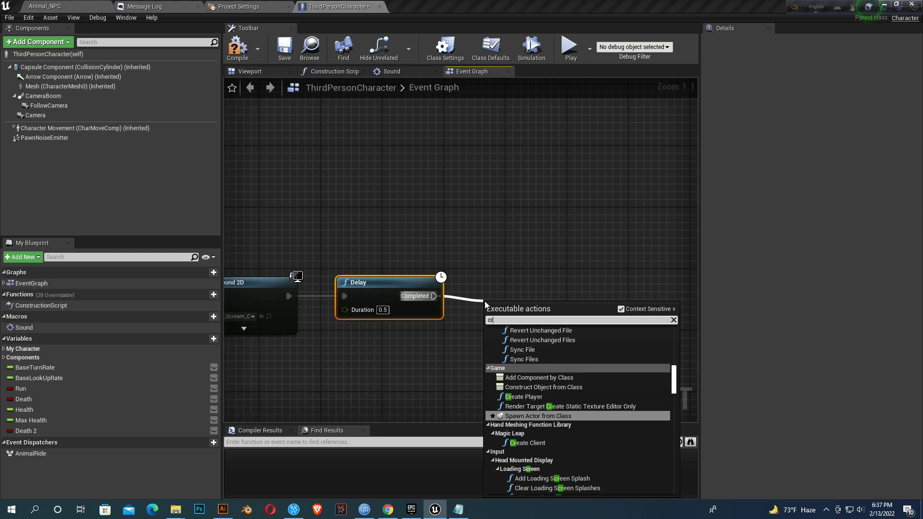
click(543, 386)
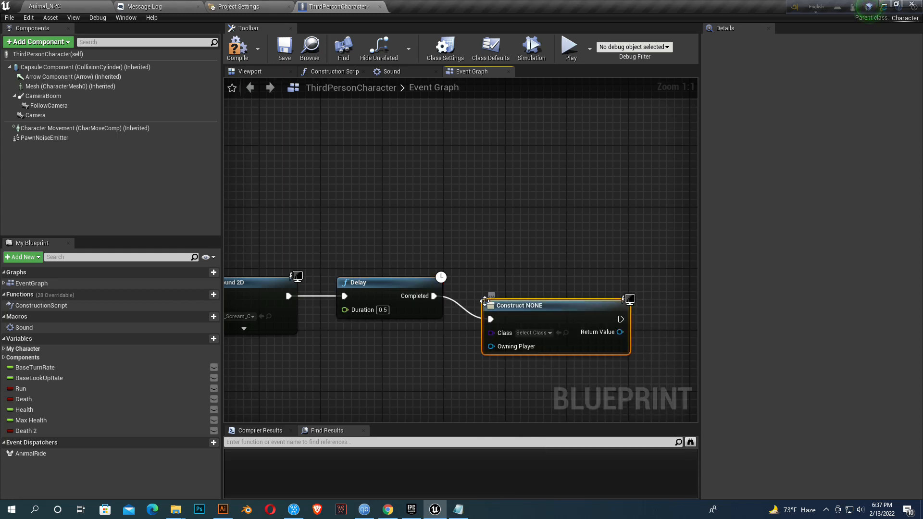
click(529, 309)
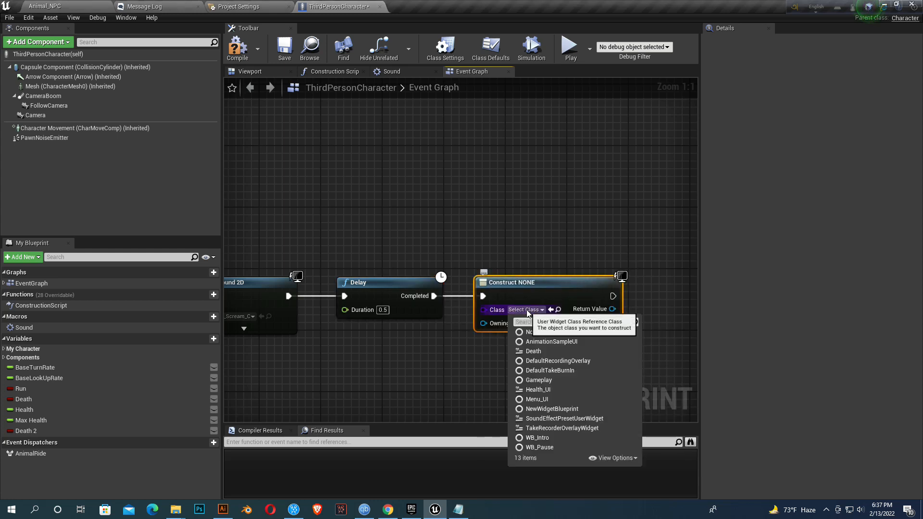
click(532, 351)
text(add t)
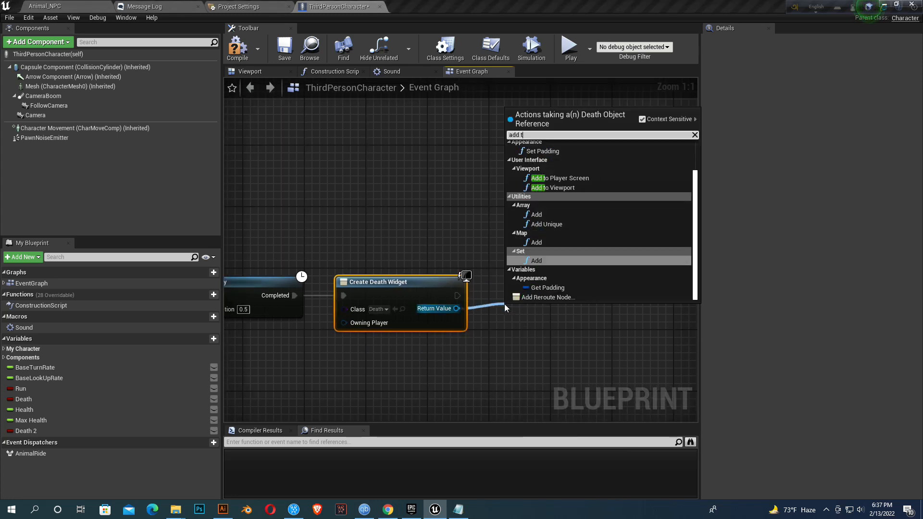
click(554, 187)
text(get player con)
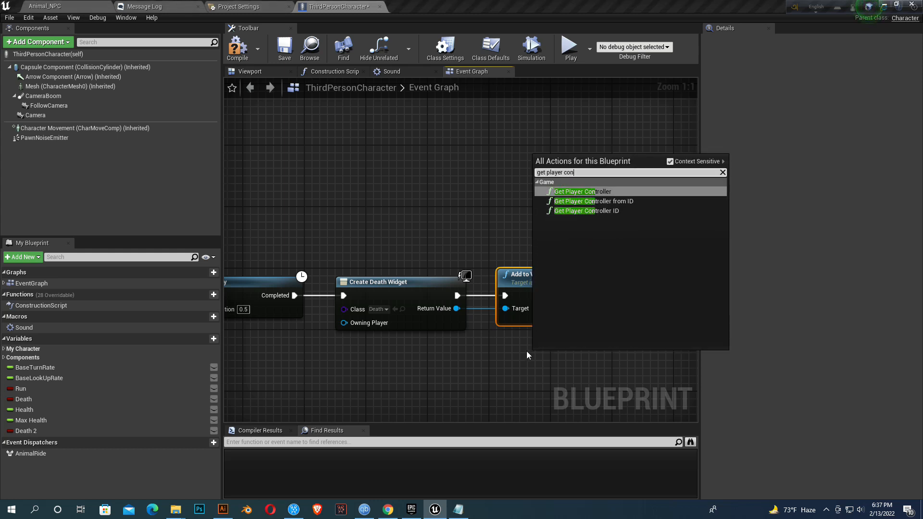
Step: Add Get Player Controller and search its actions for Set Show Mouse Cursor
click(574, 192)
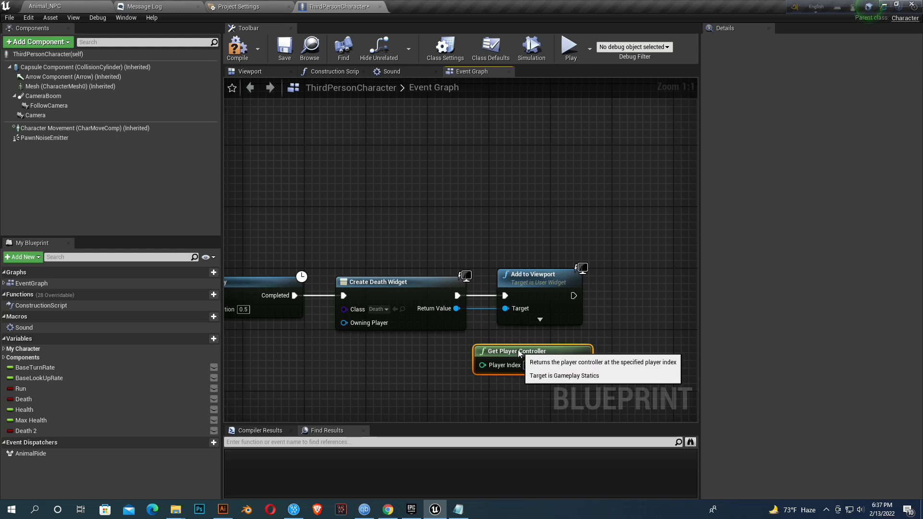
drag(568, 357, 638, 310)
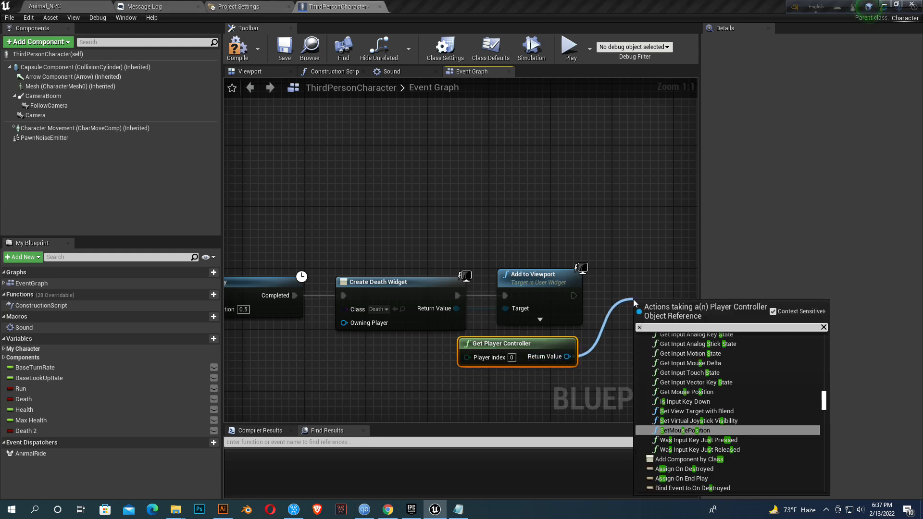
text(set show)
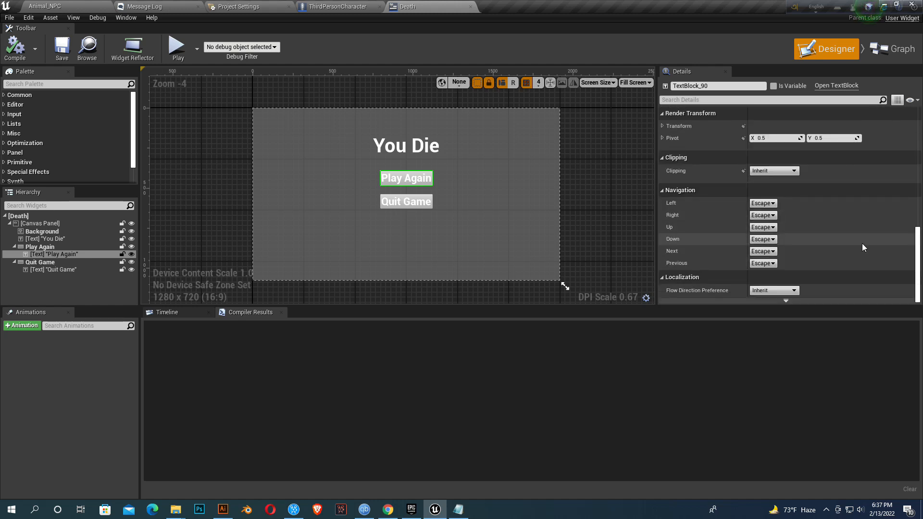
Step: Review the Death widget's event graph and compile the Death widget blueprint
click(897, 37)
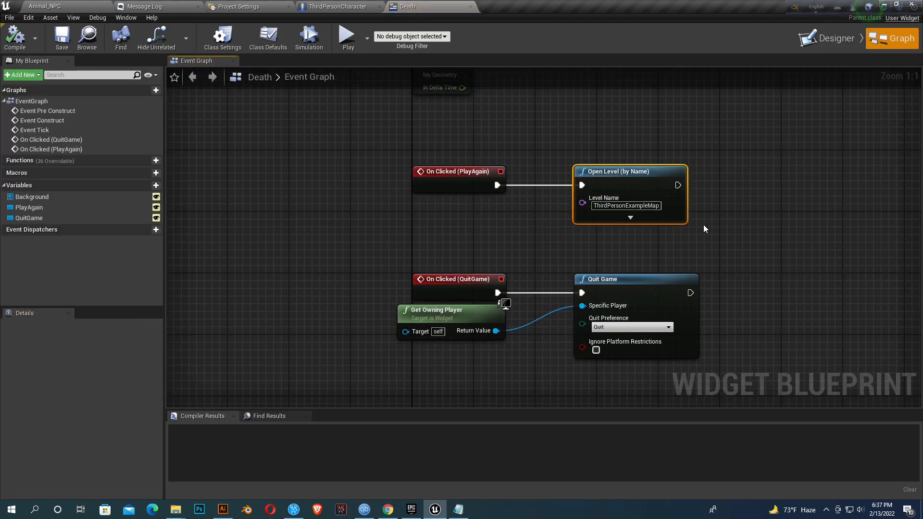
mouse_move(603, 279)
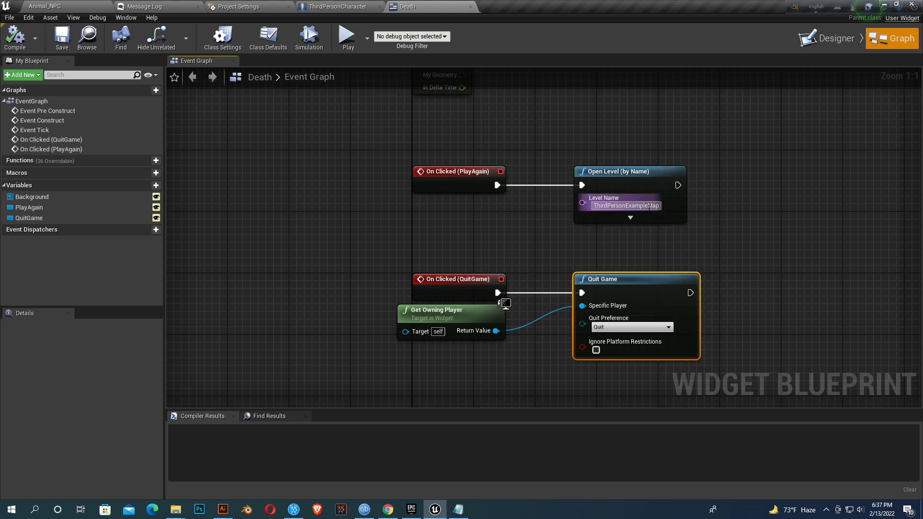
right_click(618, 205)
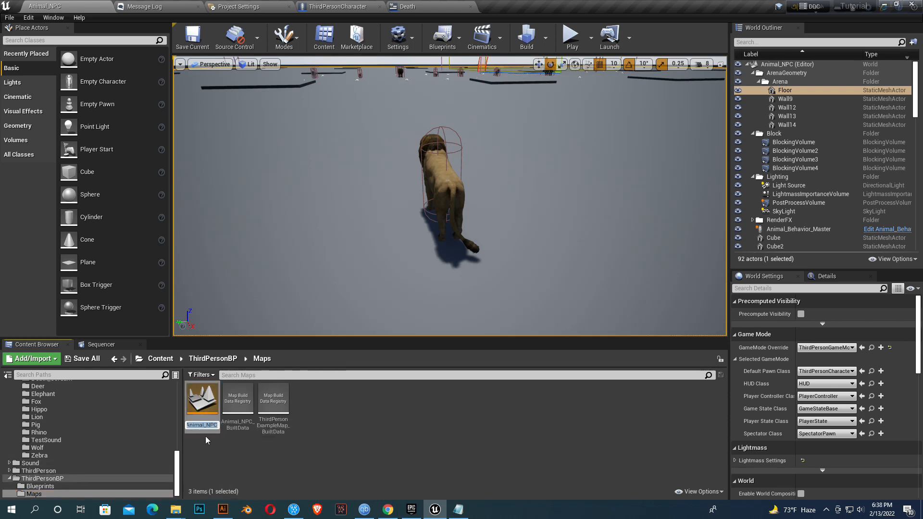
mouse_move(406, 6)
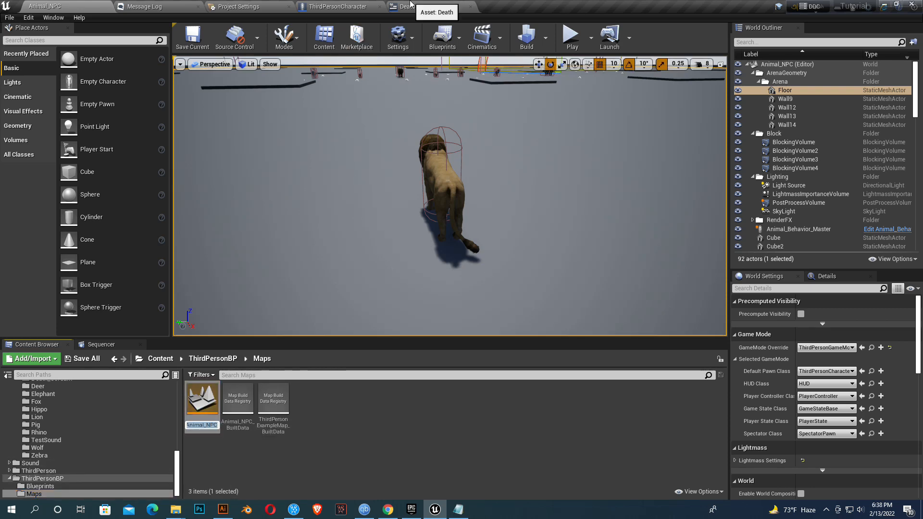
click(406, 6)
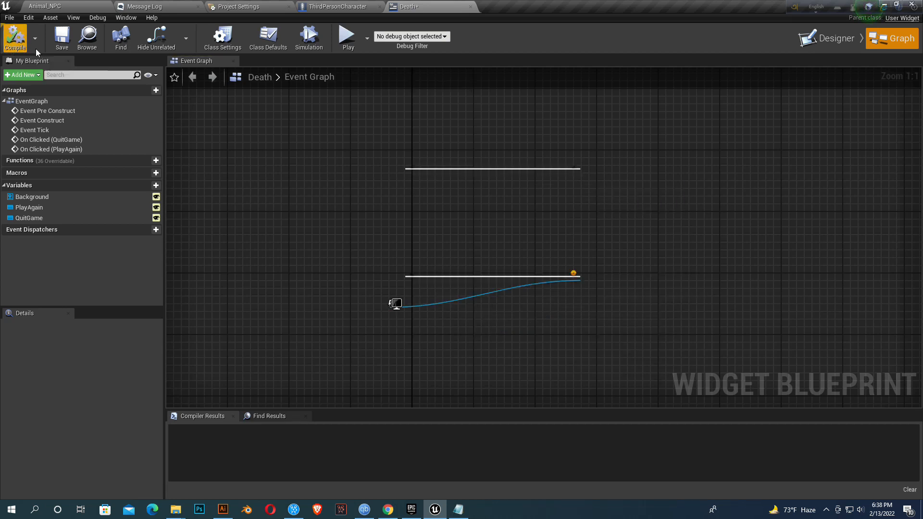
click(338, 6)
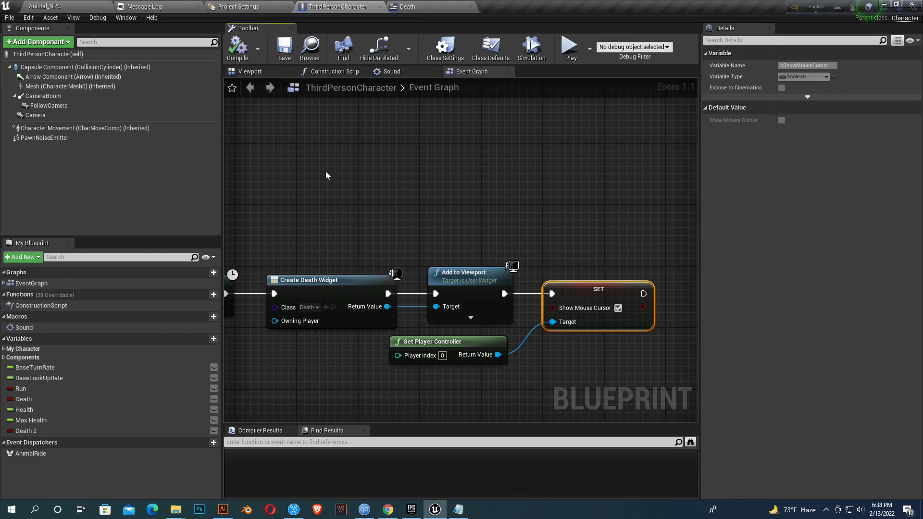
mouse_move(328, 171)
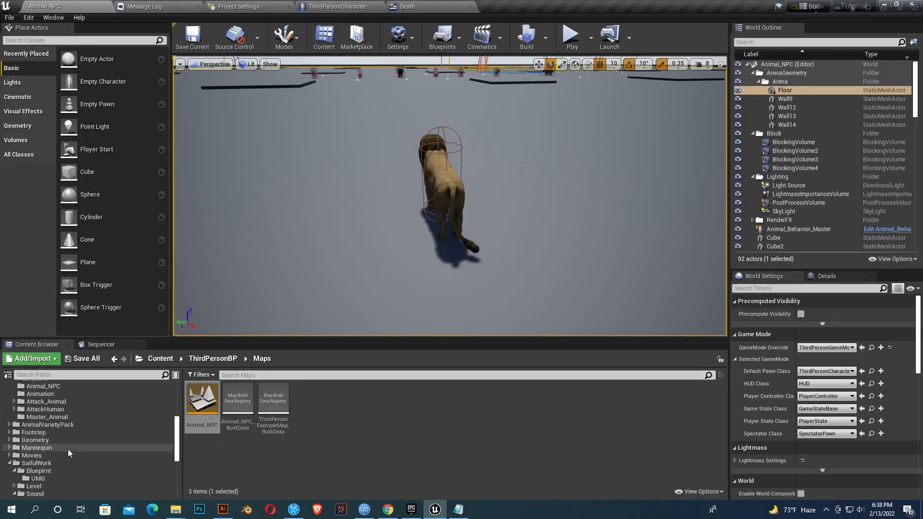
Step: In AttackThePlayer task, branch on the character's Get Death, false path to Finish Execute, then compile
click(39, 425)
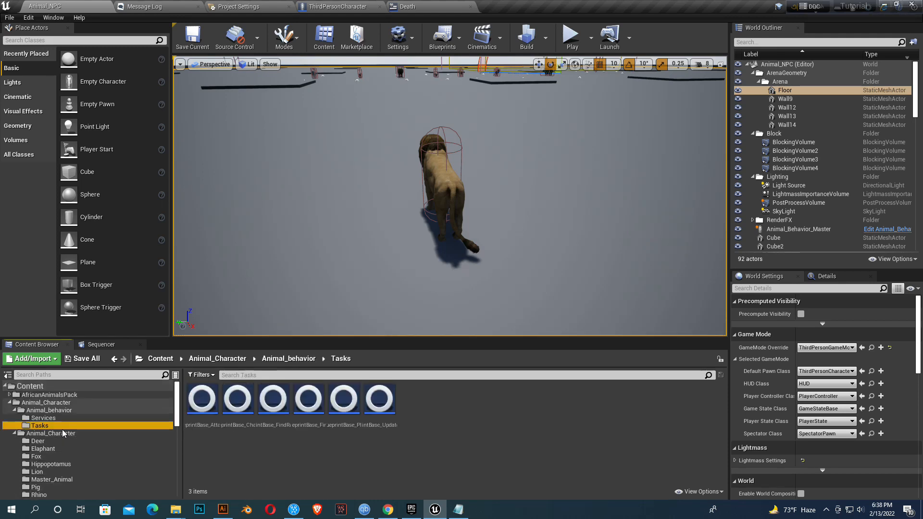
click(520, 6)
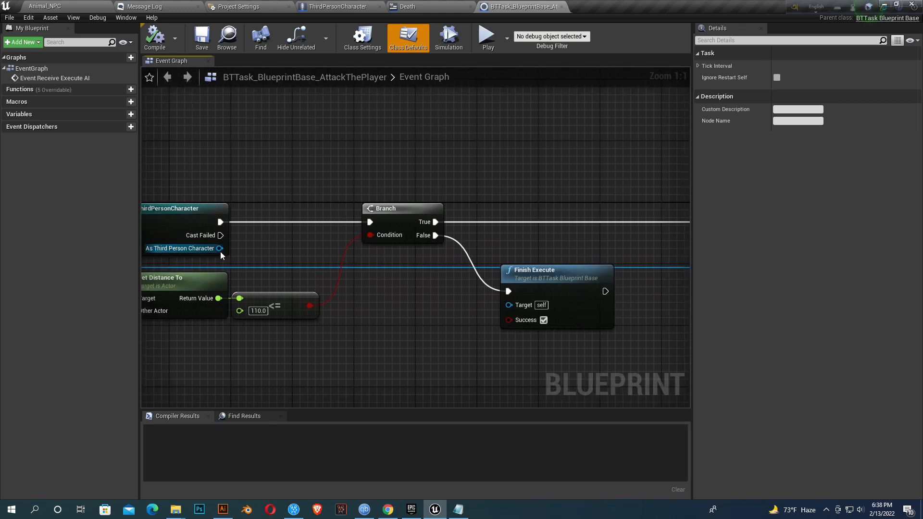
drag(221, 248, 486, 256)
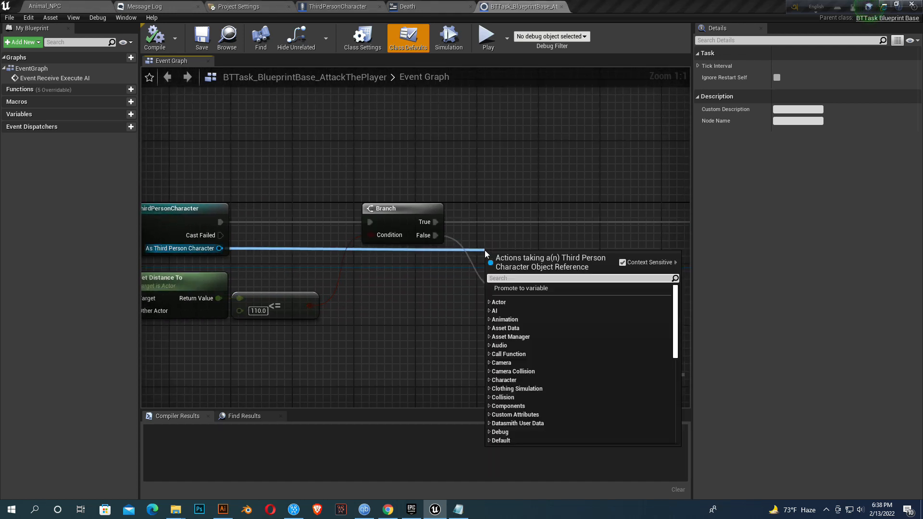
text(get deat)
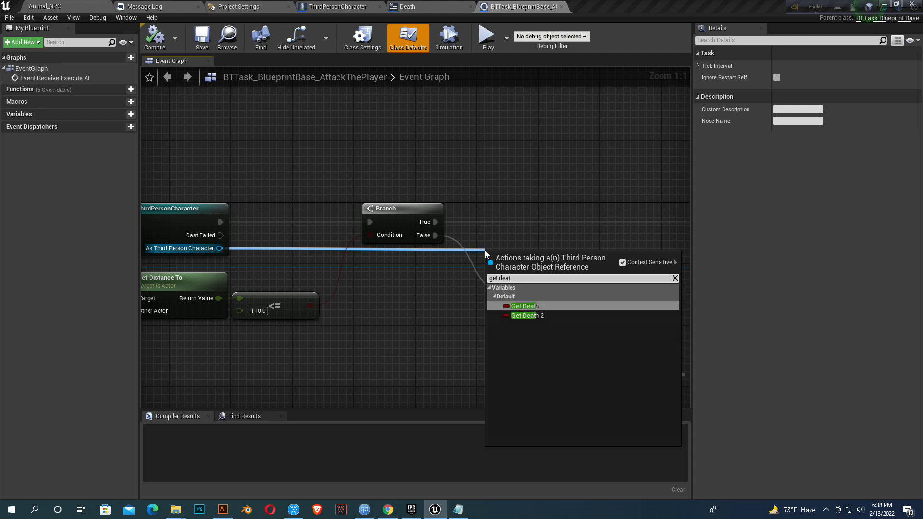
click(527, 315)
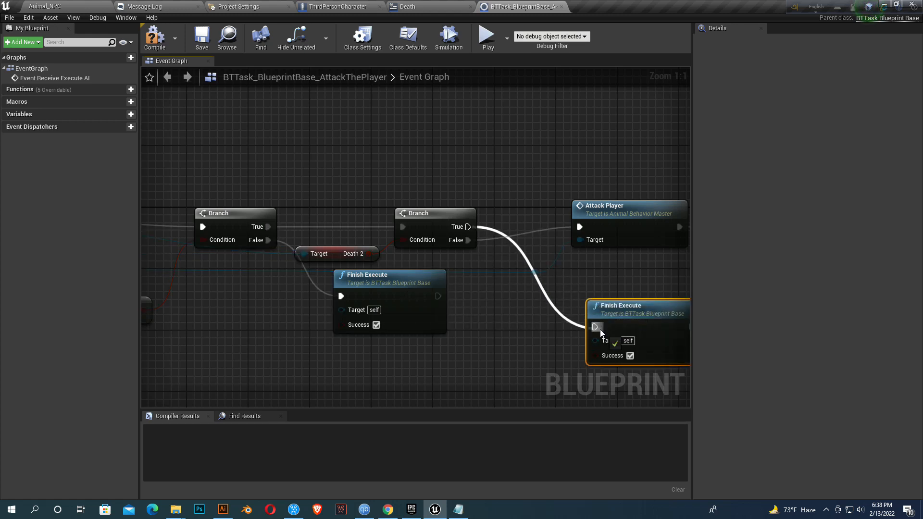
click(154, 37)
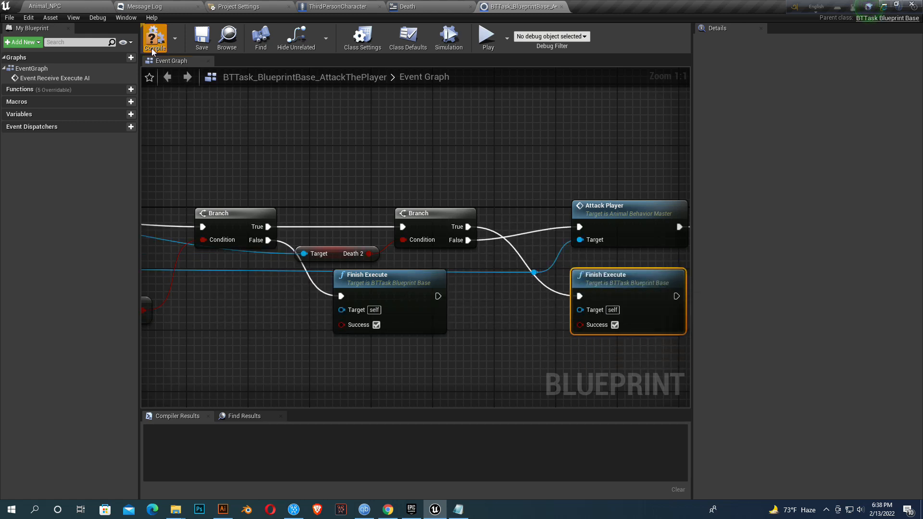
click(155, 37)
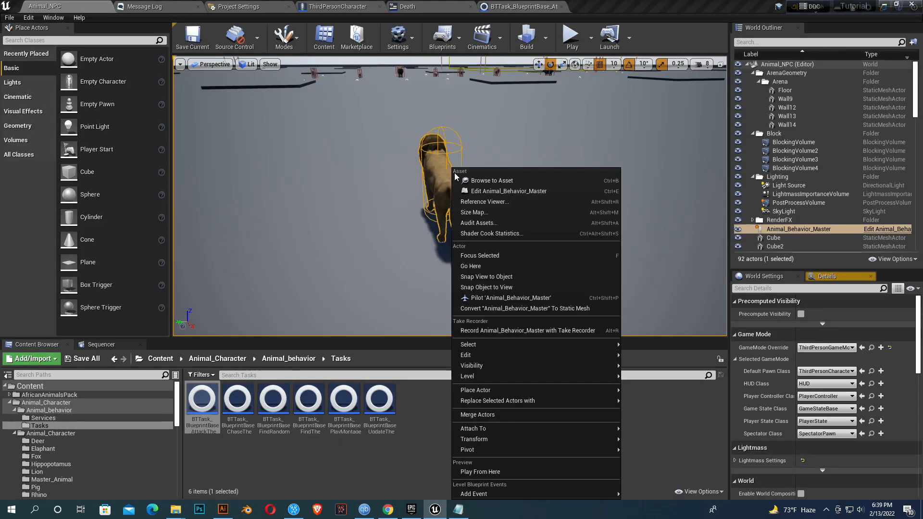
Step: Open the lion's Animal_Behavior_Master blueprint for editing from the viewport
click(508, 191)
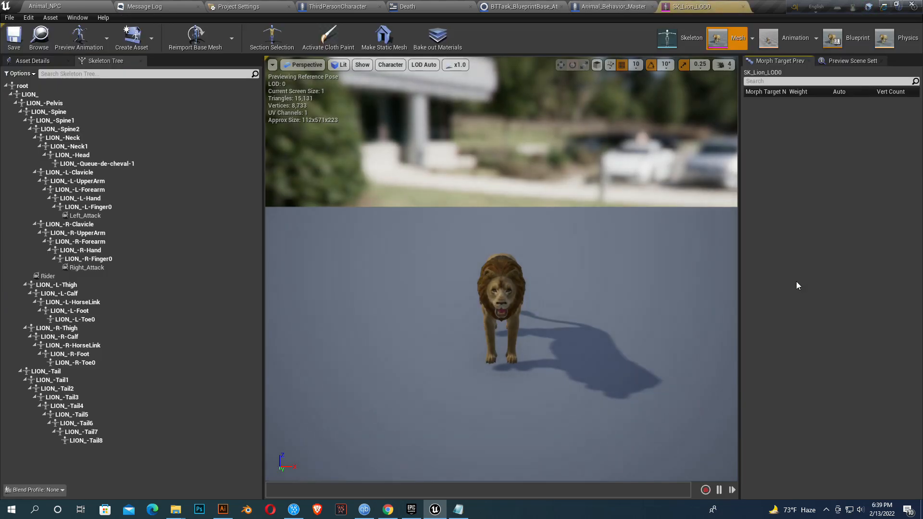
Step: Switch to the lion's skeleton view and inspect the existing attack sockets
click(691, 37)
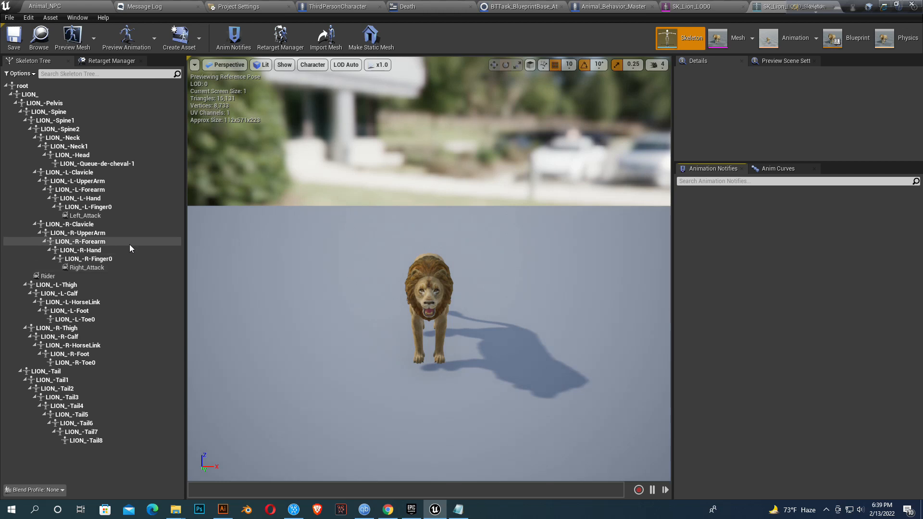
click(84, 215)
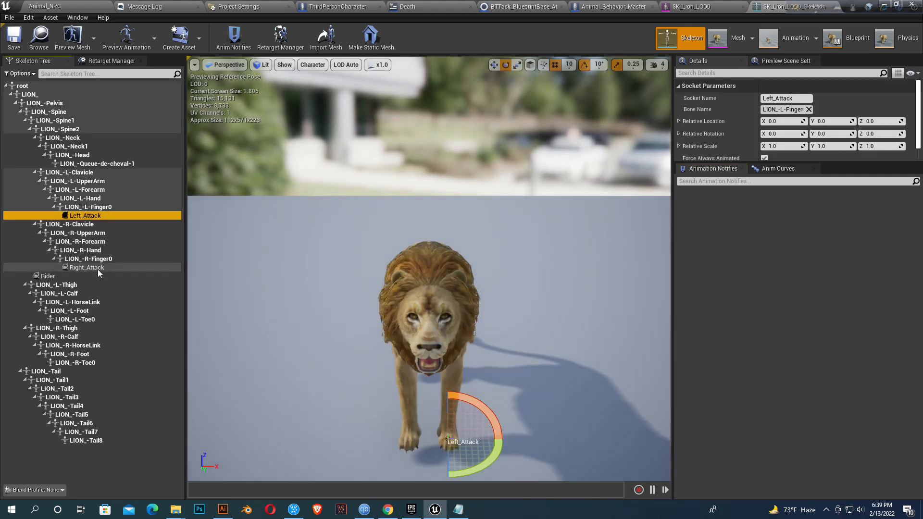
click(86, 267)
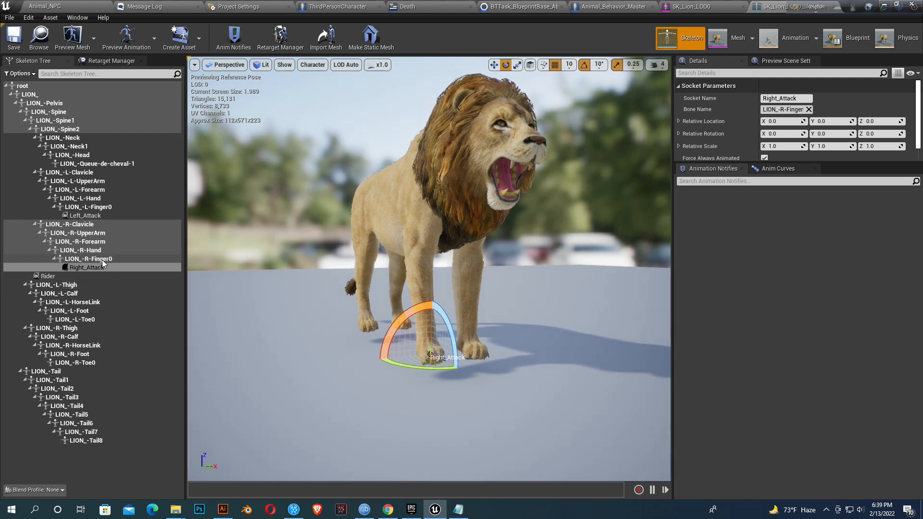
mouse_move(76, 267)
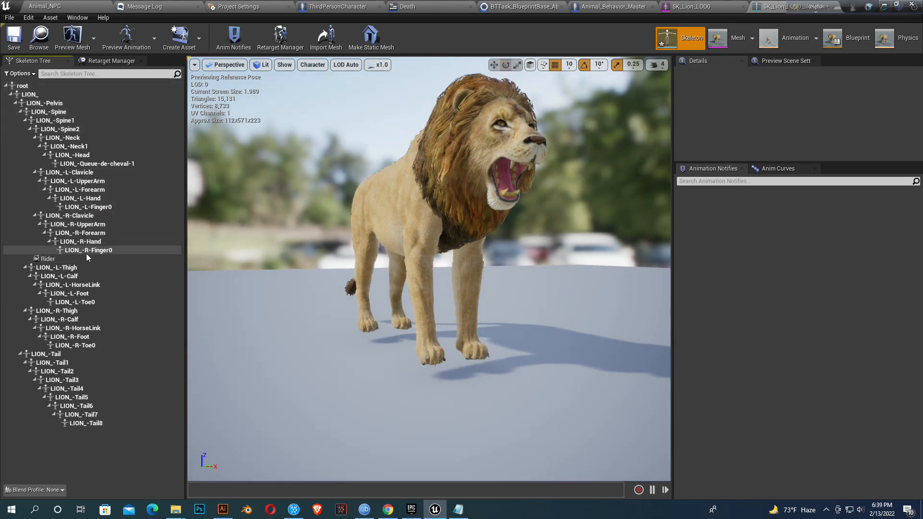
Step: Add a socket to the right finger bone LION_-R-Finger0 named Attack_Right
click(88, 250)
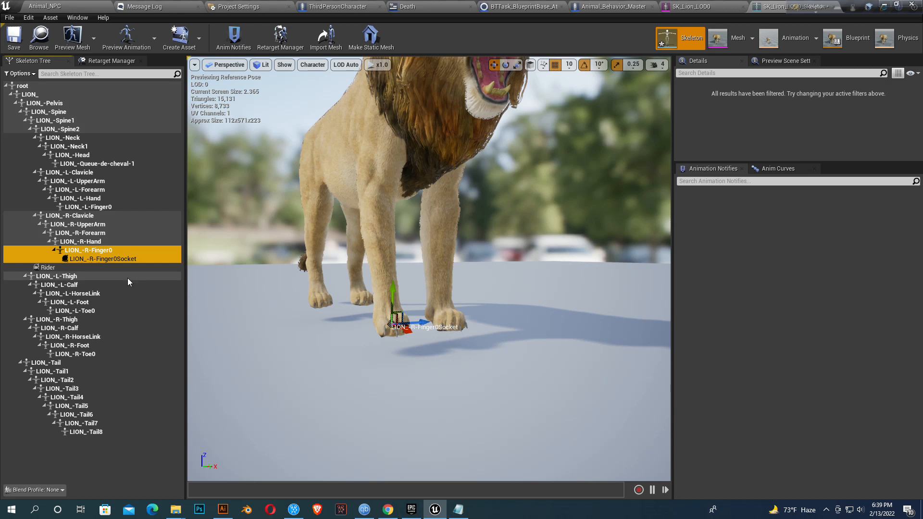
right_click(92, 249)
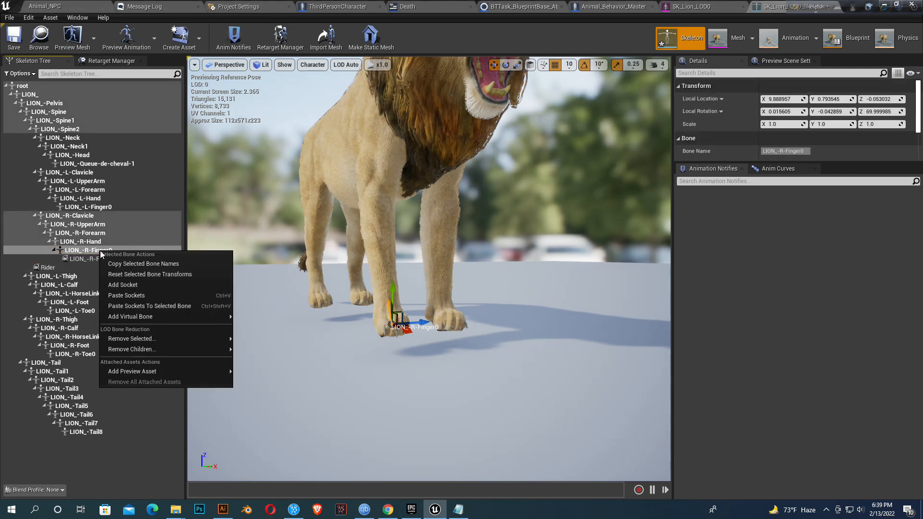
click(122, 284)
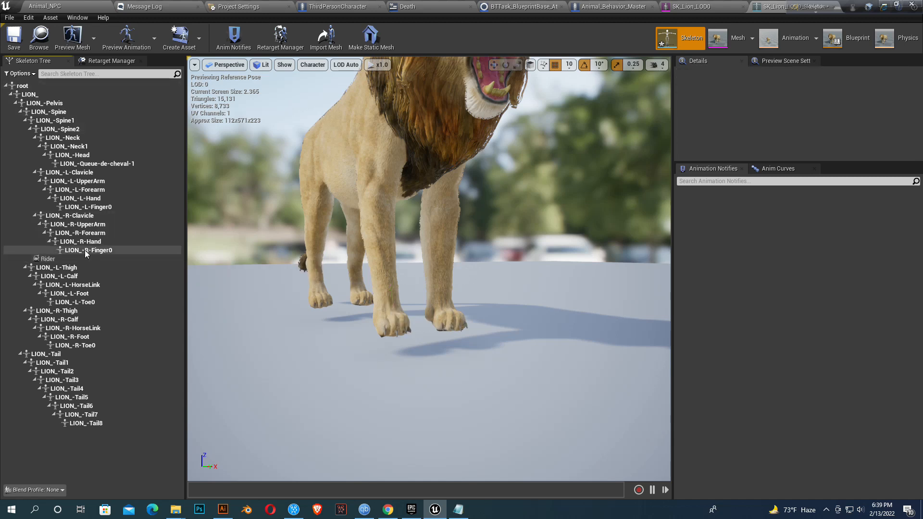
right_click(86, 249)
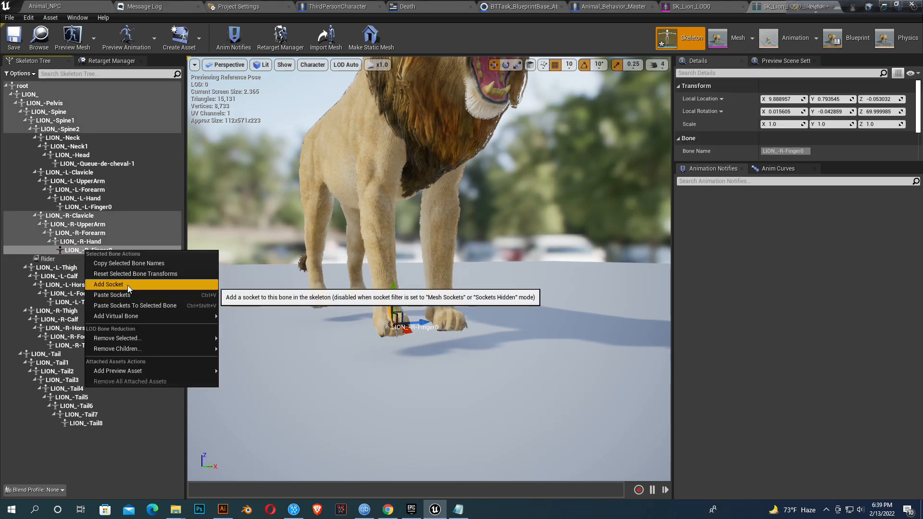
click(108, 284)
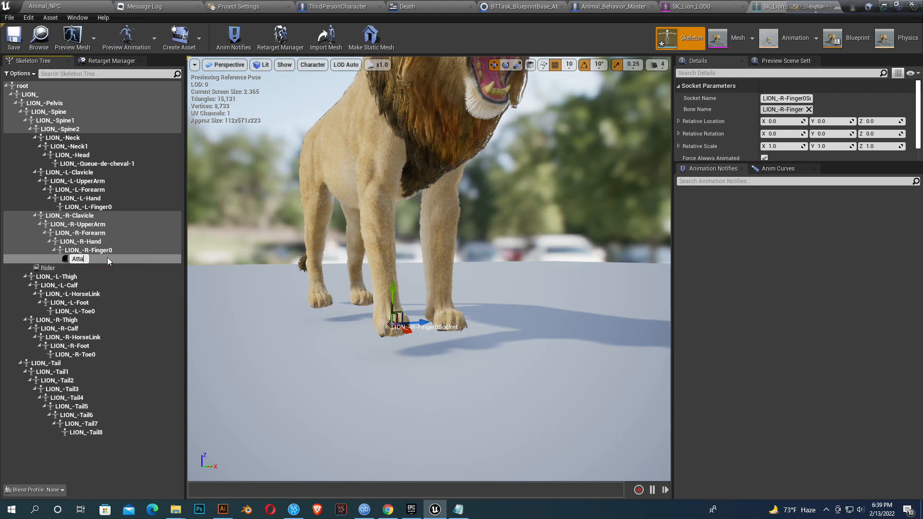
text(Attack_Rig)
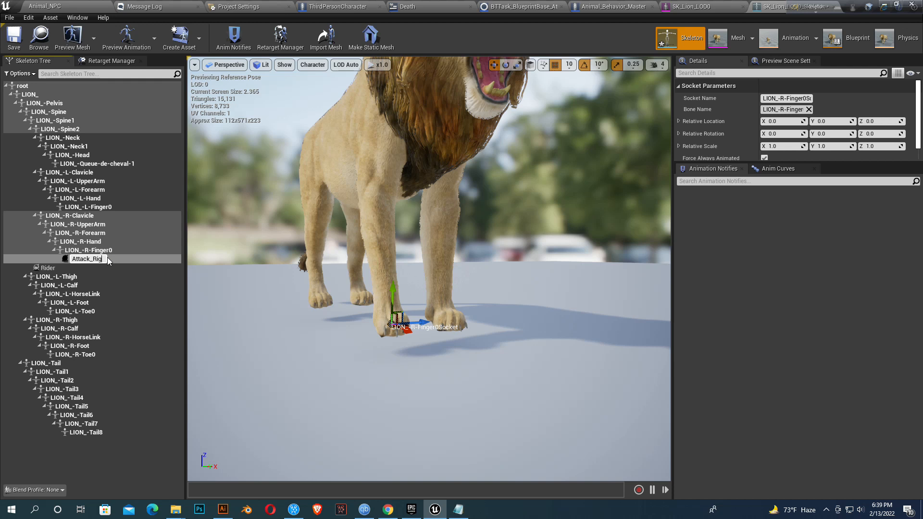
text(Attack_Right)
text(Attack_Left)
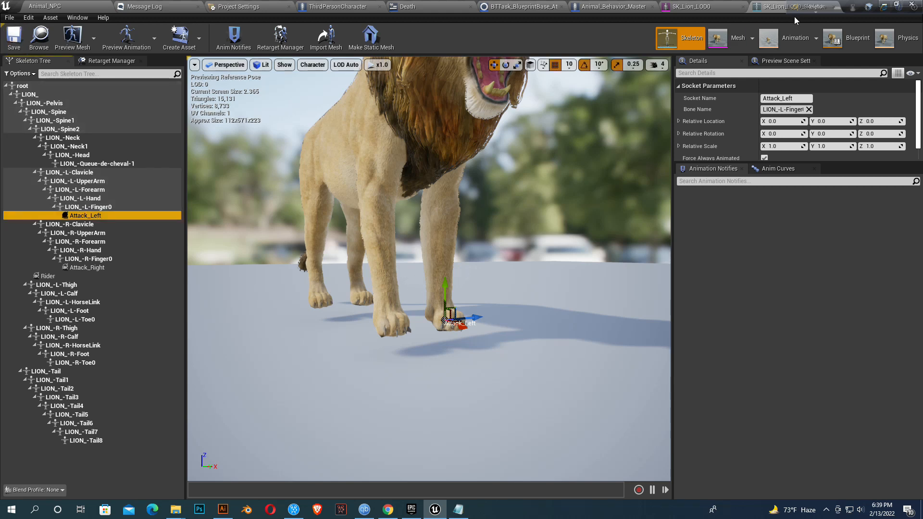
Step: Add a Box component to Animal_Behavior_Master attached to the Attack_Right socket
click(612, 6)
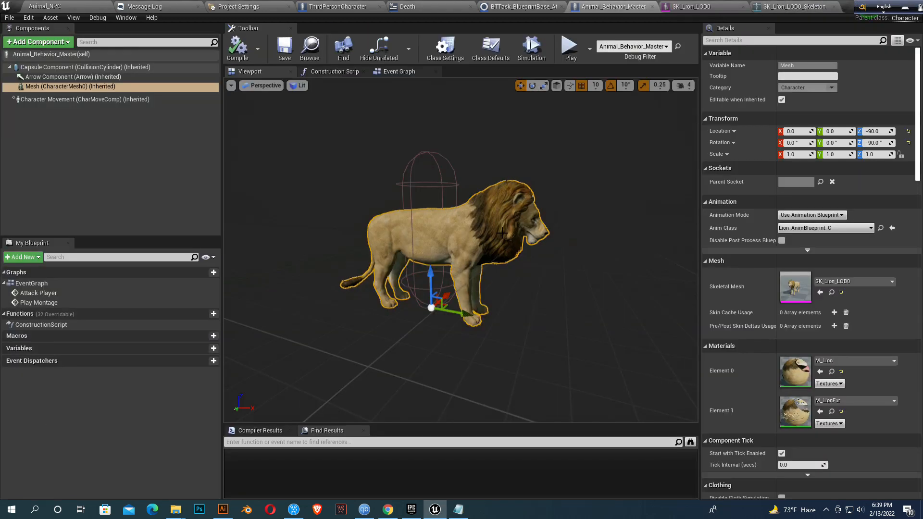
click(35, 42)
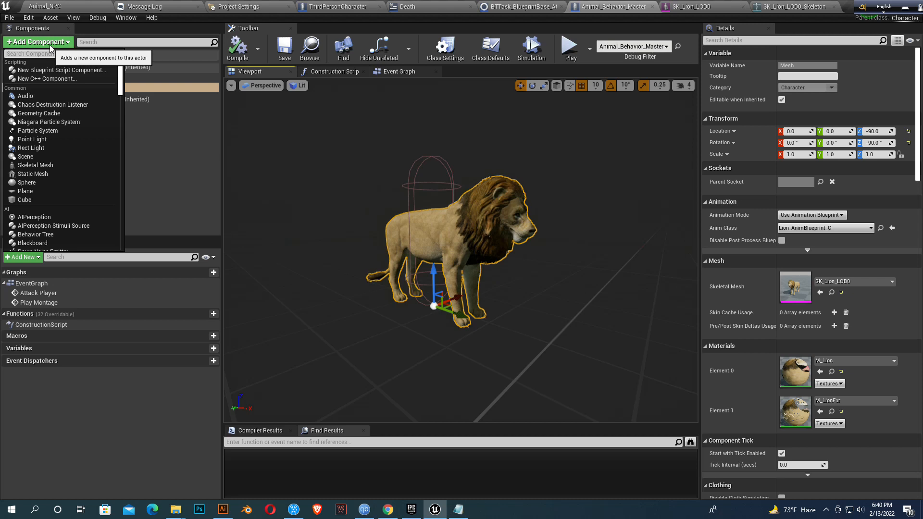
text(box)
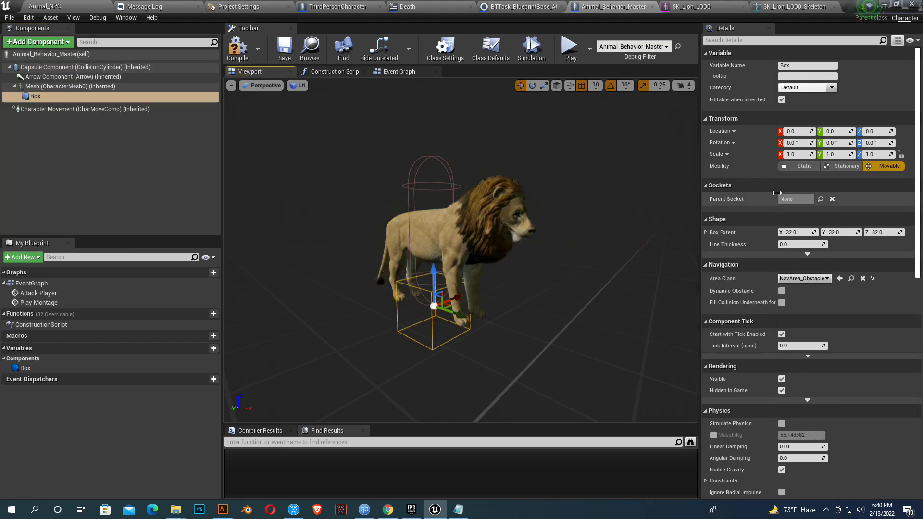
click(818, 199)
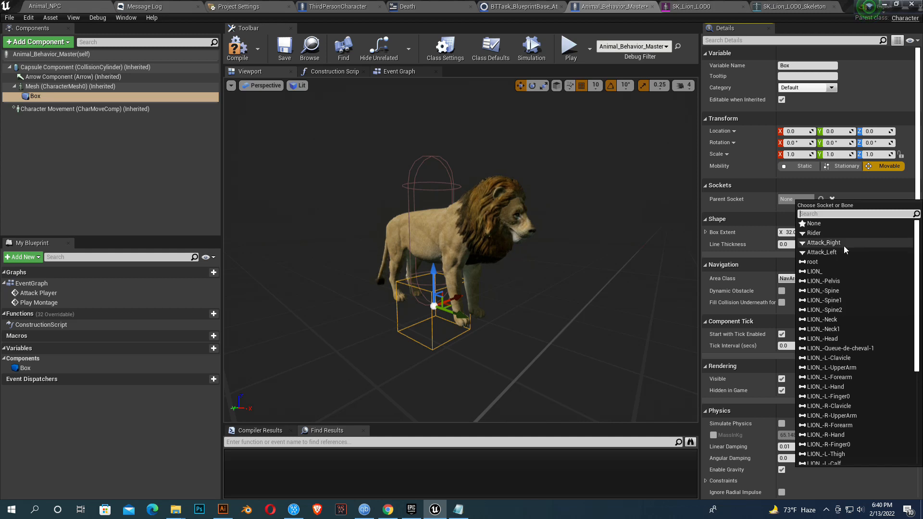
click(822, 242)
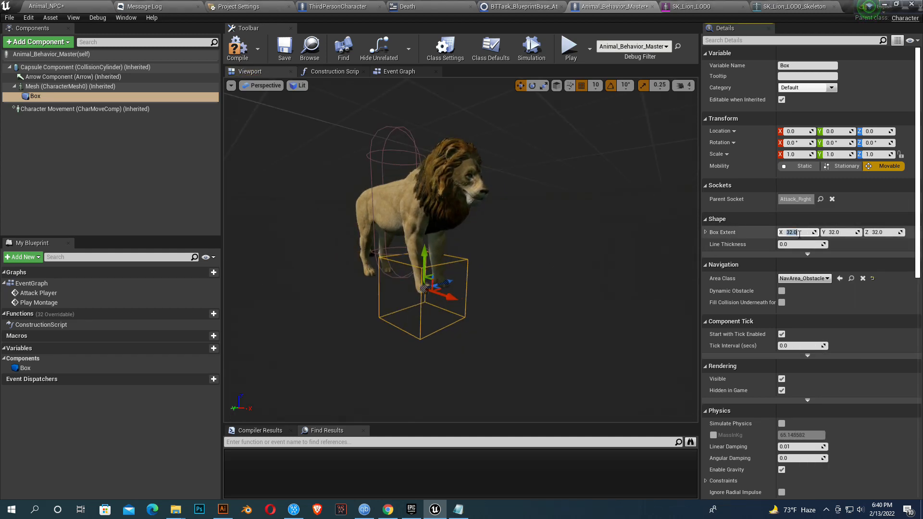
Step: Set the Box extent to 10, 7, 7 and add its On Component Begin Overlap event
text(10.0)
click(840, 232)
text(7)
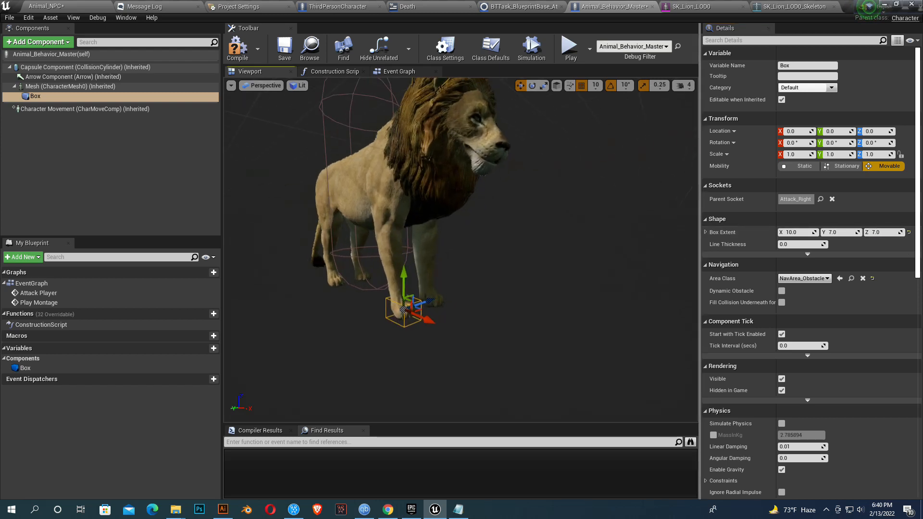
mouse_move(284, 48)
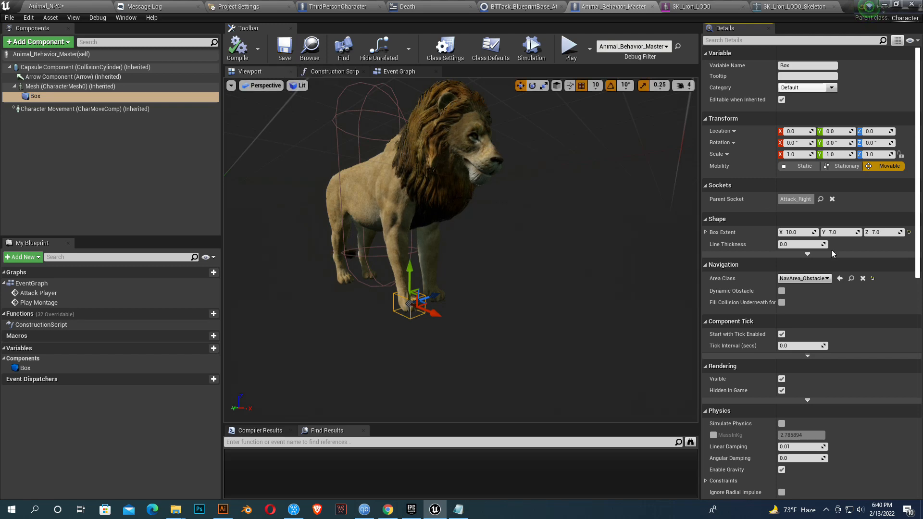
scroll(down, 3)
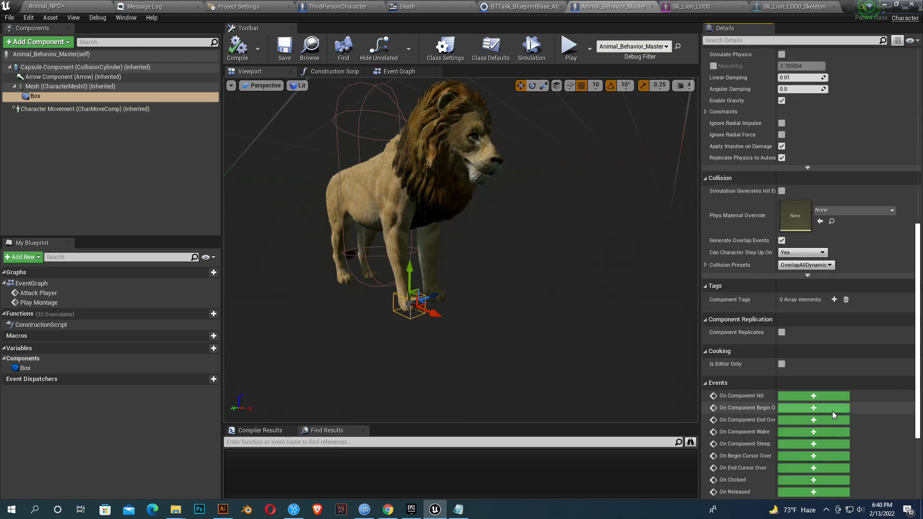
click(813, 408)
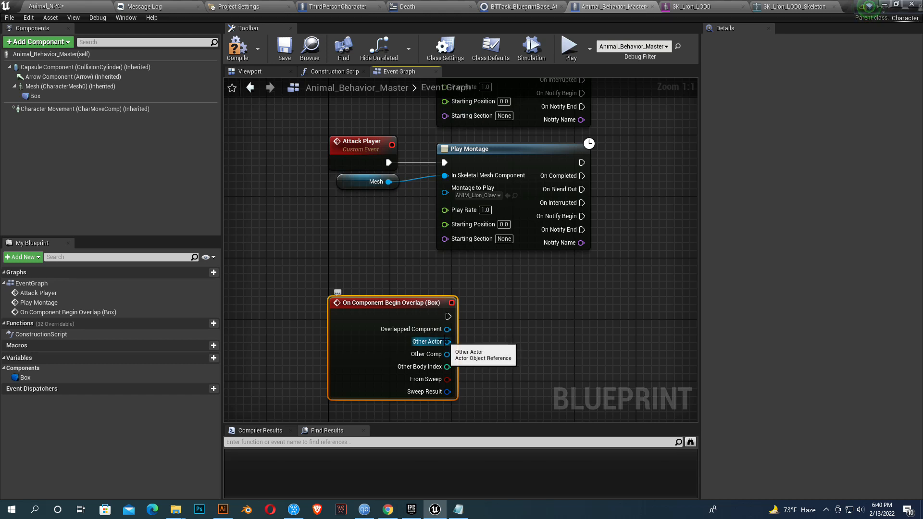
mouse_move(445, 341)
text(cast to th)
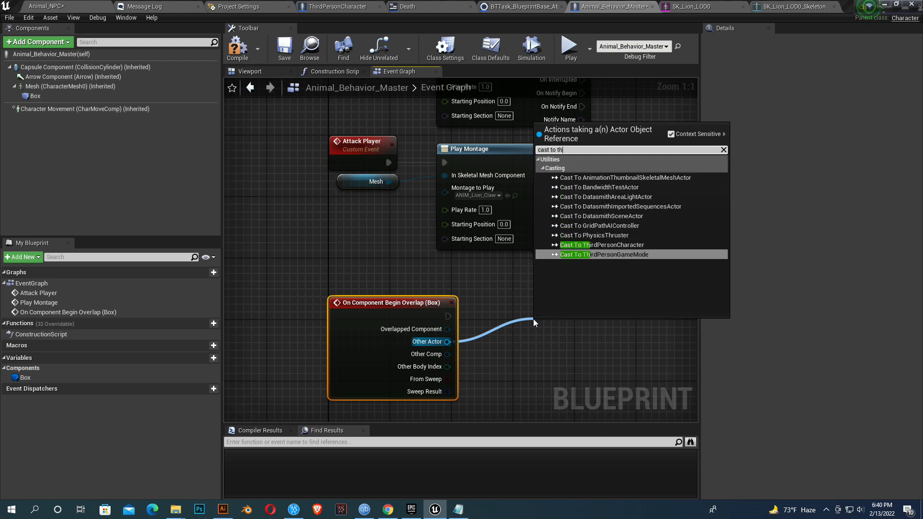
Step: On Box overlap, cast Other Actor to ThirdPersonCharacter and play Scream3 via Play Sound 2D
click(603, 244)
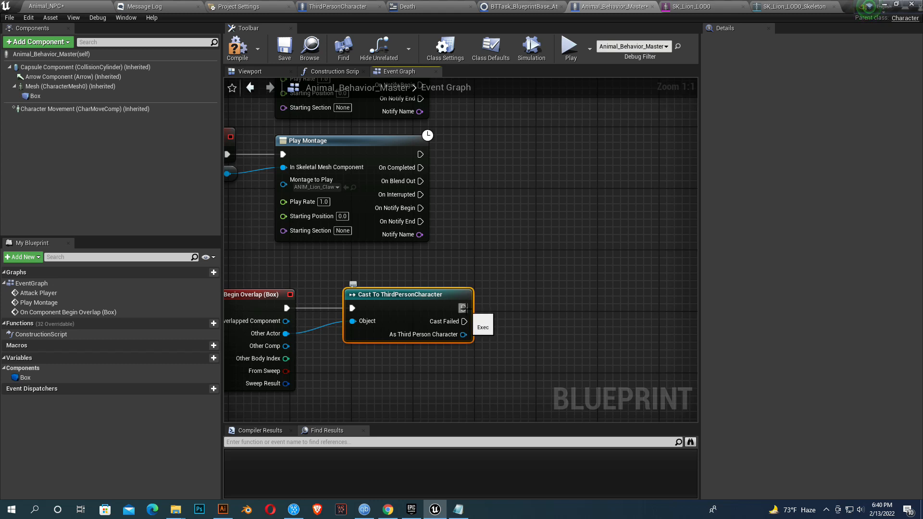
drag(464, 307, 520, 309)
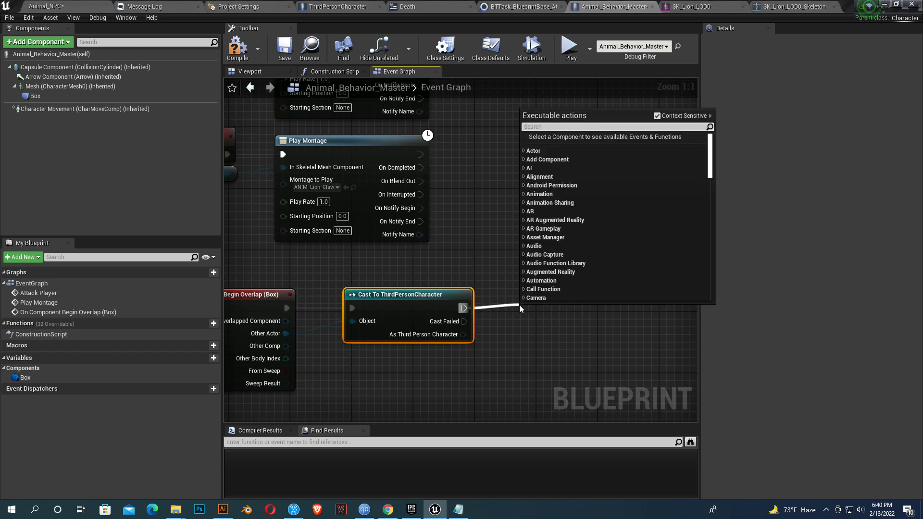
text(play sou)
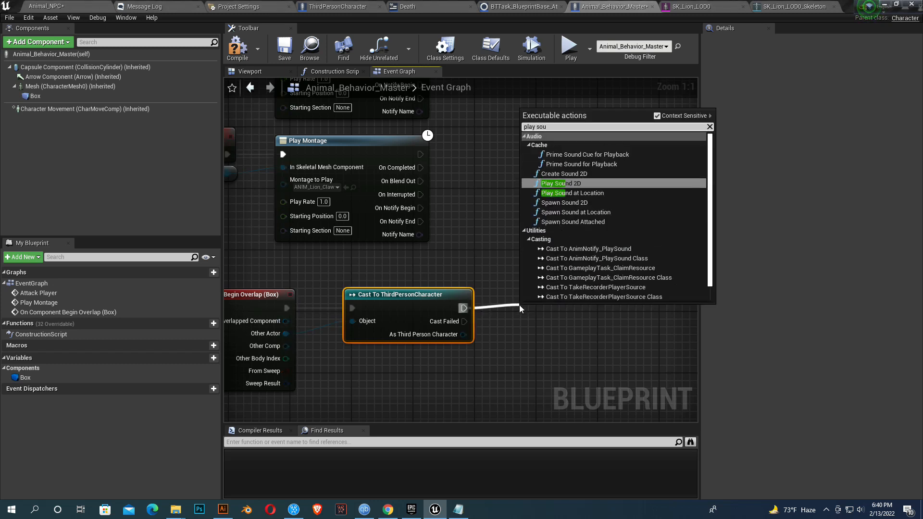
click(560, 183)
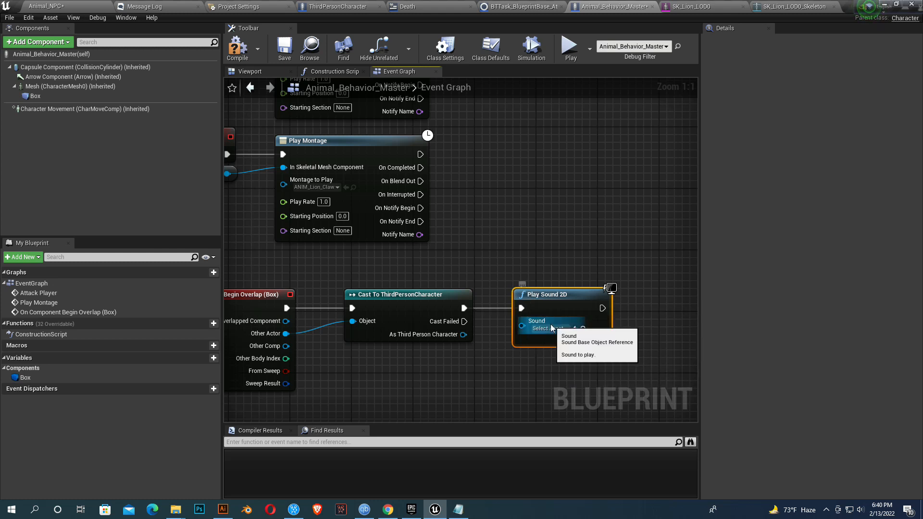
click(548, 328)
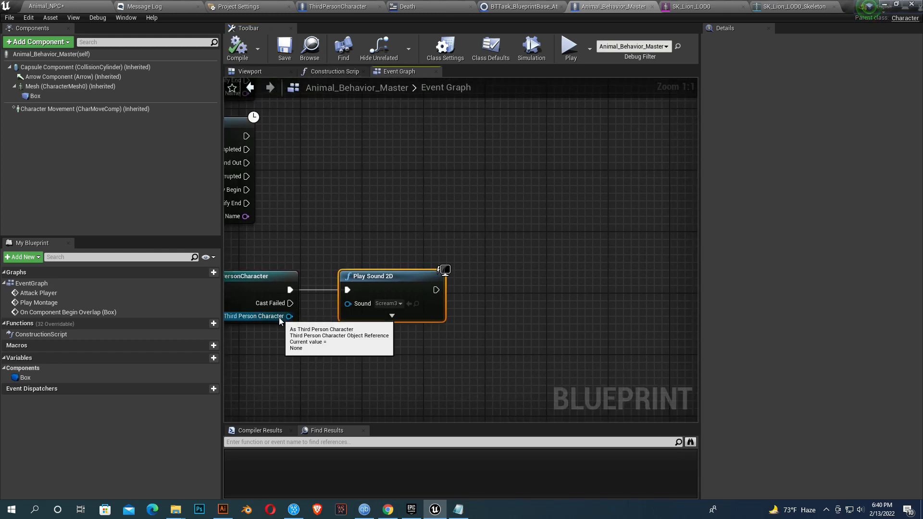
drag(289, 316, 503, 307)
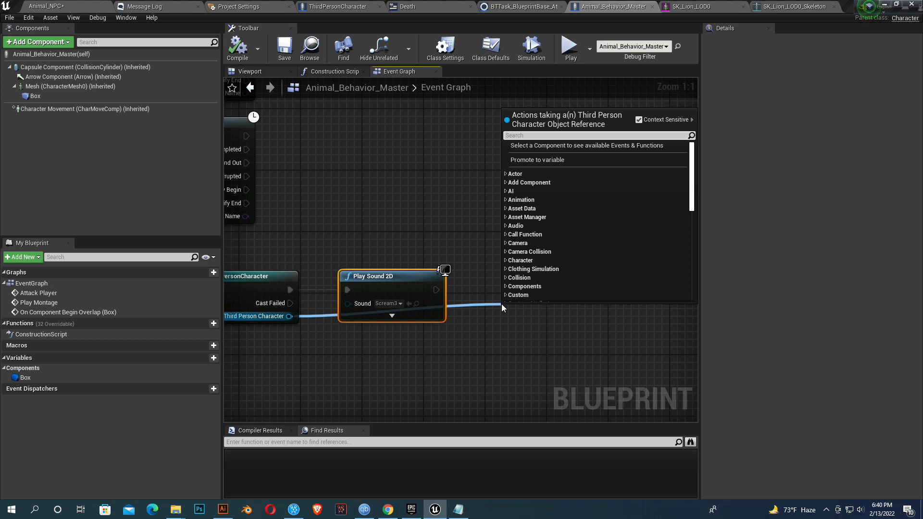
click(532, 307)
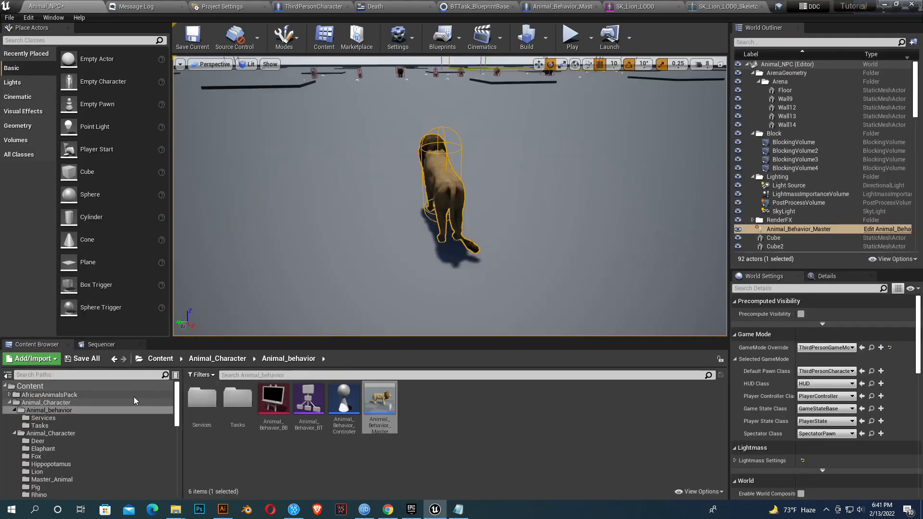
mouse_move(473, 281)
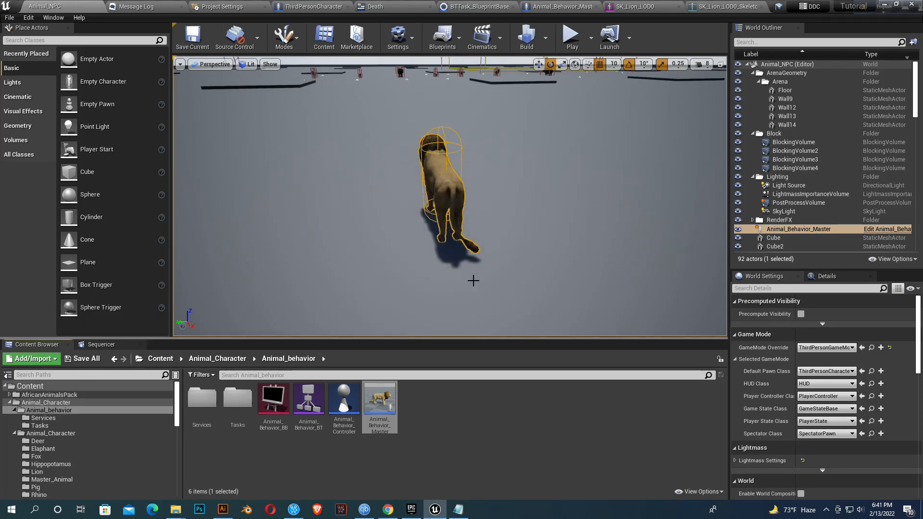
Step: Switch back to the main level editor tab
click(334, 6)
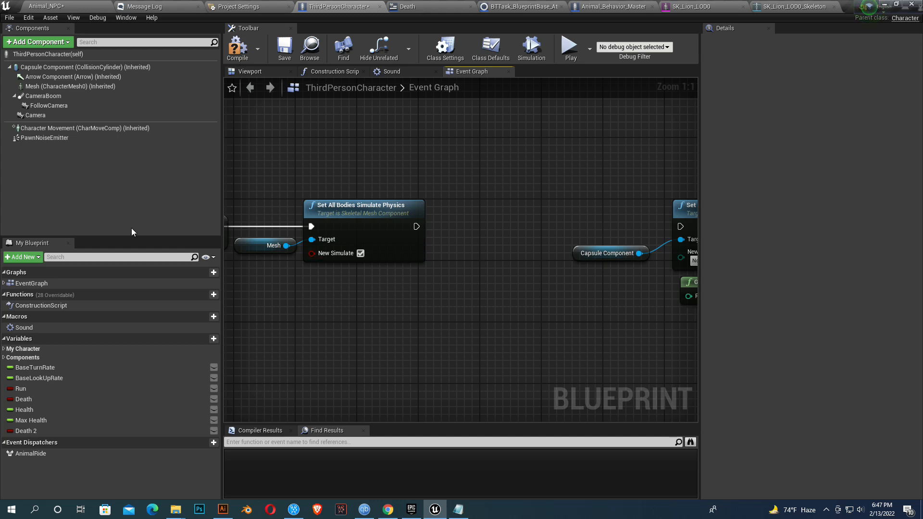
Step: Add Disable Movement on Character Movement after Set All Bodies Simulate Physics, then save
click(488, 253)
text(disab)
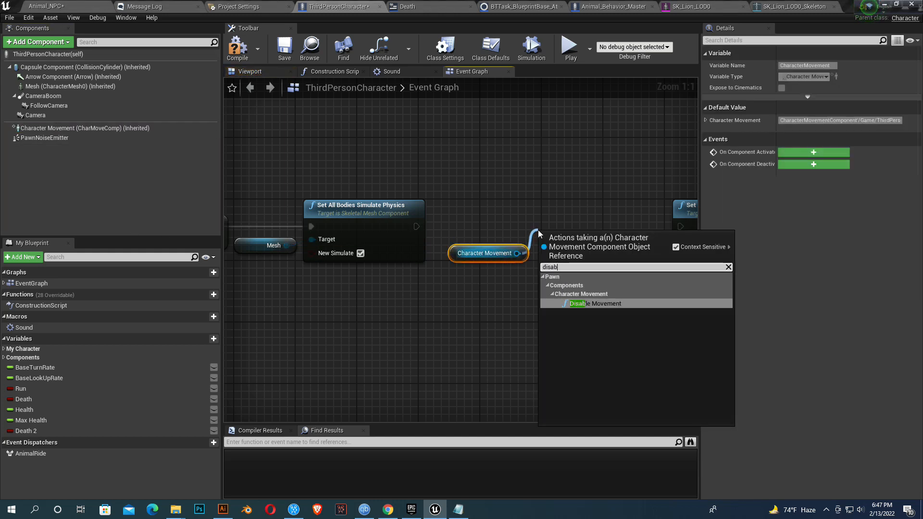
click(596, 304)
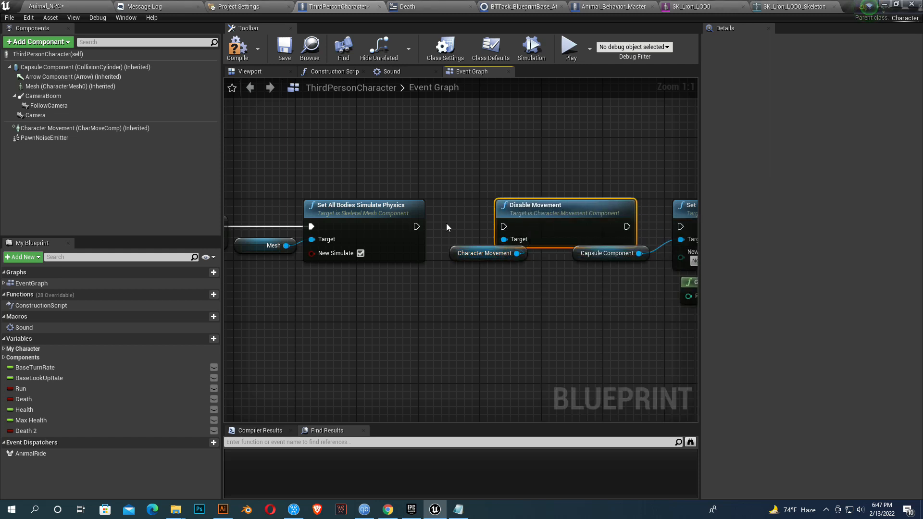
click(487, 253)
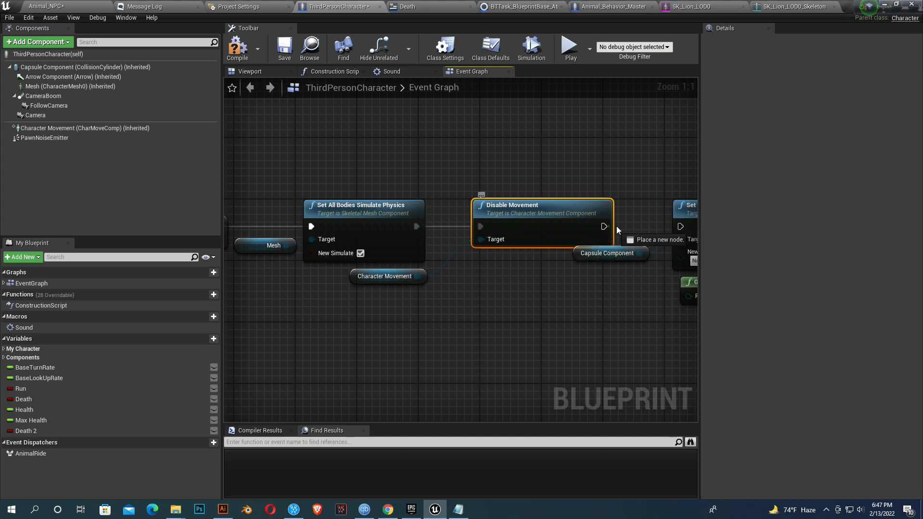
click(284, 48)
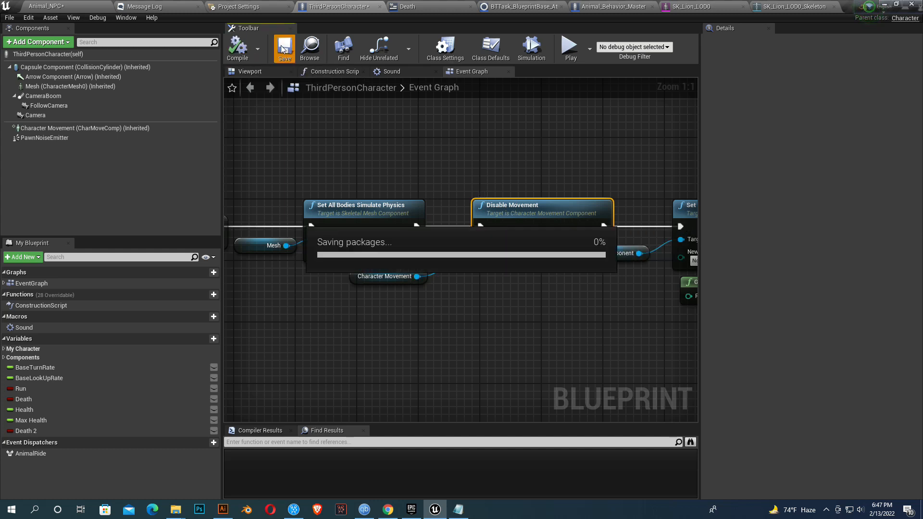
click(284, 48)
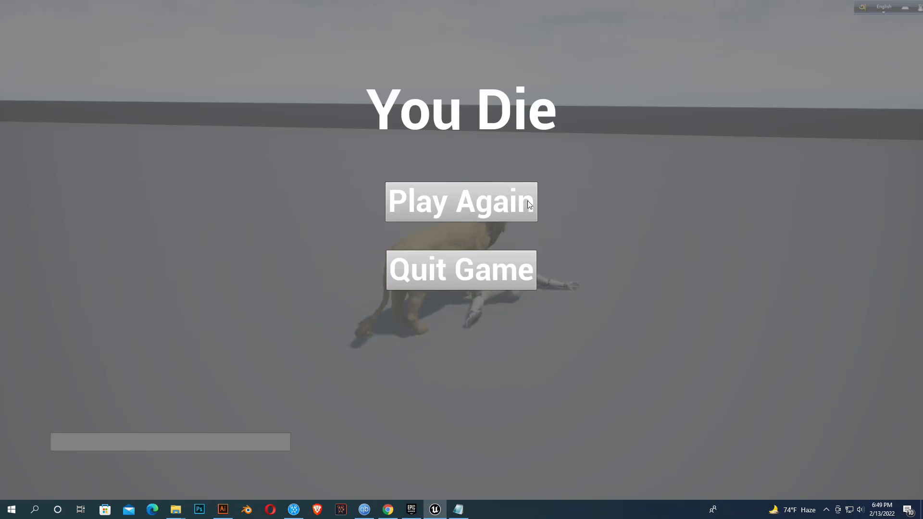
mouse_move(656, 217)
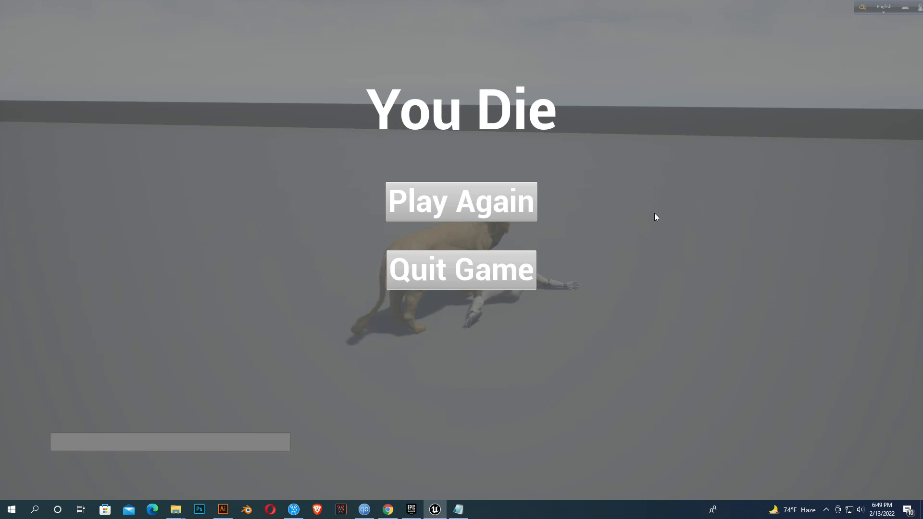